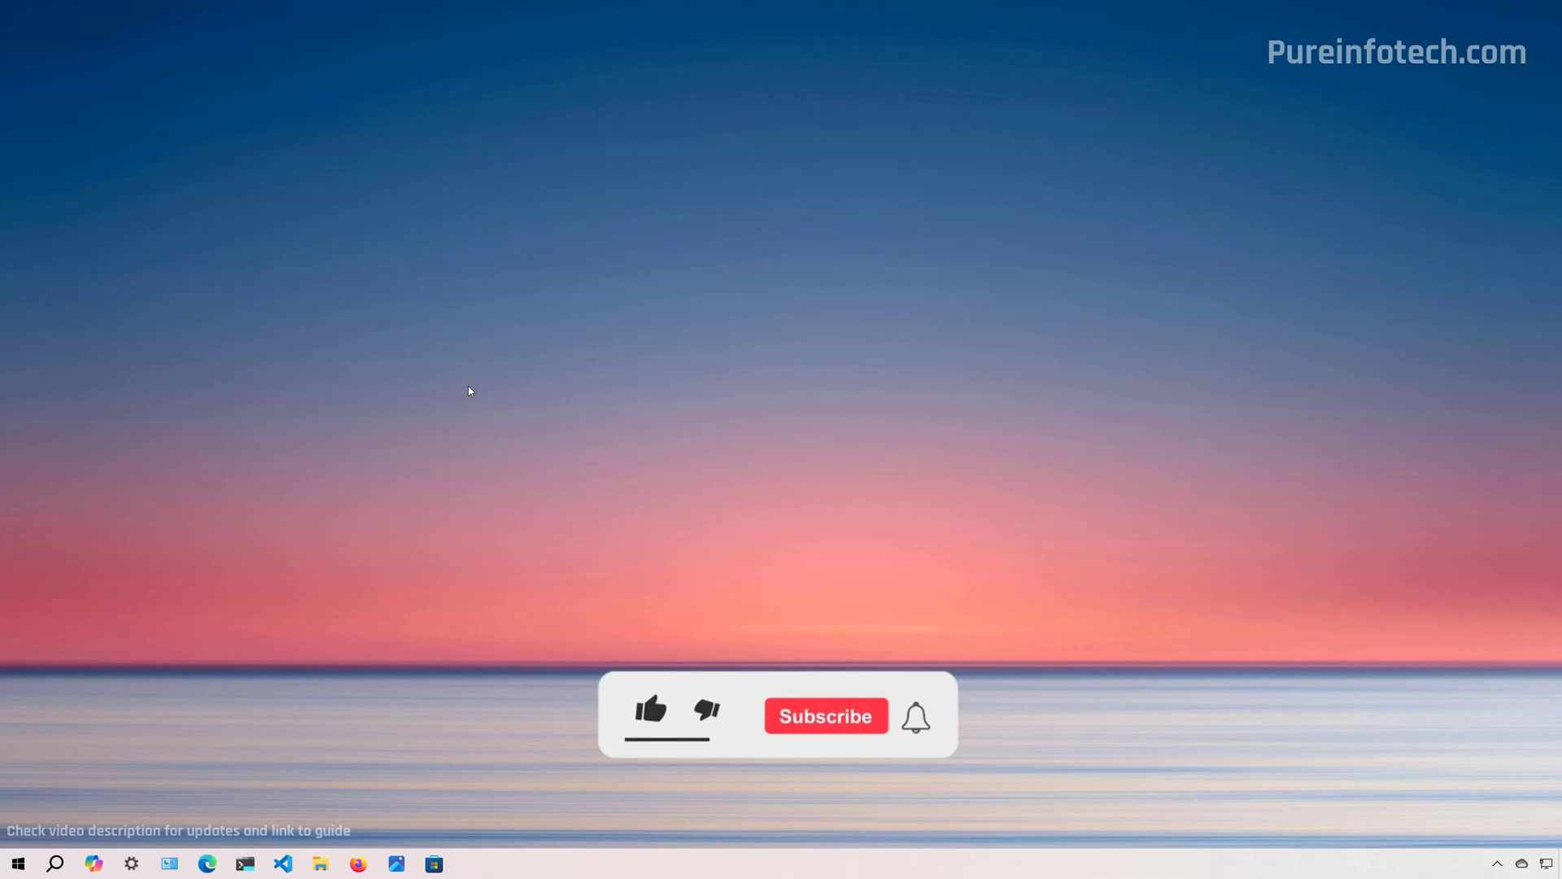
Step: Reach Settings > System > About from Start, showing the device specifications and current PC name
left_click(650, 708)
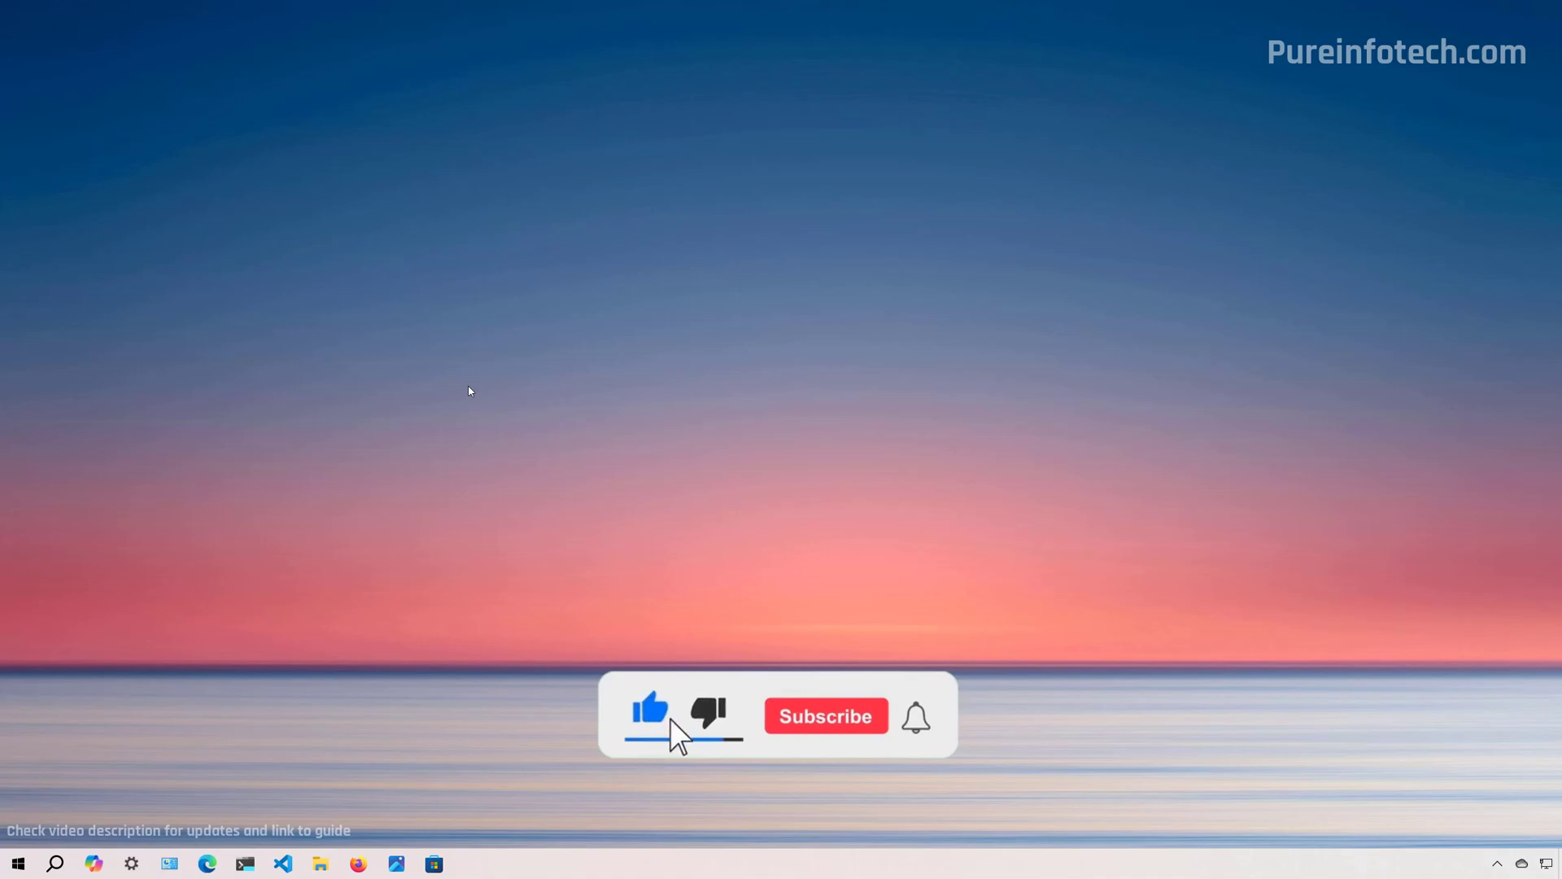
left_click(825, 716)
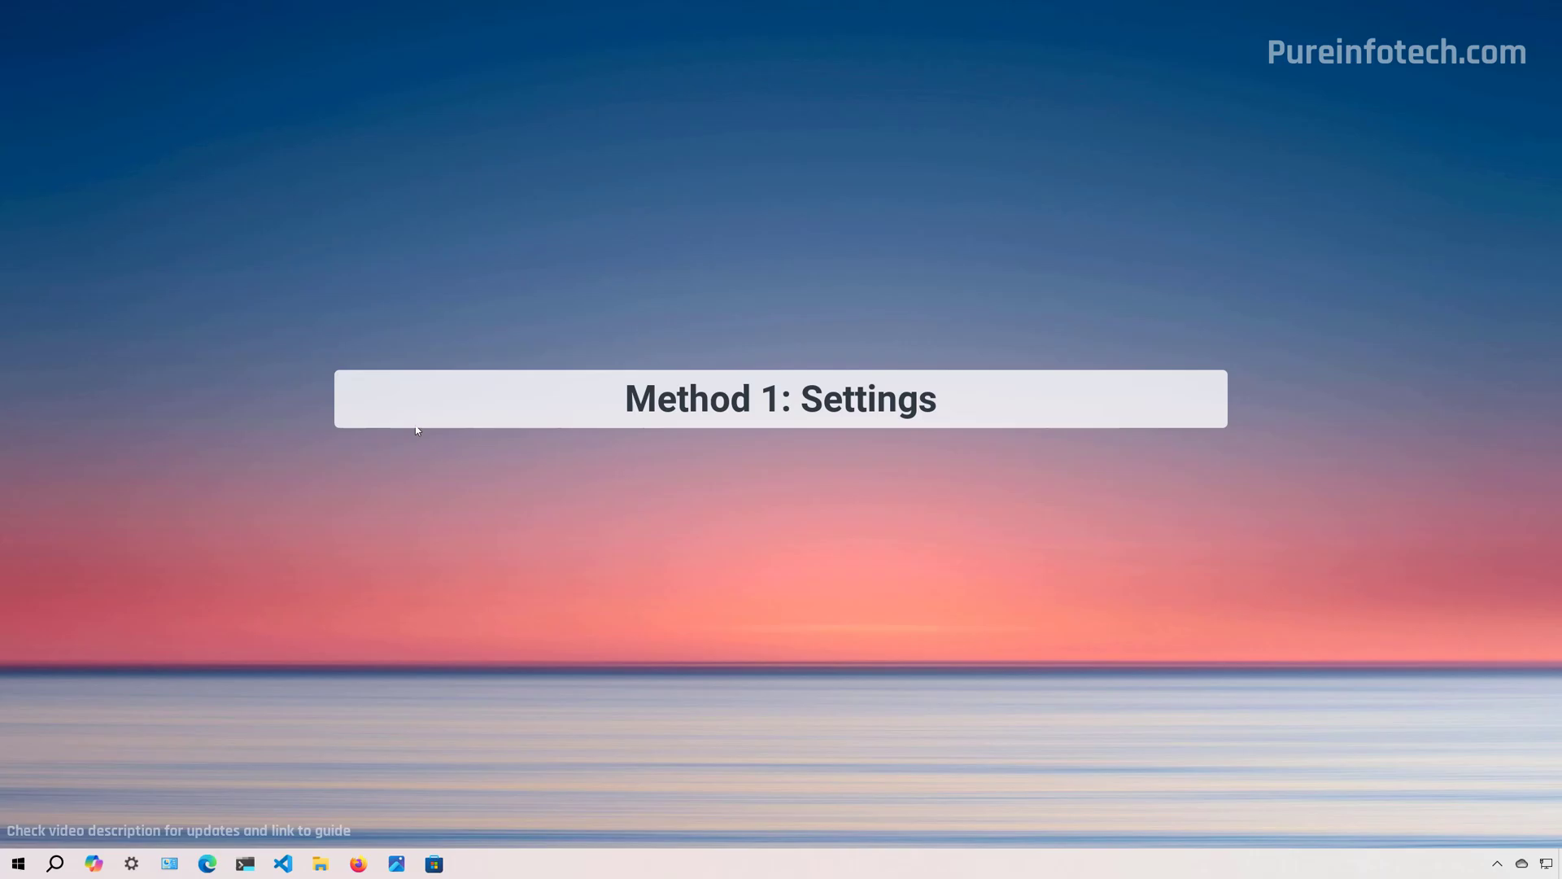
left_click(16, 862)
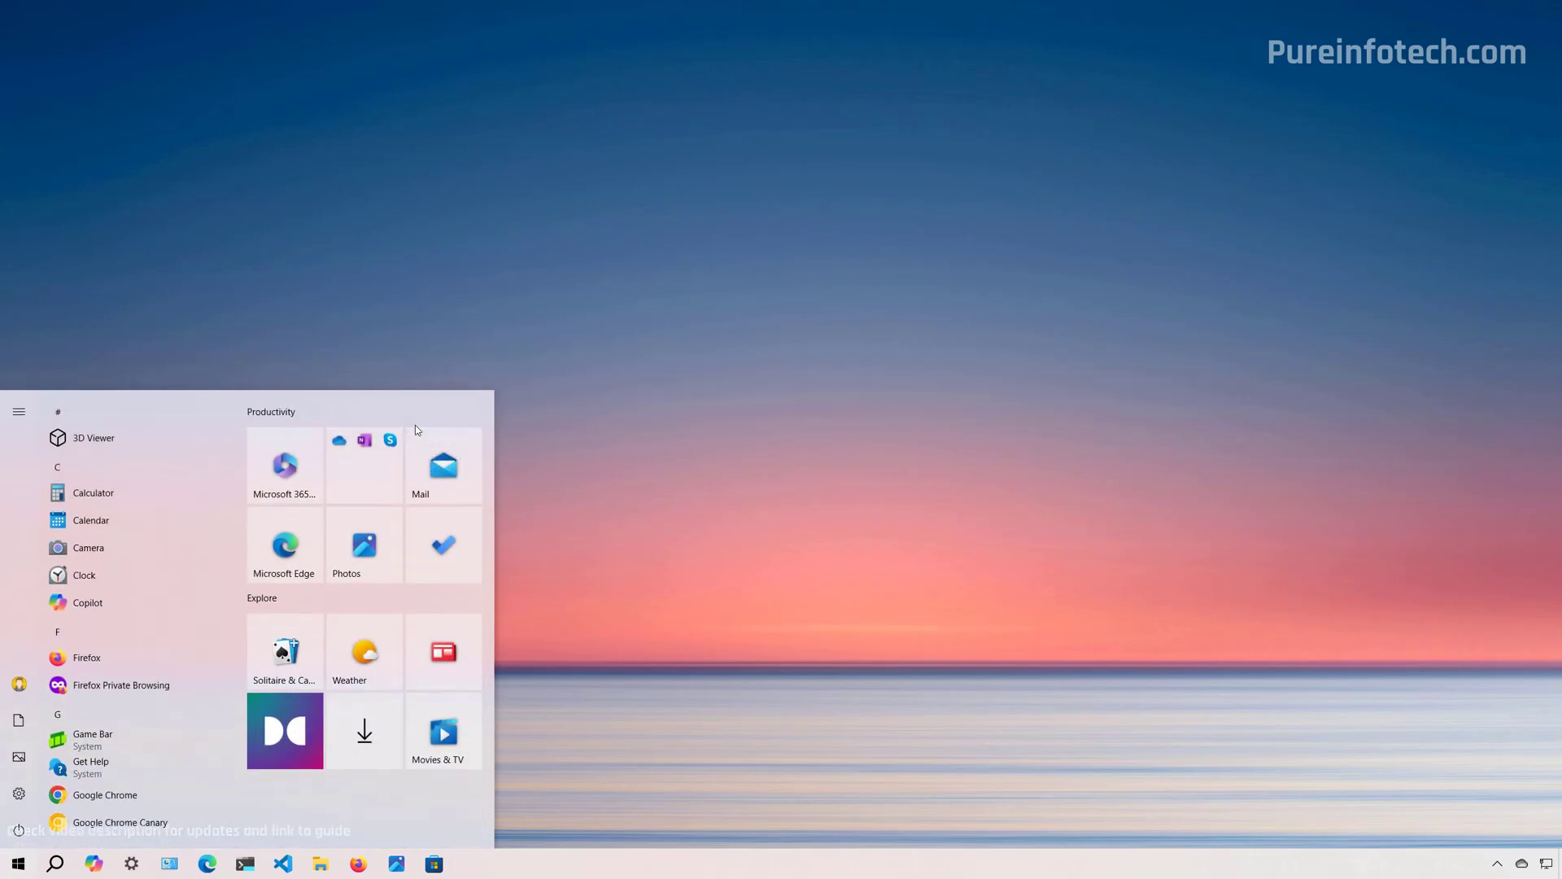
left_click(130, 864)
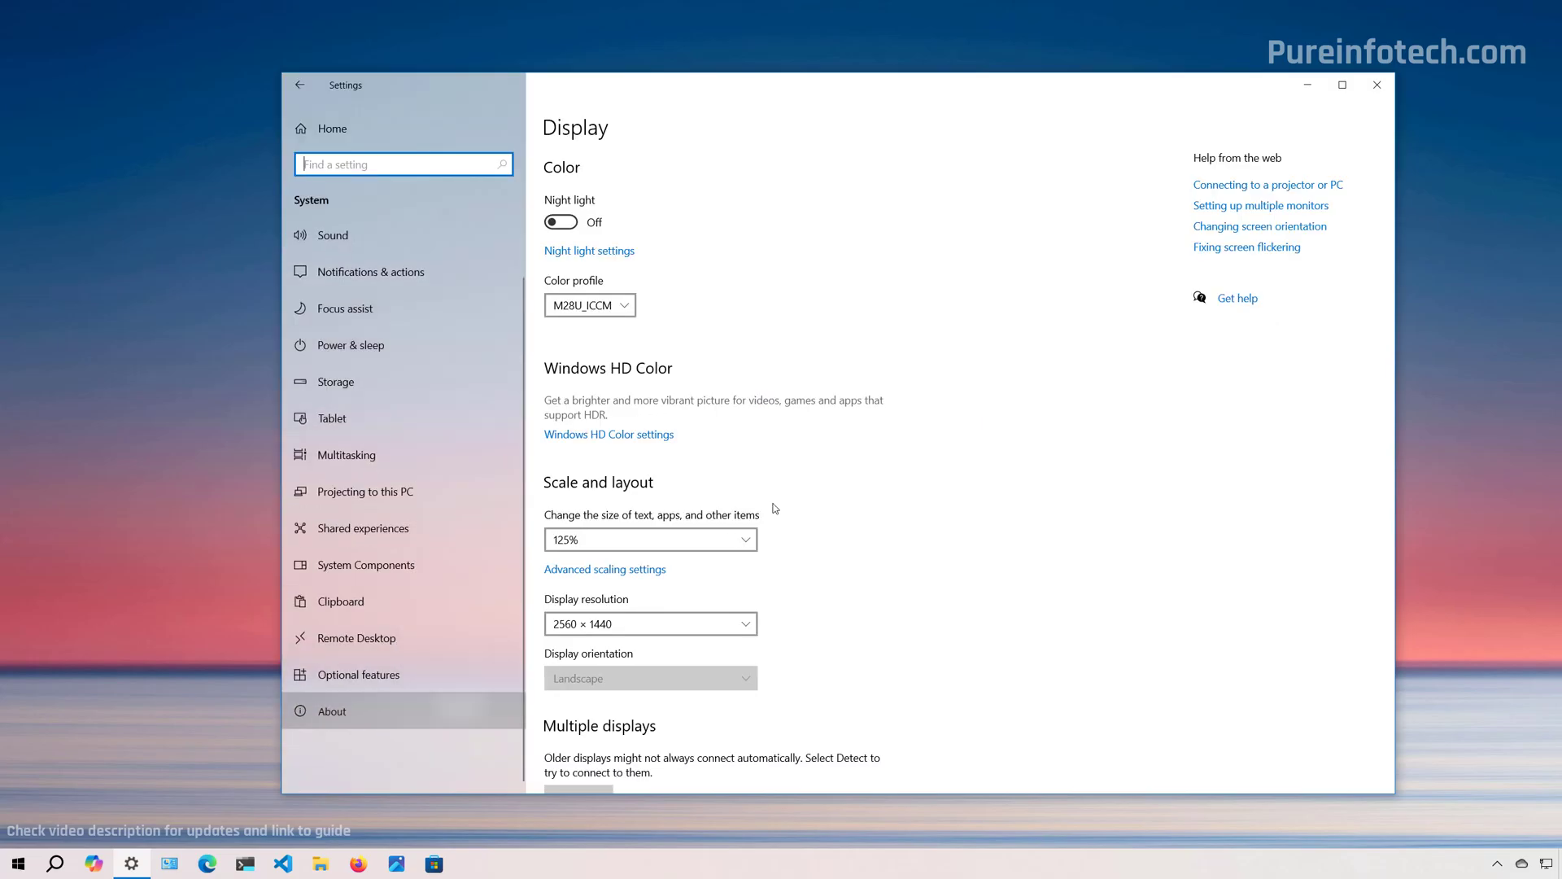
left_click(331, 711)
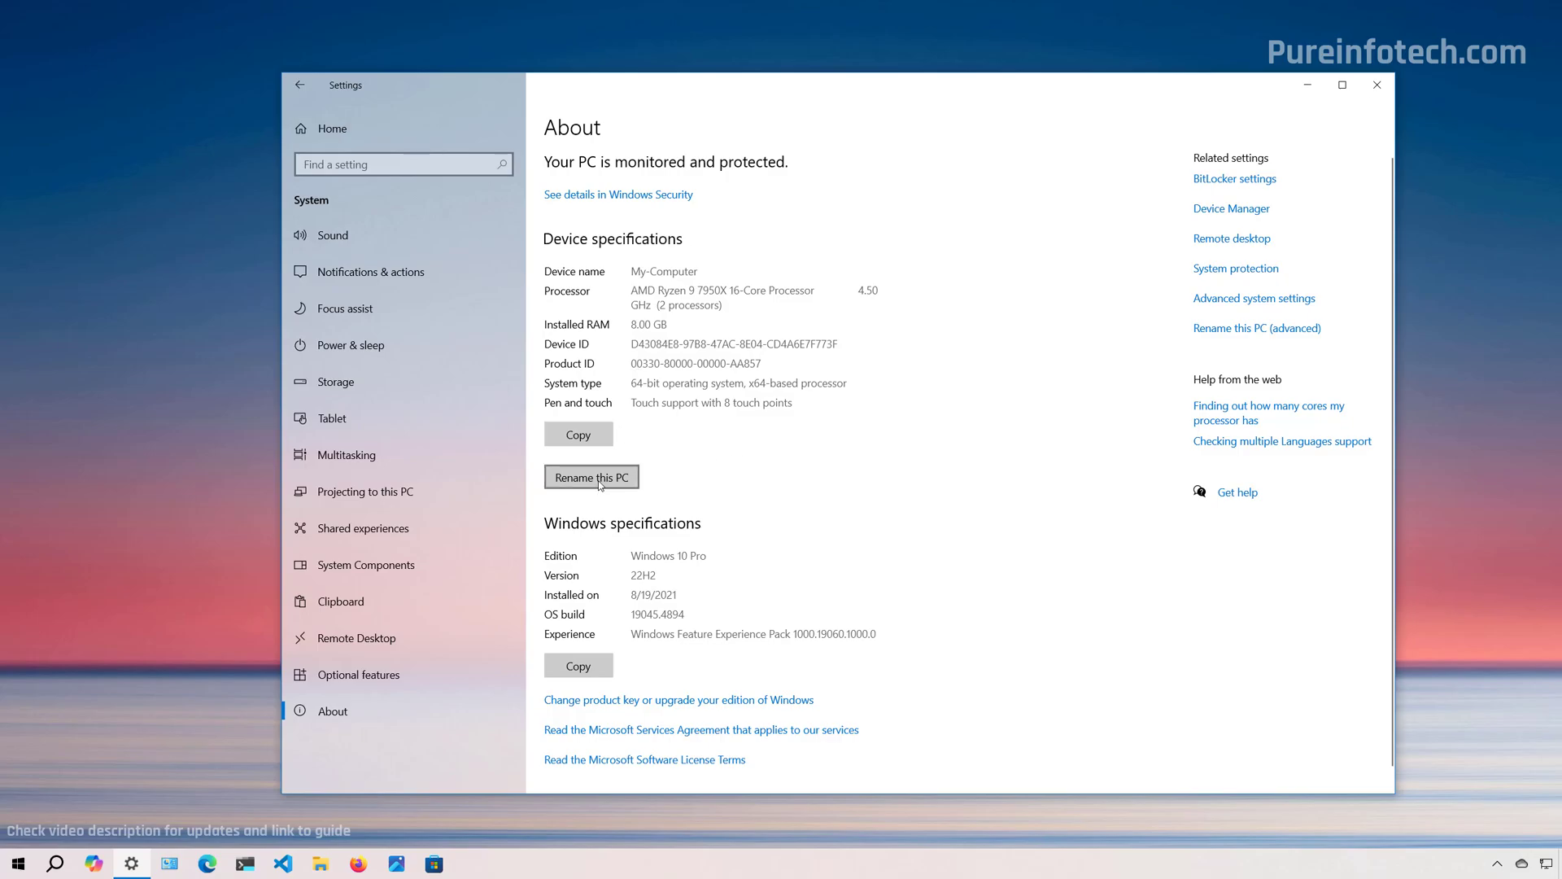
Step: Rename this PC to Home-PC and submit the new name for the next restart
left_click(589, 477)
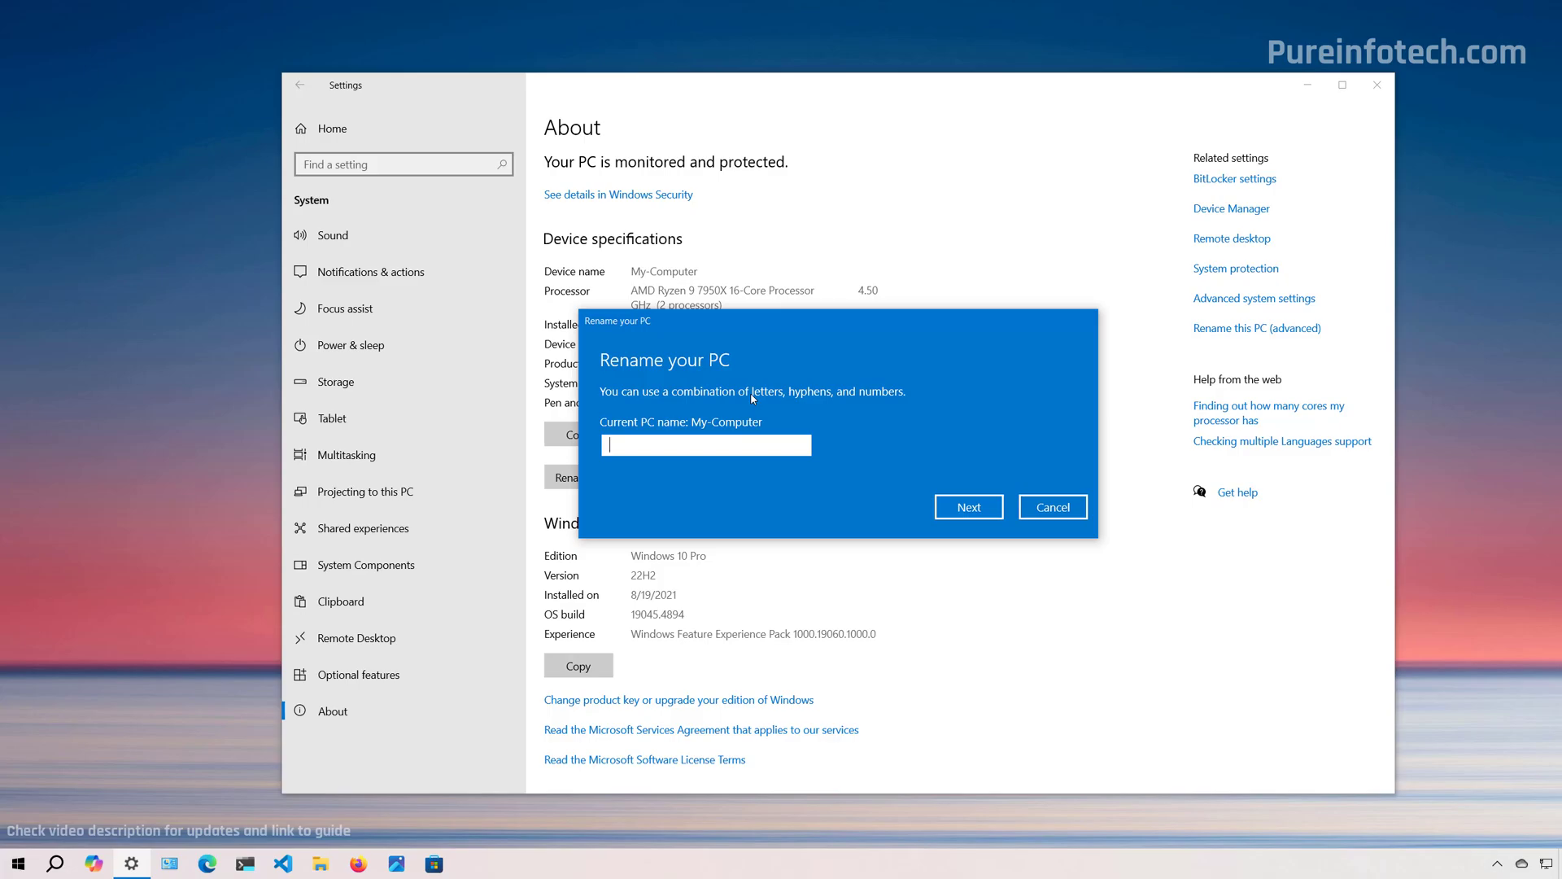
type("Home-PC")
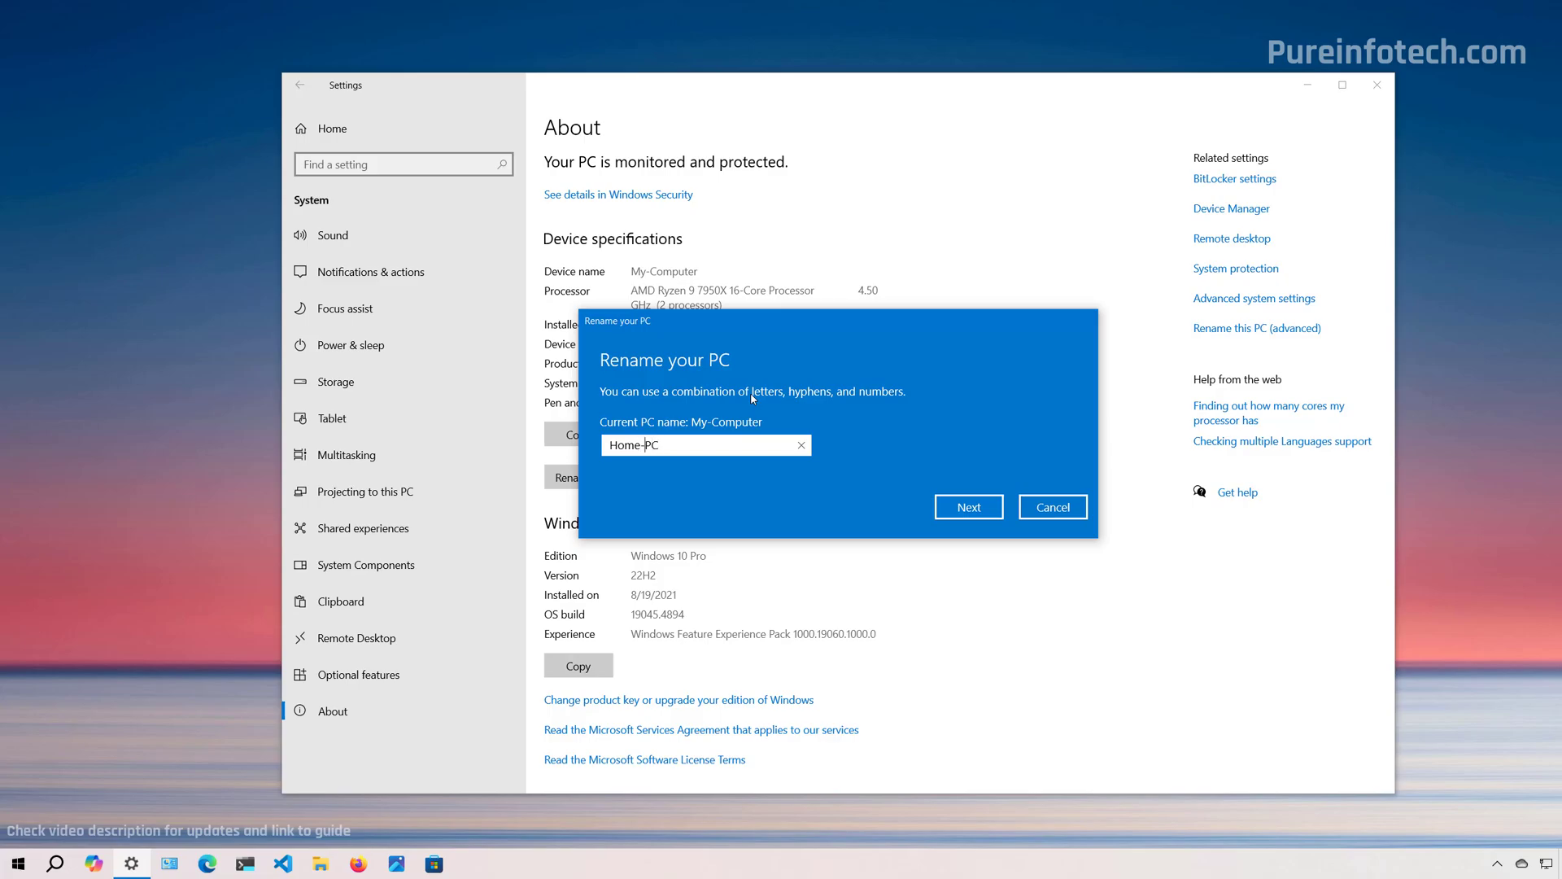
left_click(966, 506)
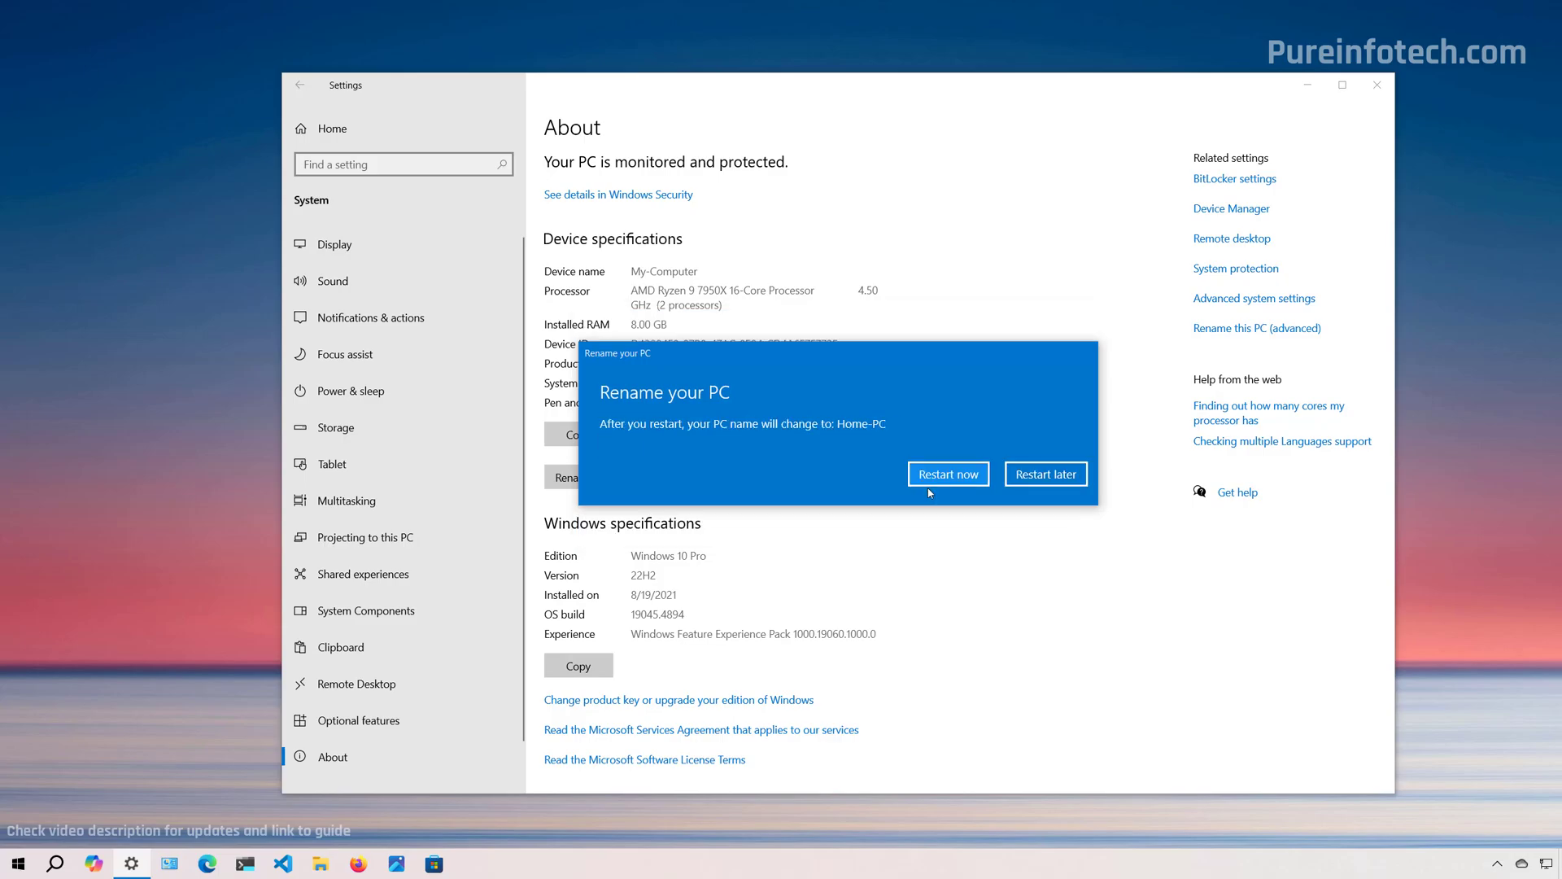
mouse_move(960, 416)
type("contro")
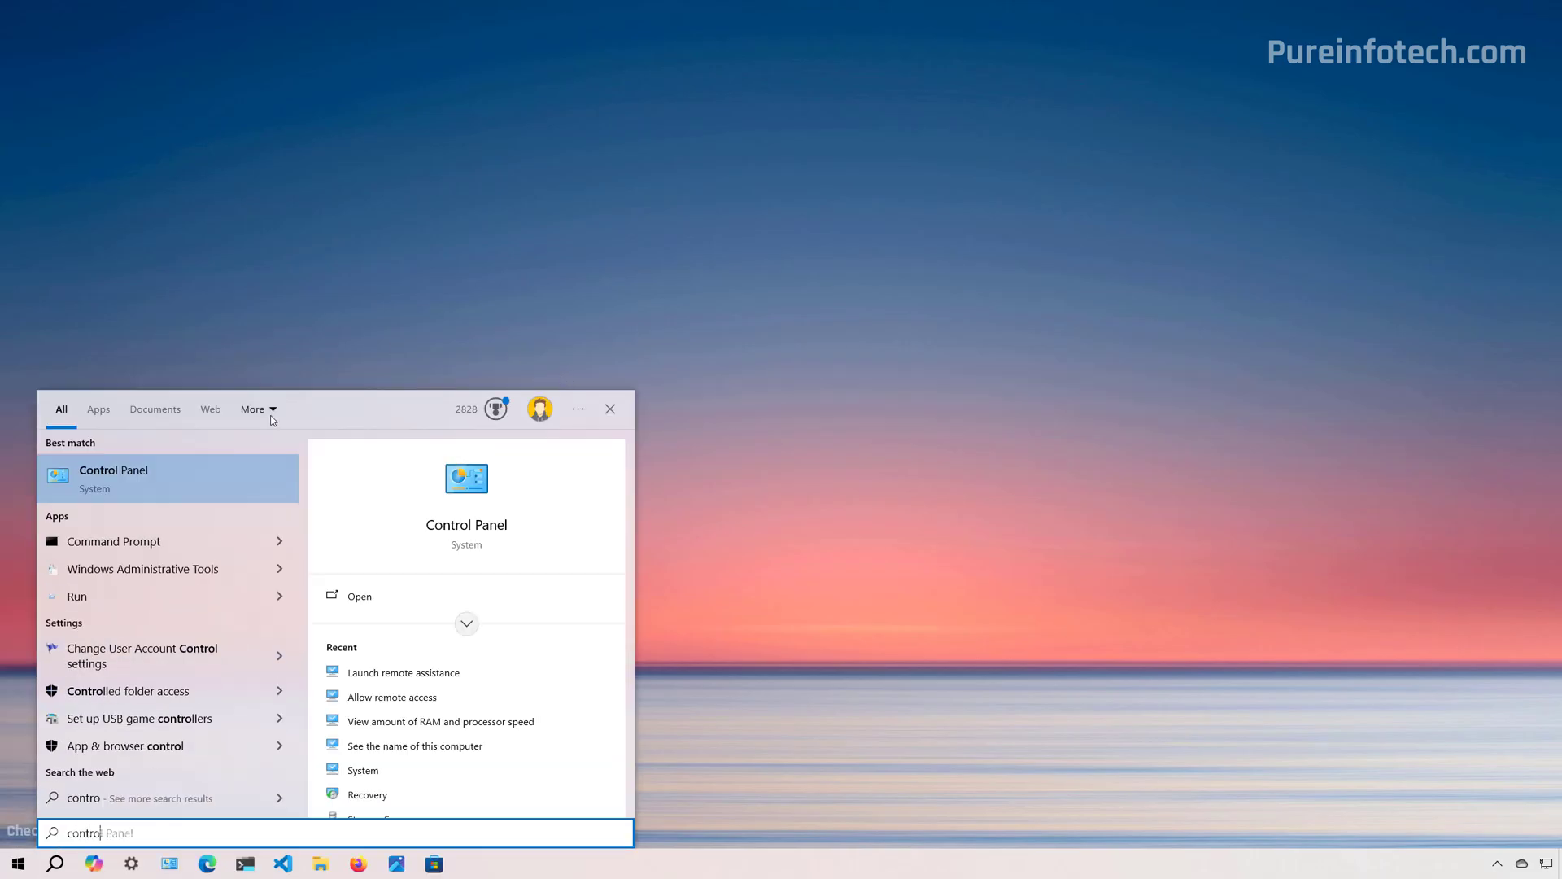
Step: From Control Panel's System and Security, bring up System Properties via Allow remote access
left_click(114, 469)
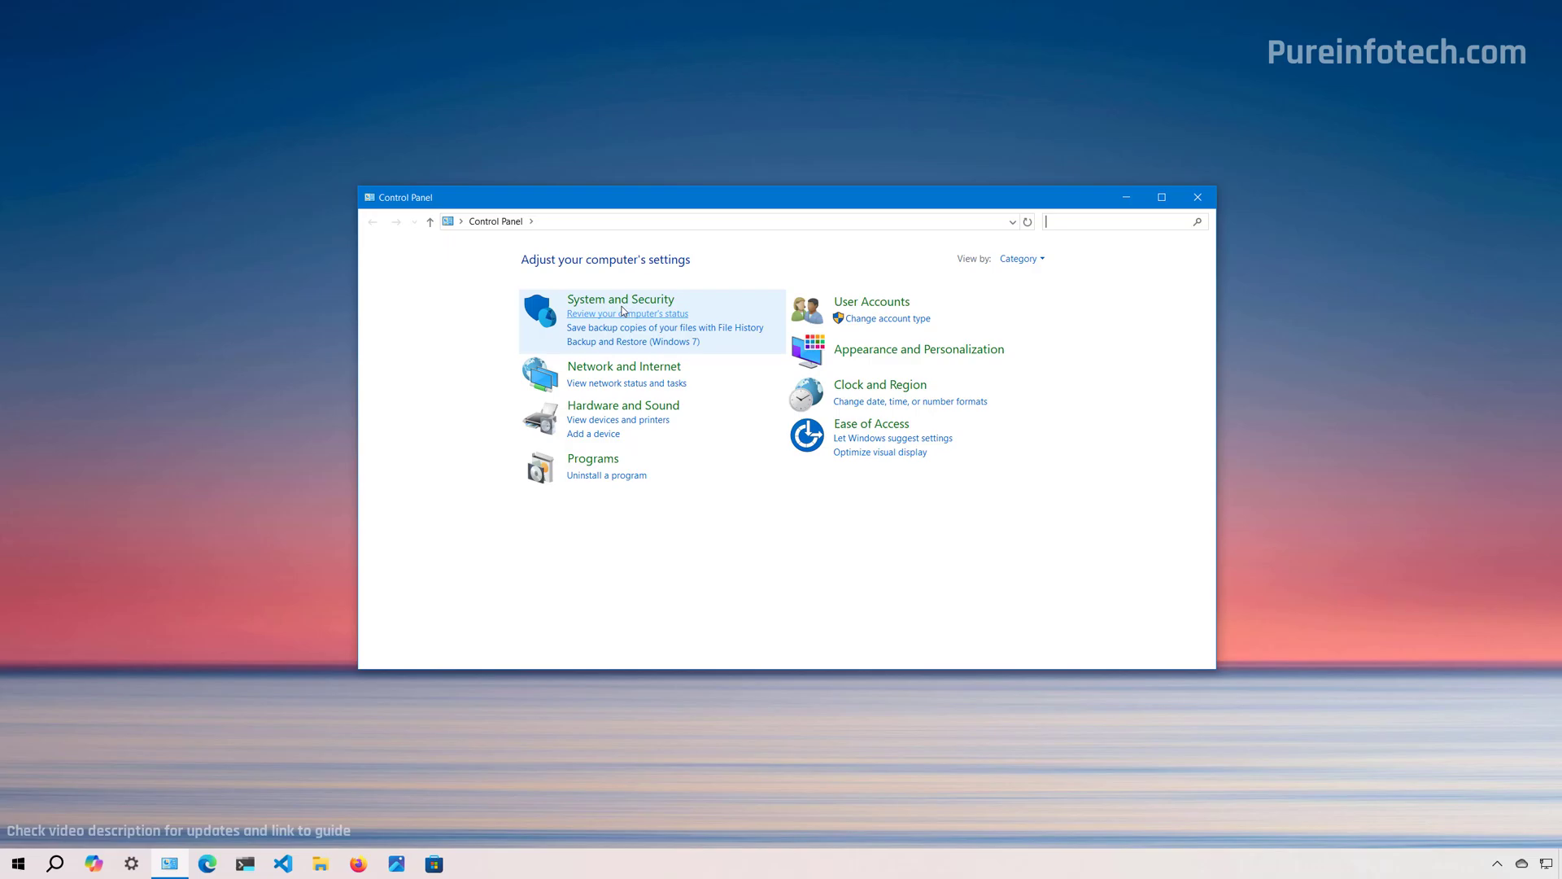
left_click(620, 299)
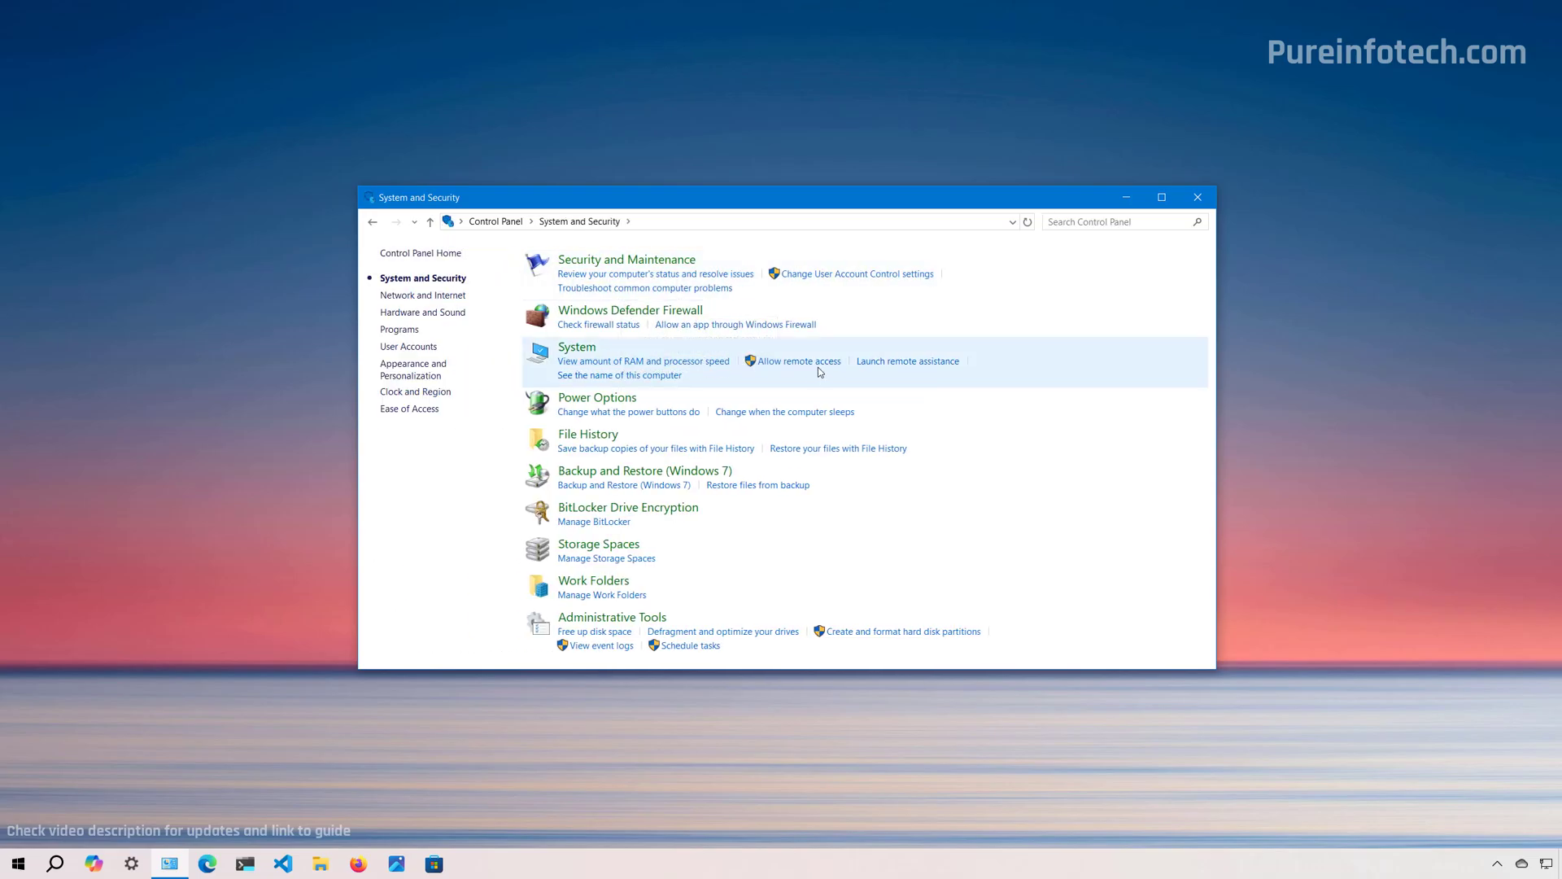
left_click(1160, 197)
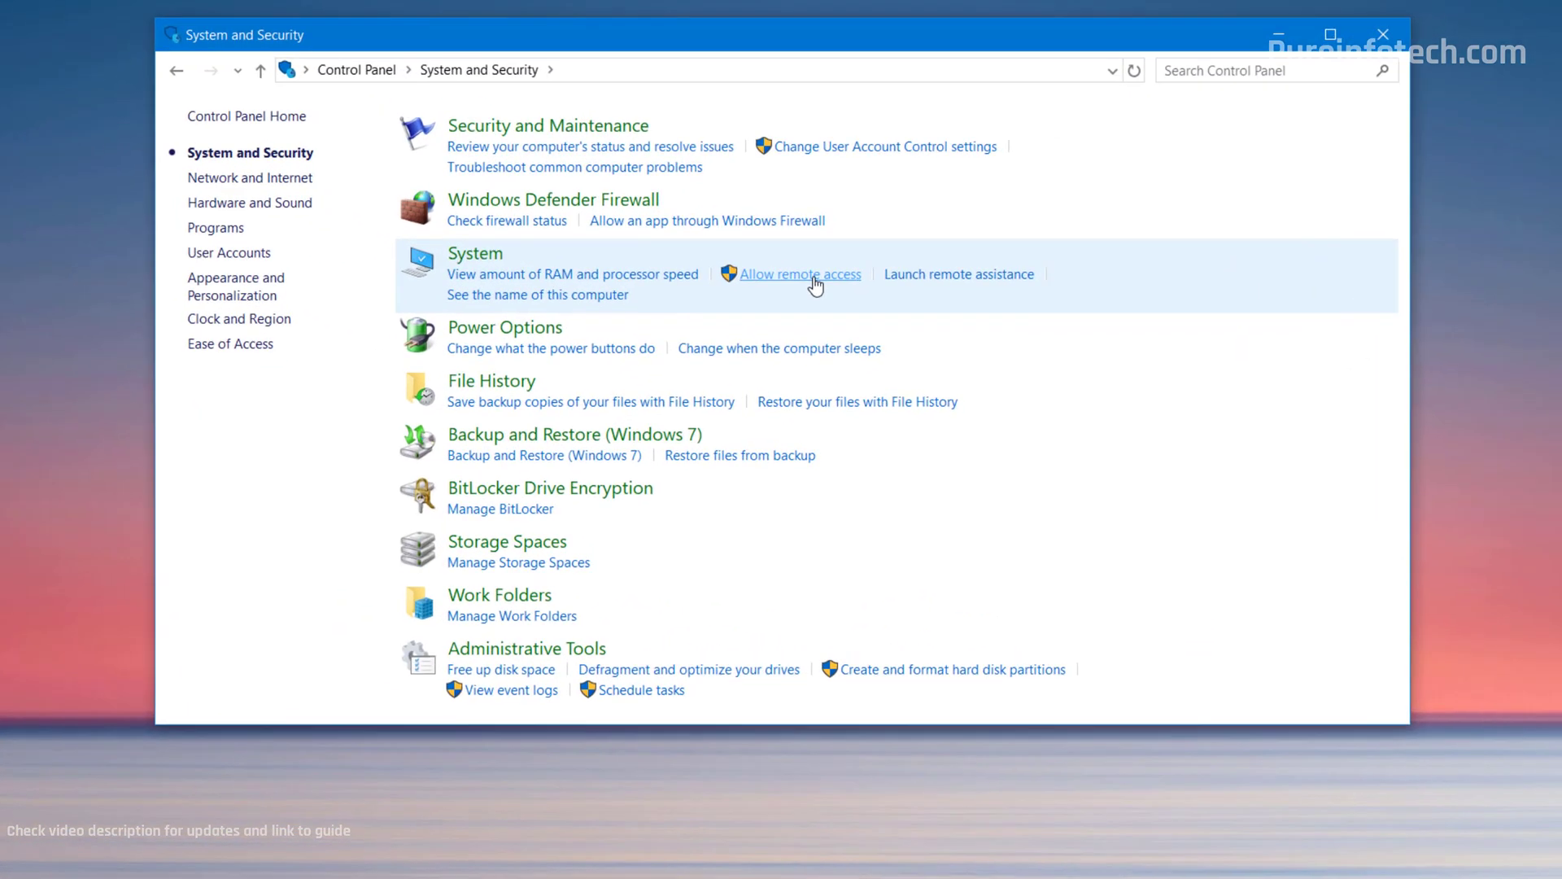
left_click(802, 274)
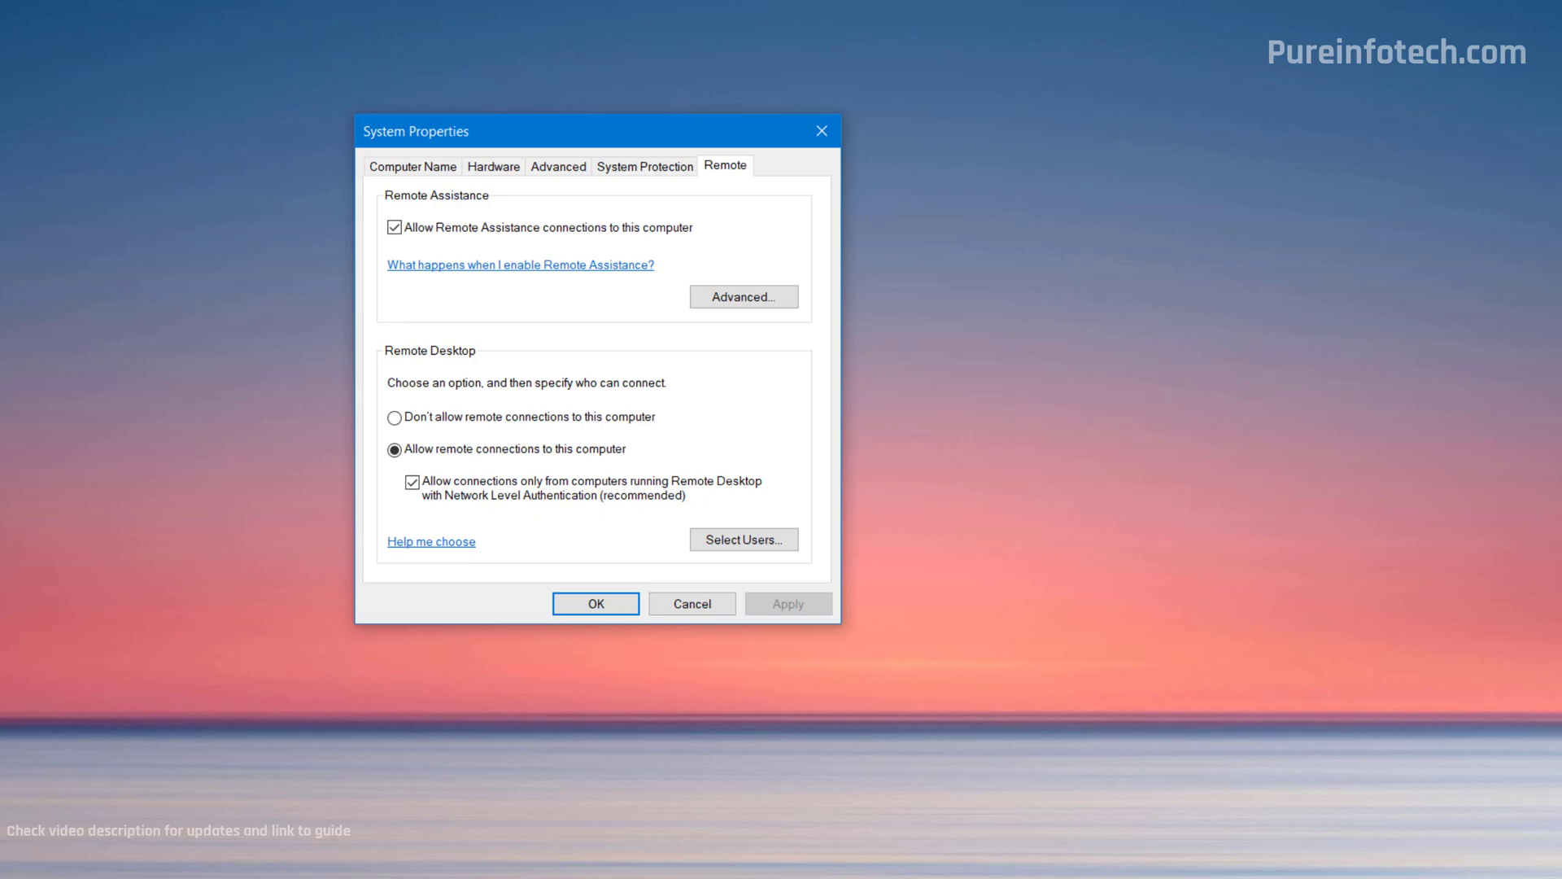
Step: On the Computer Name tab change the name to Home-Office-PC, accept the notice and restart later
left_click(412, 166)
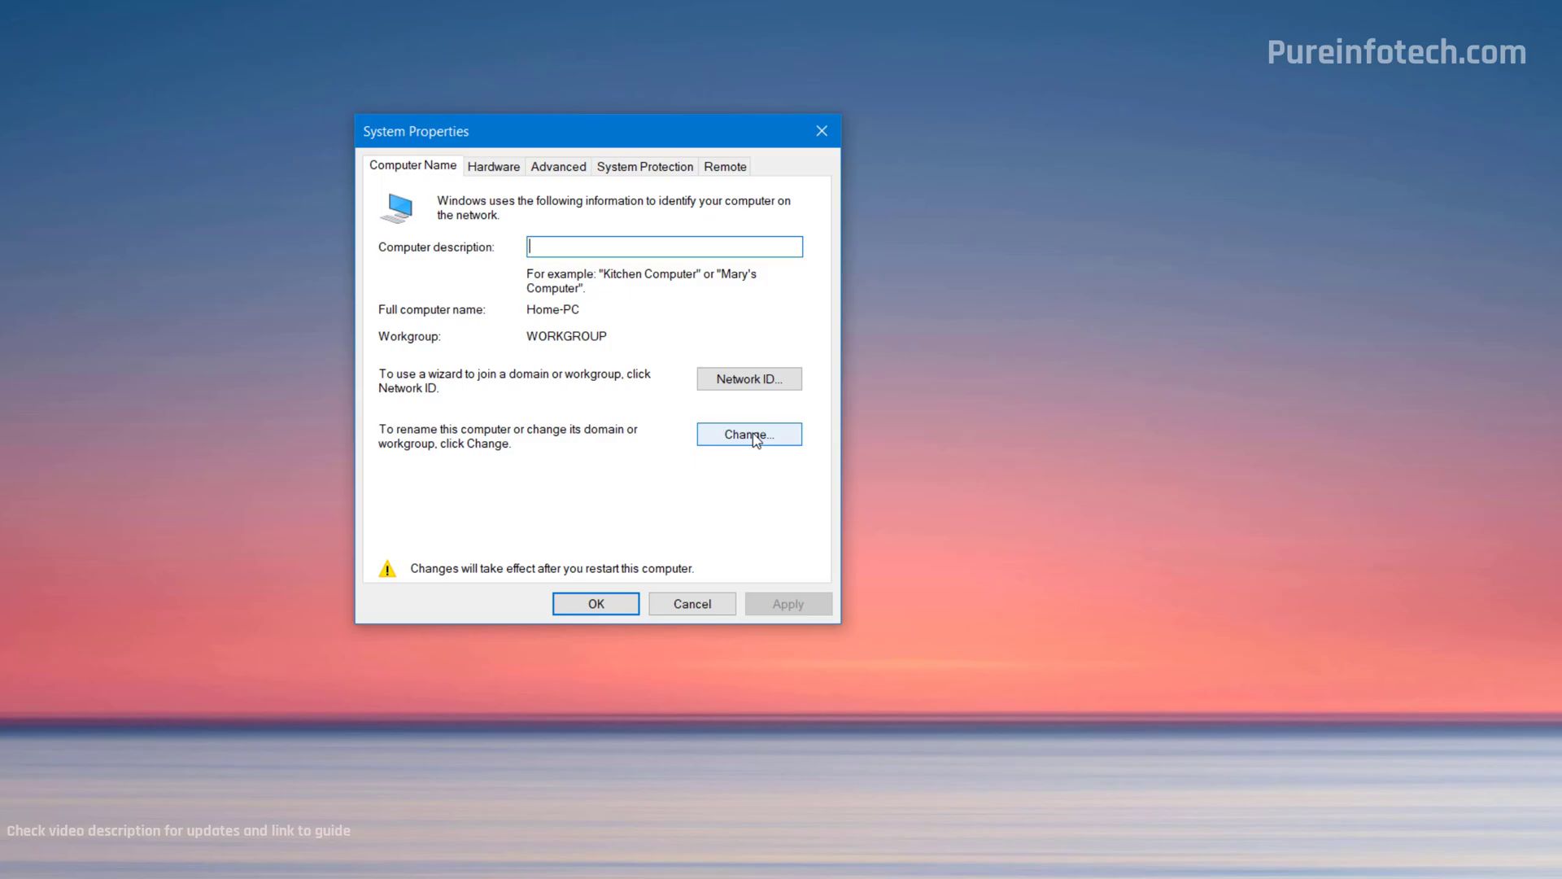
left_click(749, 435)
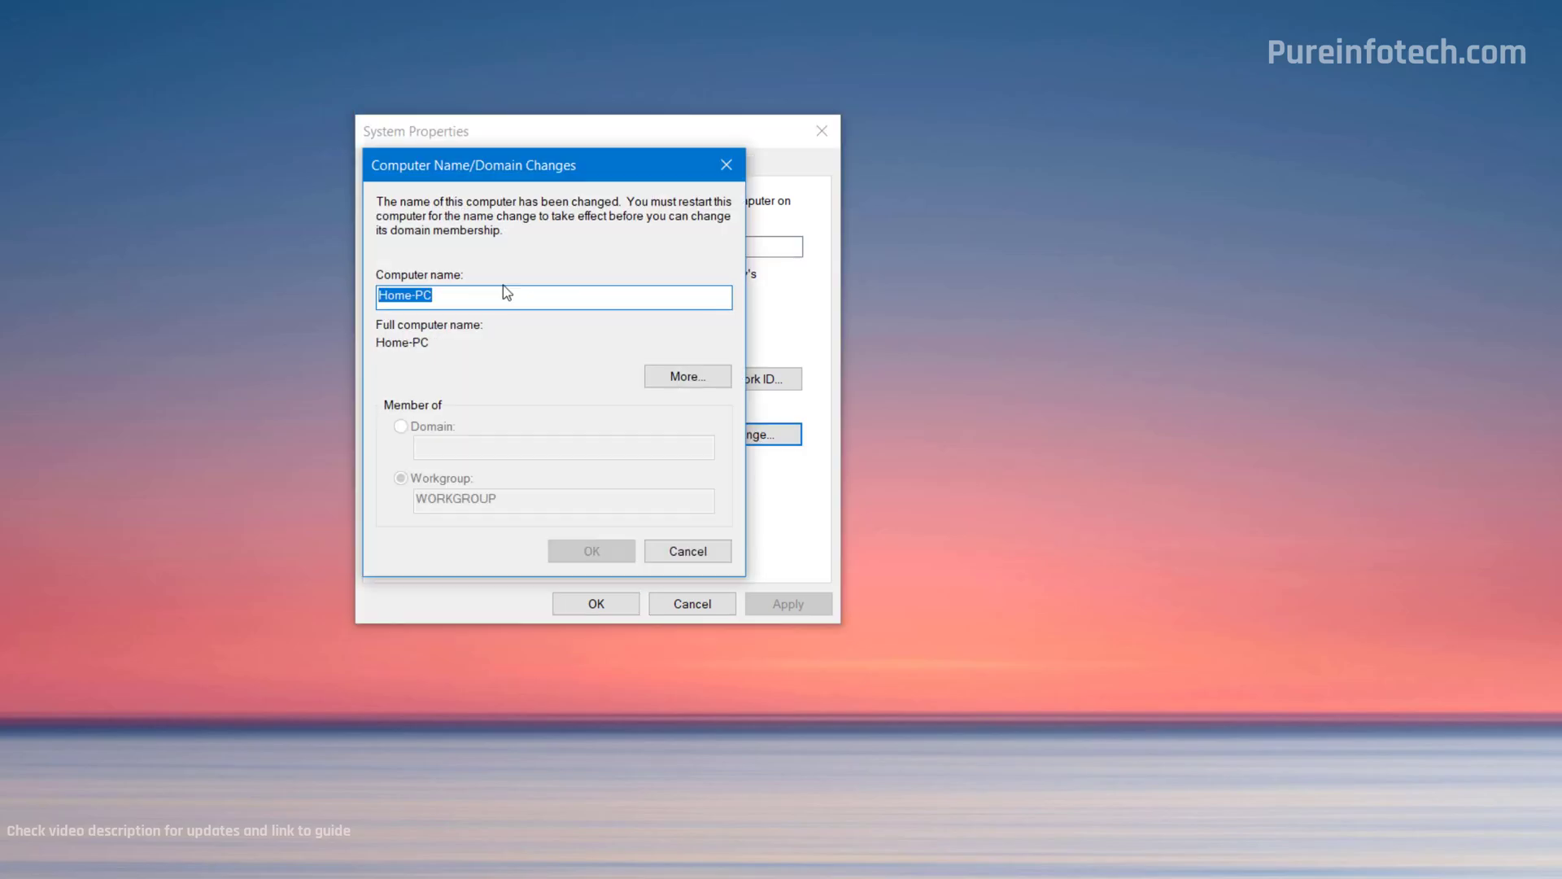
type("HO")
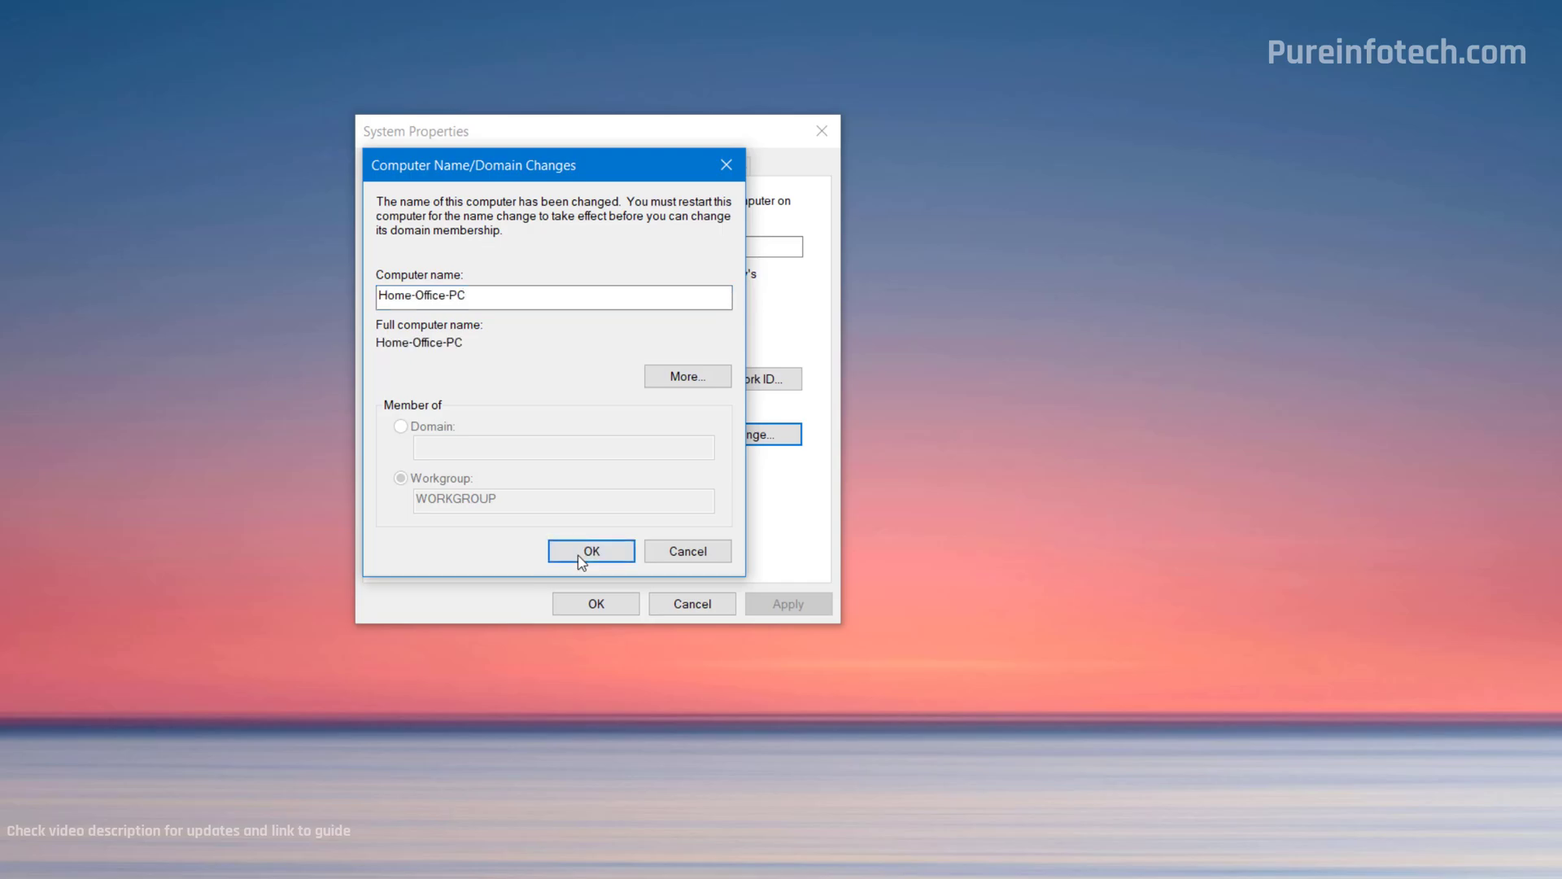
left_click(589, 552)
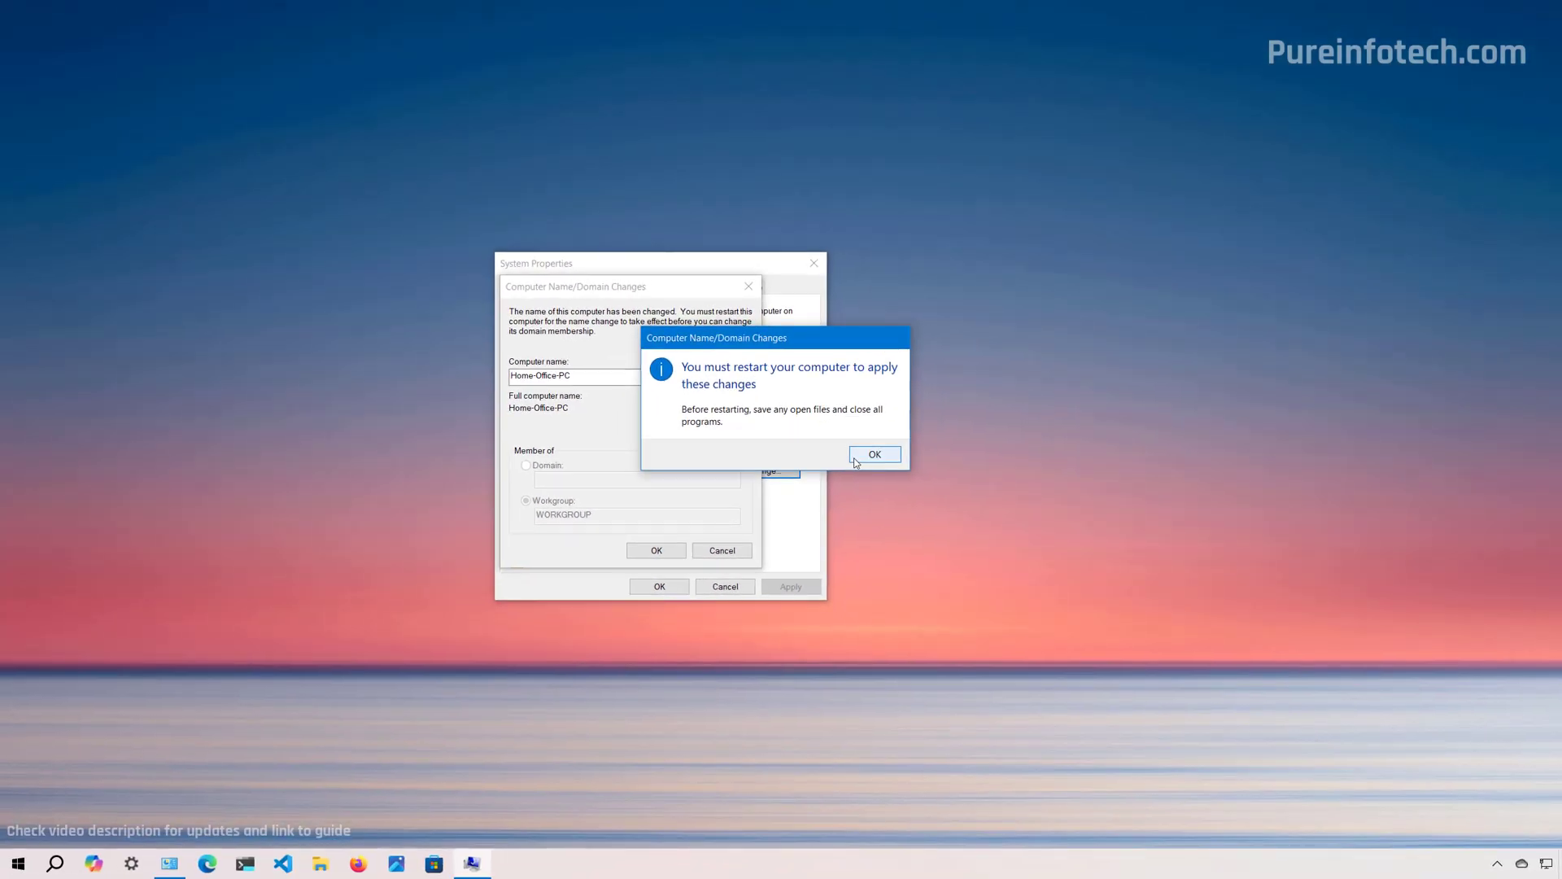
left_click(873, 454)
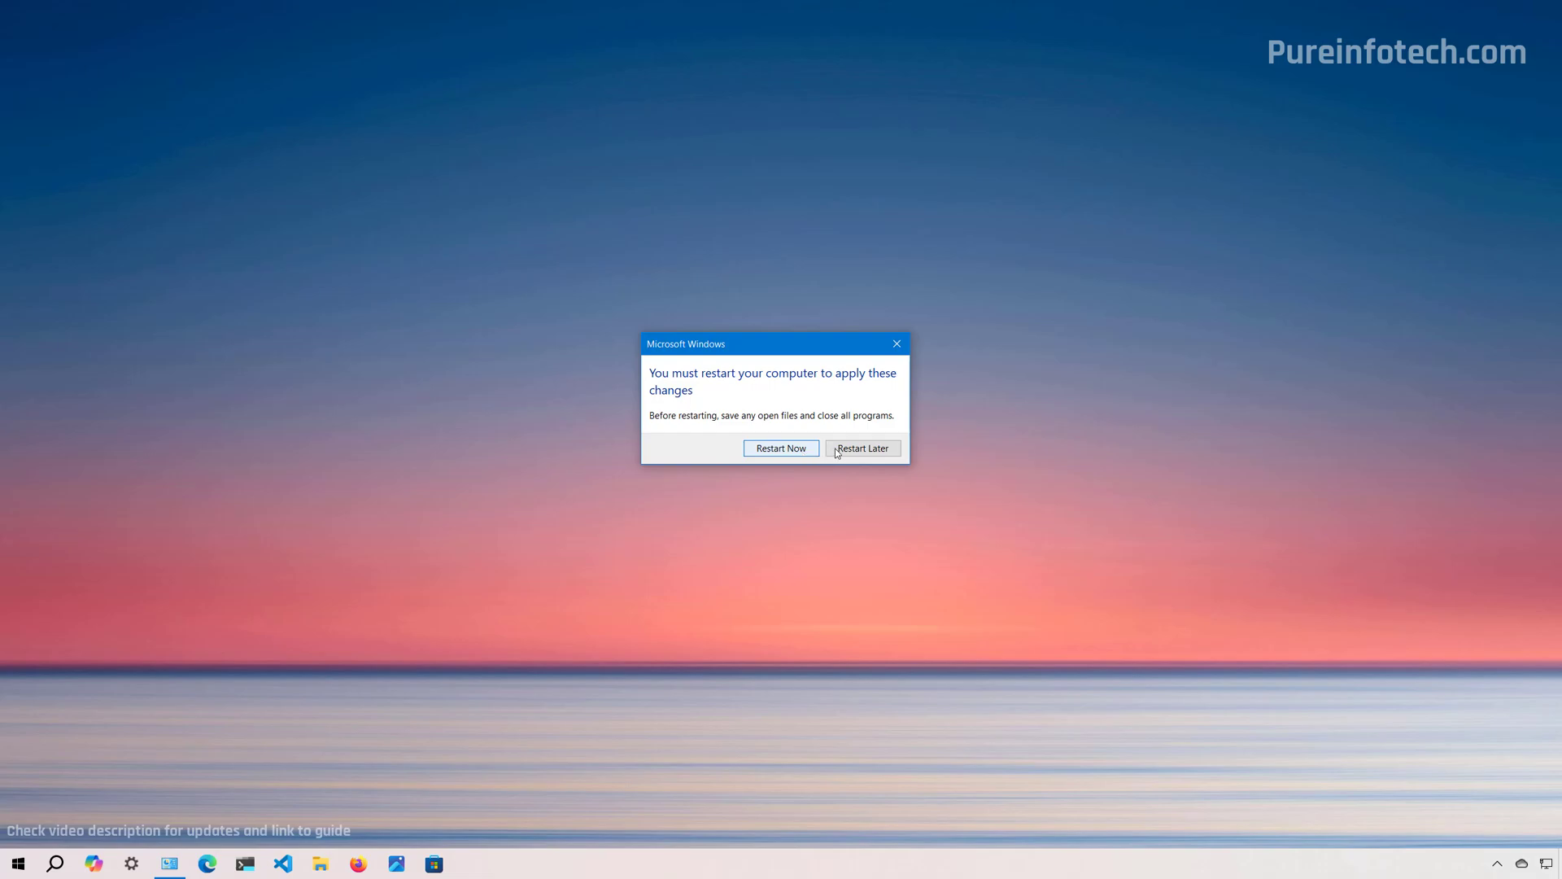
left_click(861, 447)
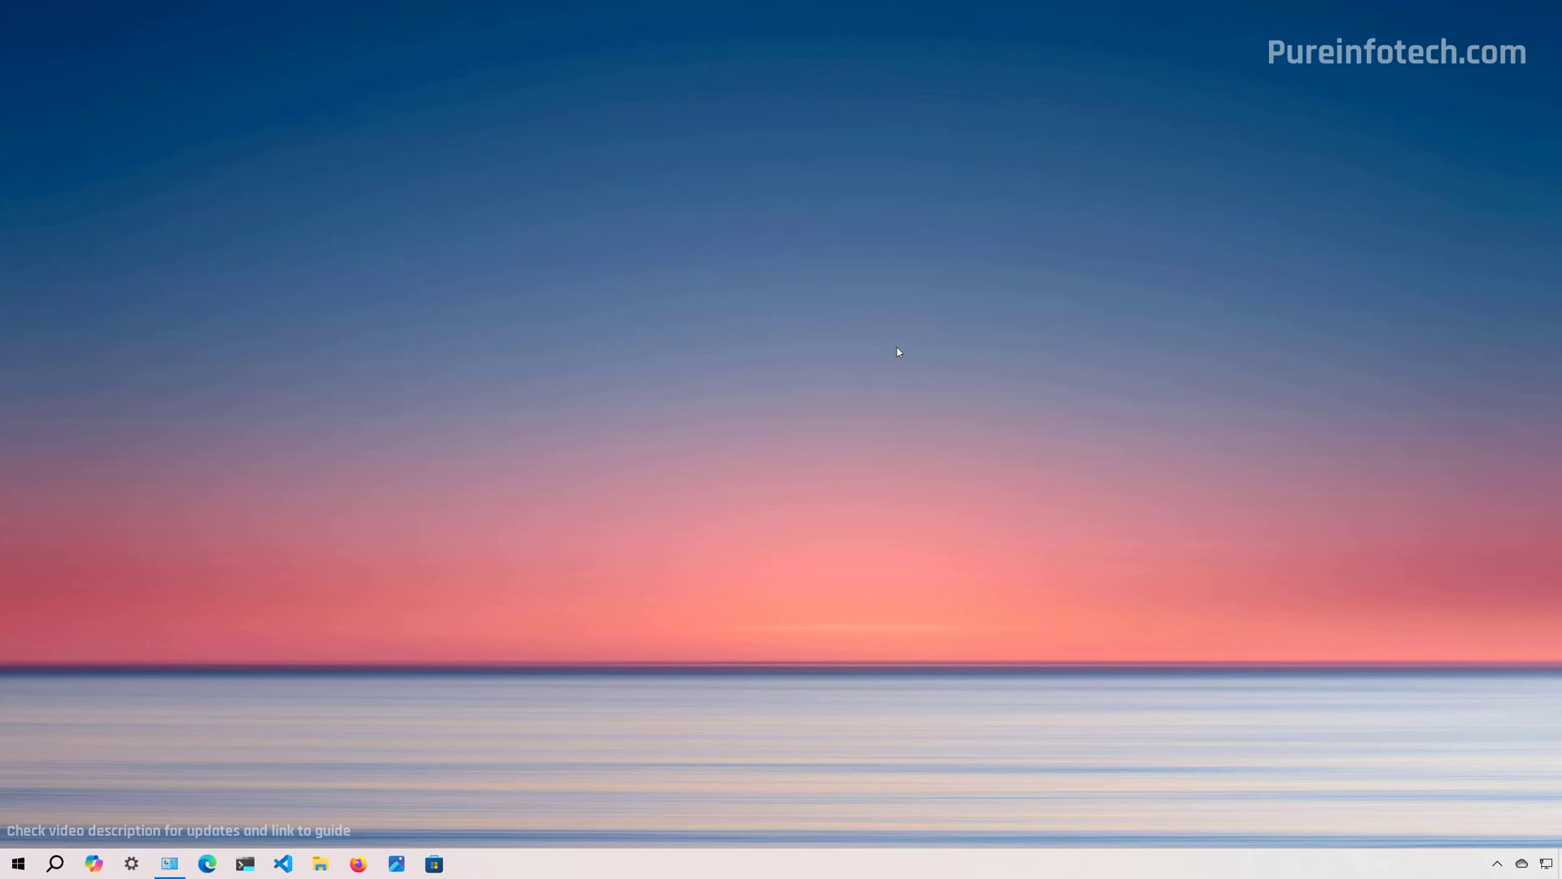
Step: Search Start for Terminal and run Terminal Preview as administrator for an elevated Command Prompt
left_click(17, 863)
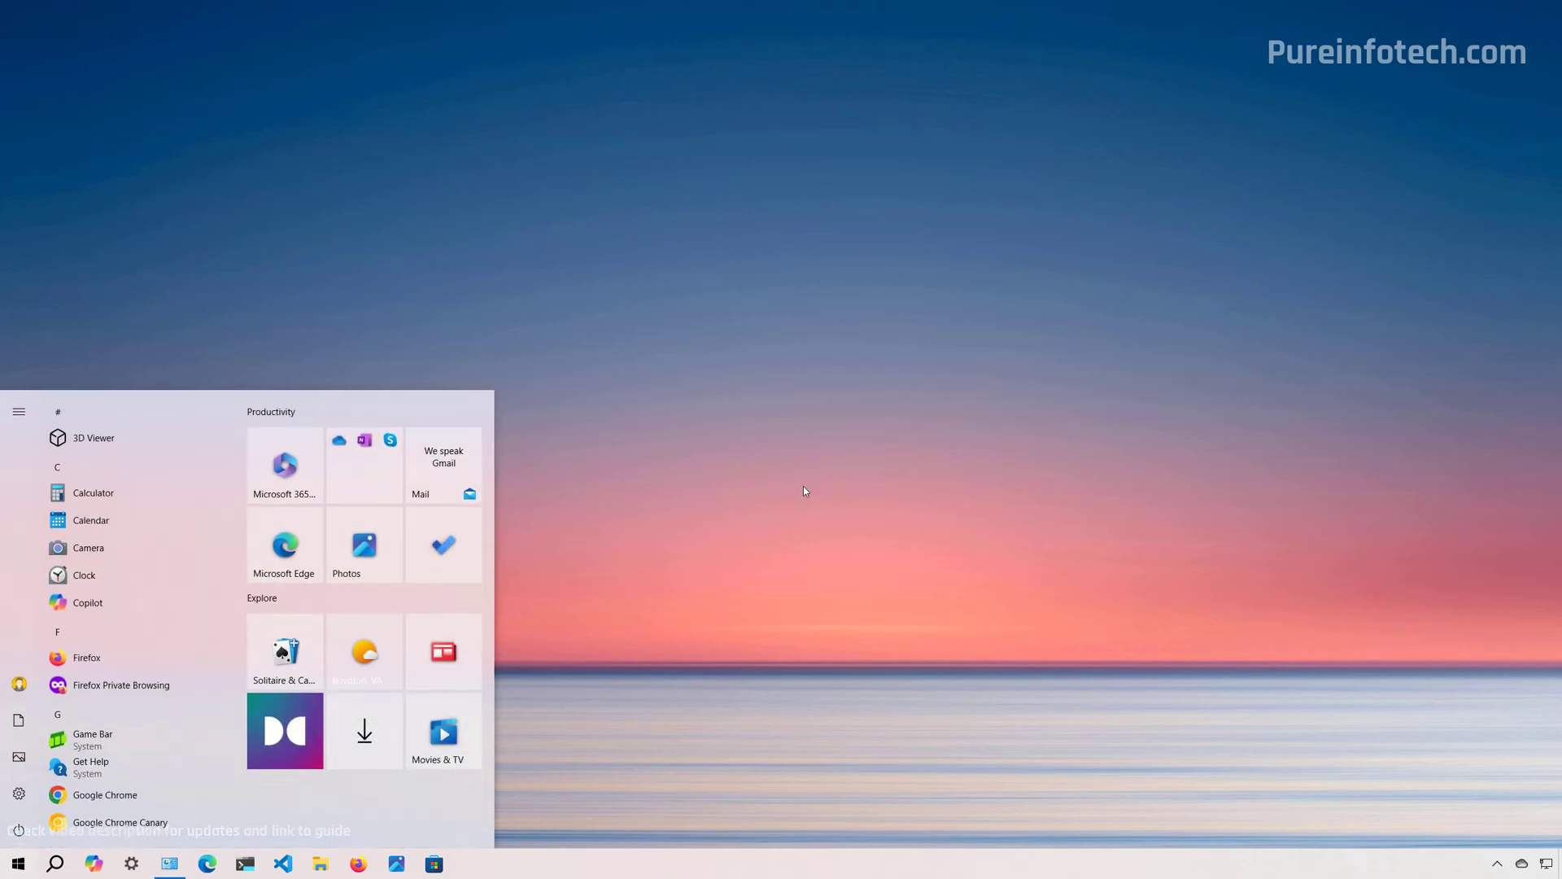
type("t")
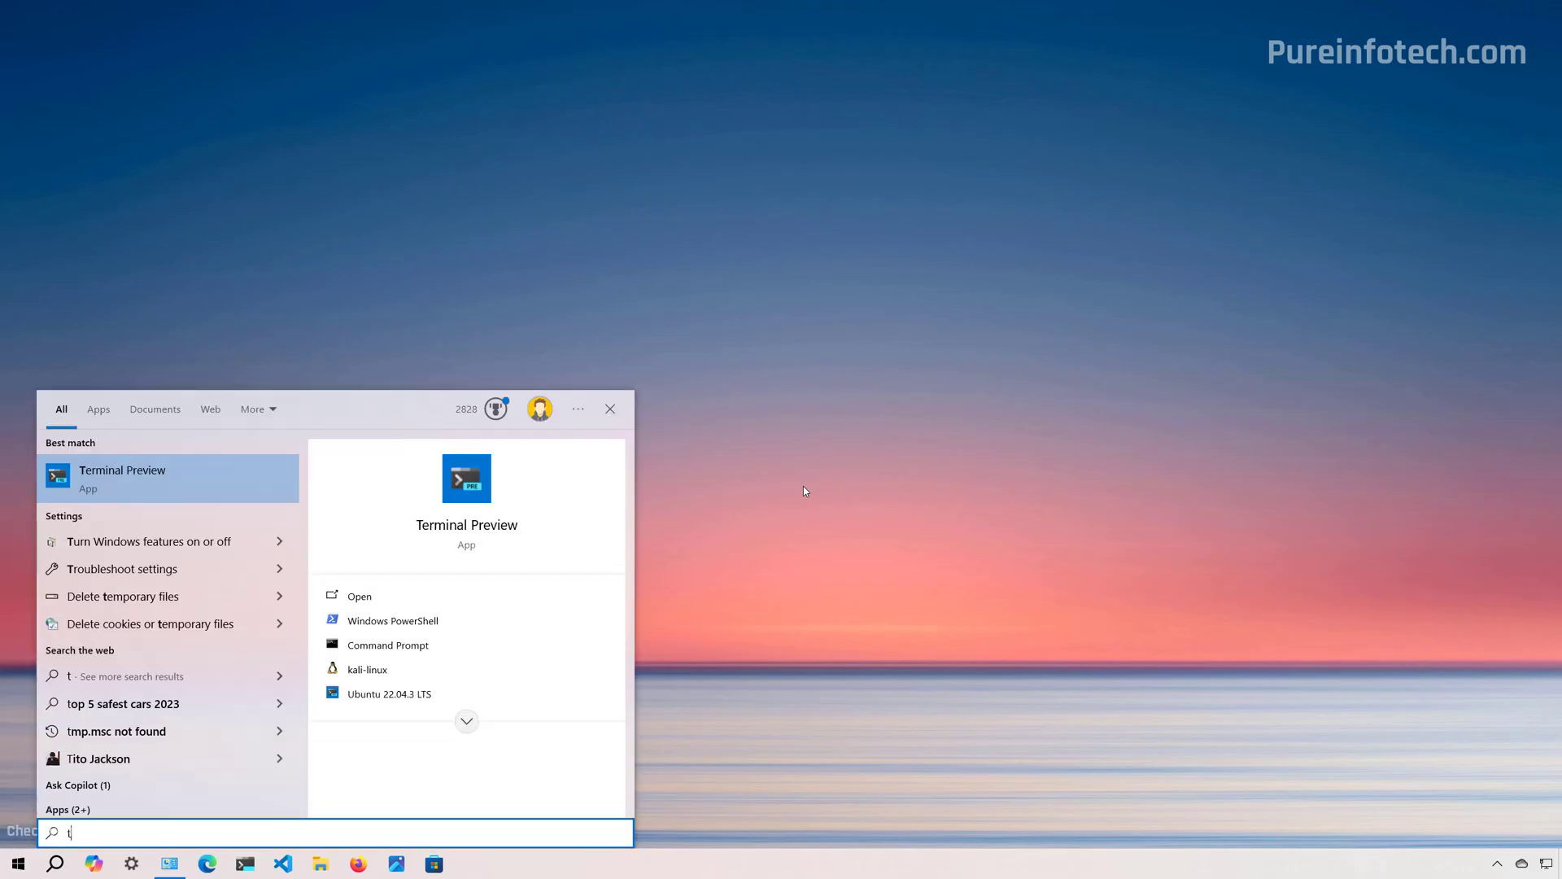
right_click(122, 477)
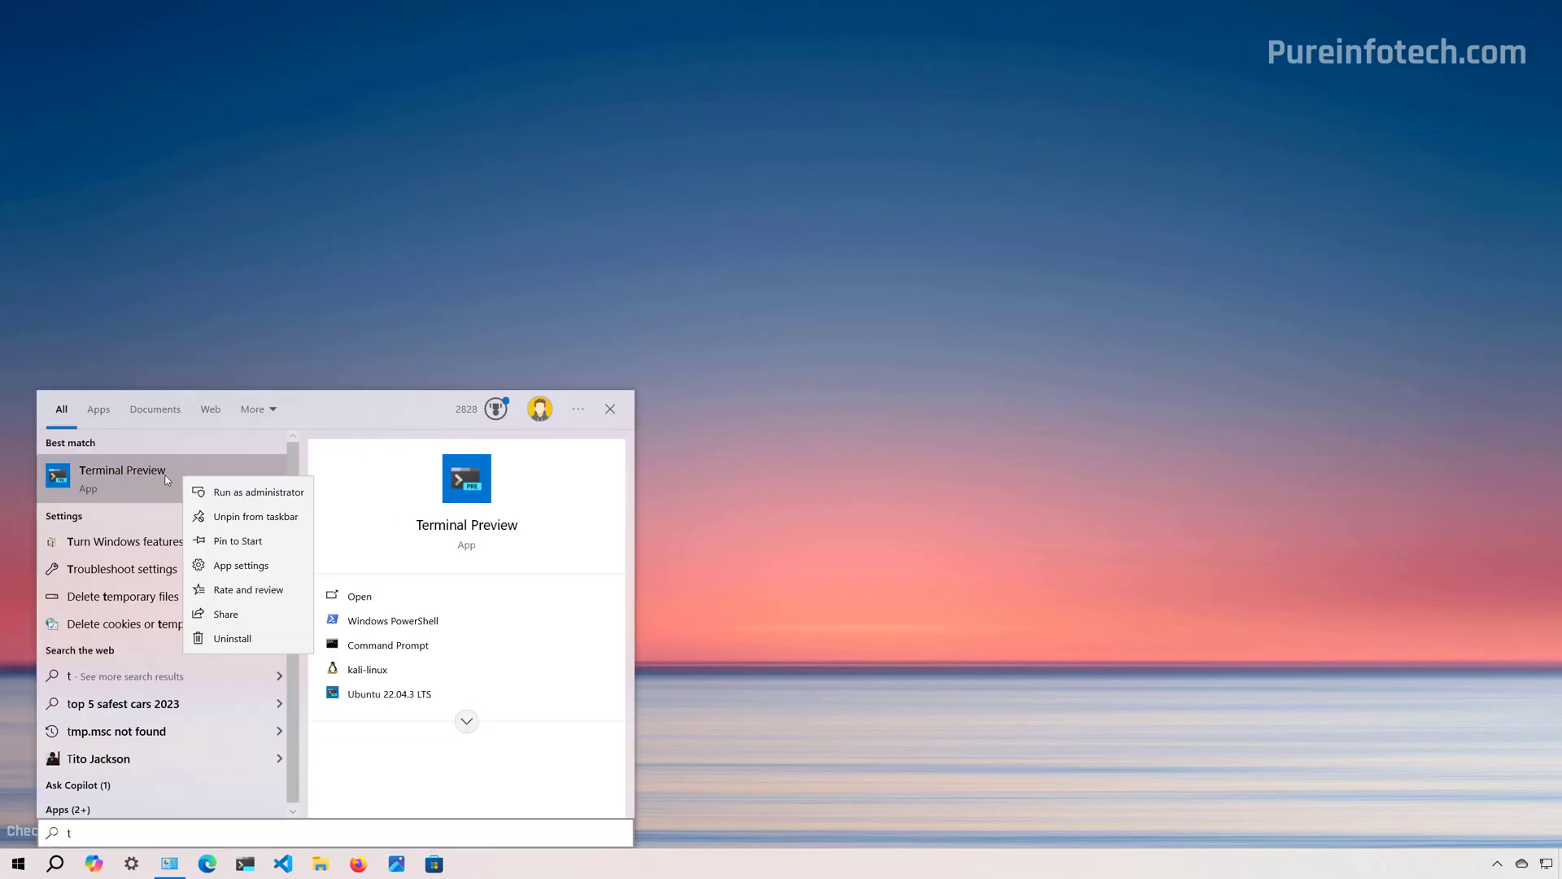
mouse_move(260, 491)
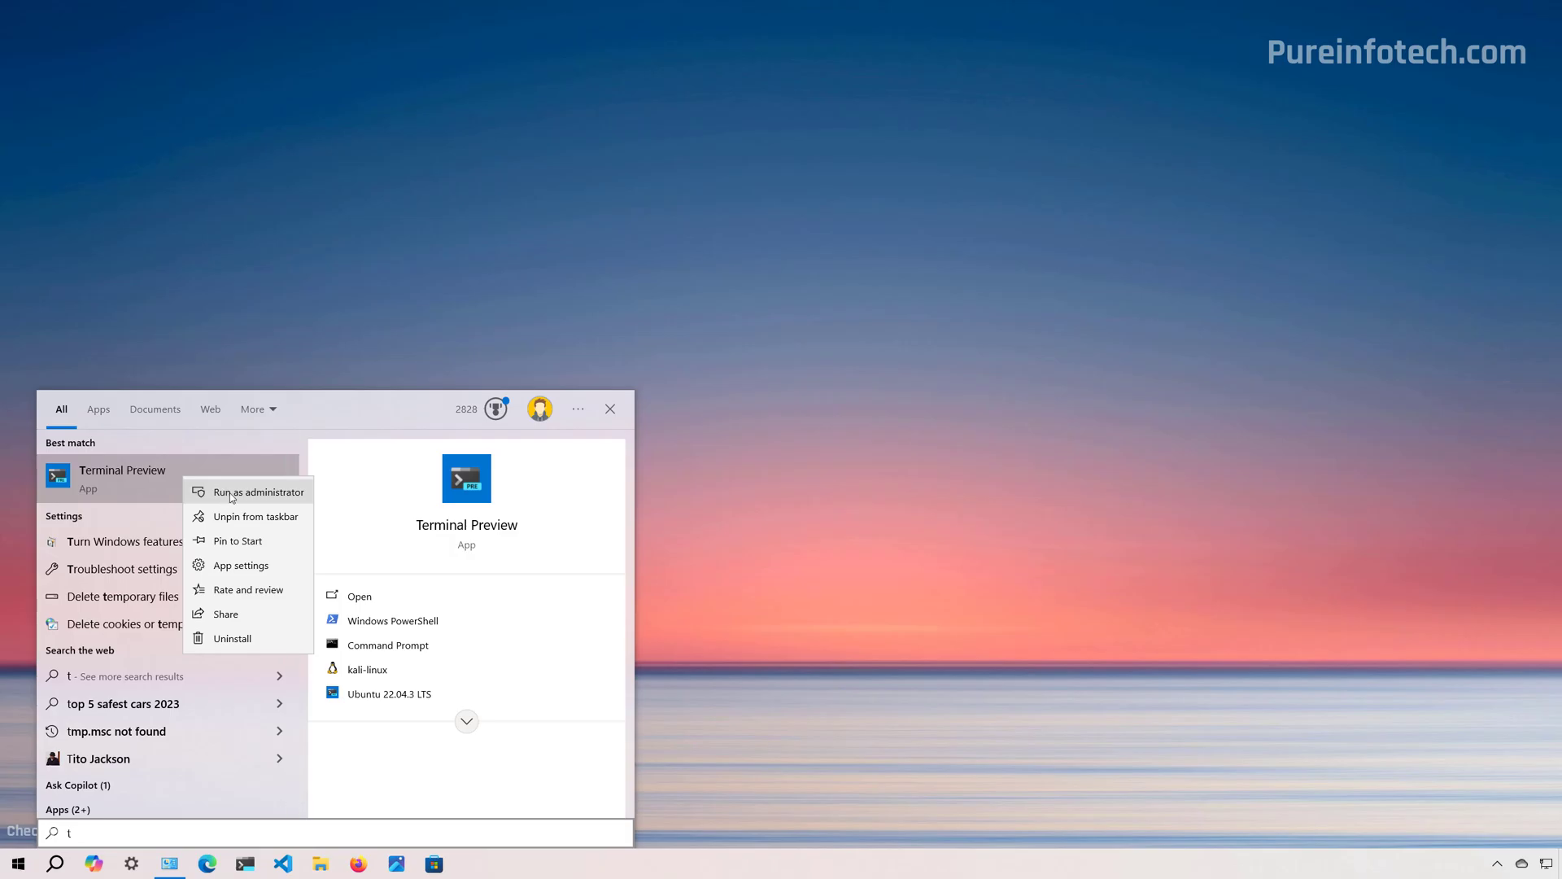
left_click(259, 492)
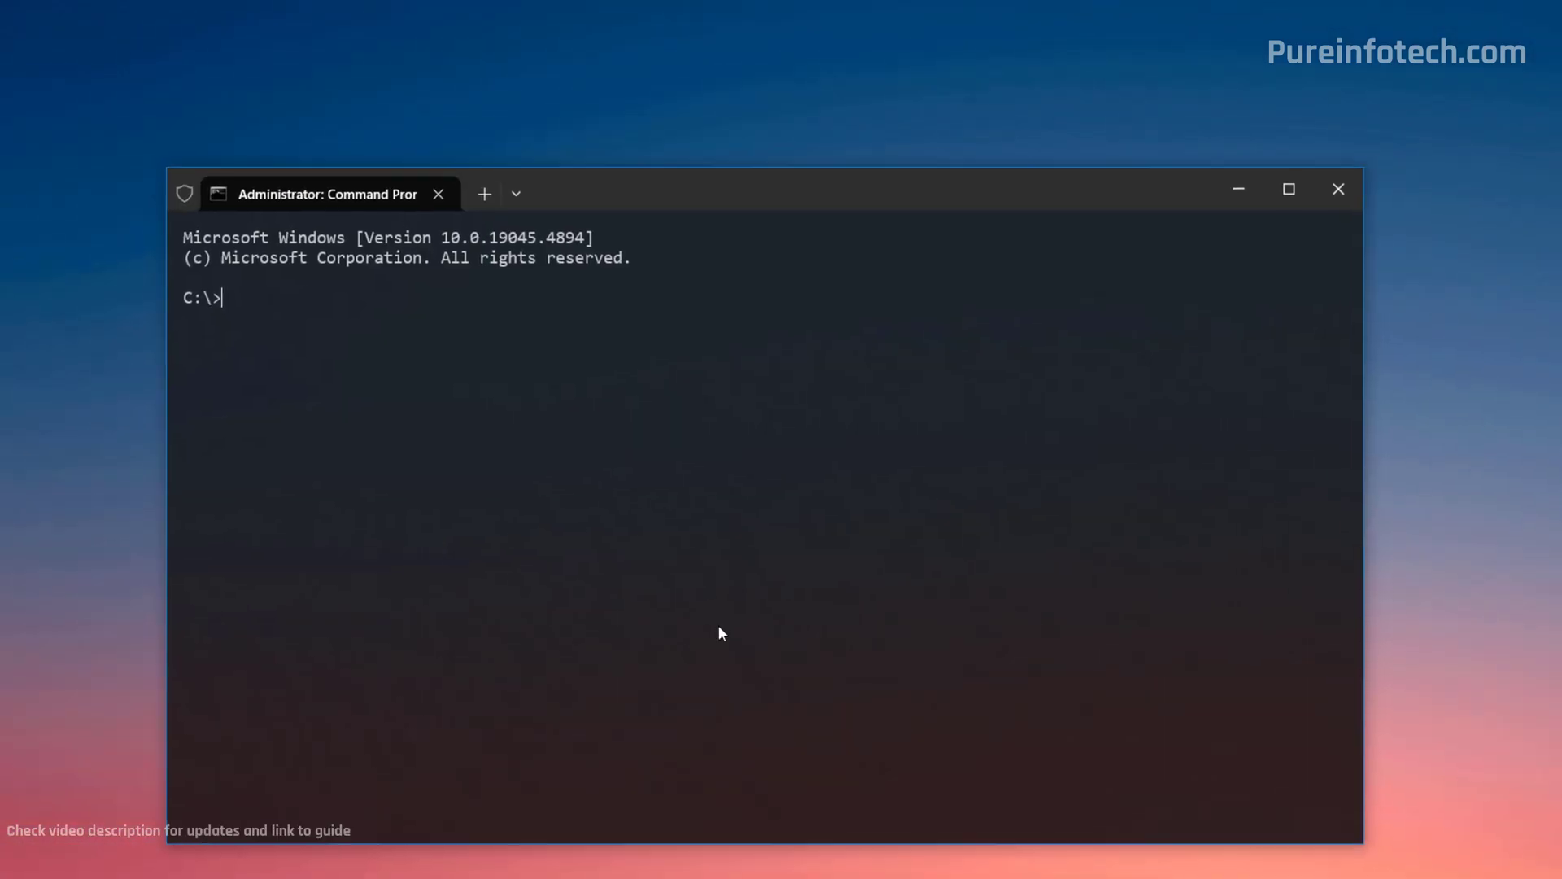
Step: Check the hostname, then run WMIC computersystem where caption='My-Computer' rename 'Kitchen-PC'
type("hostname")
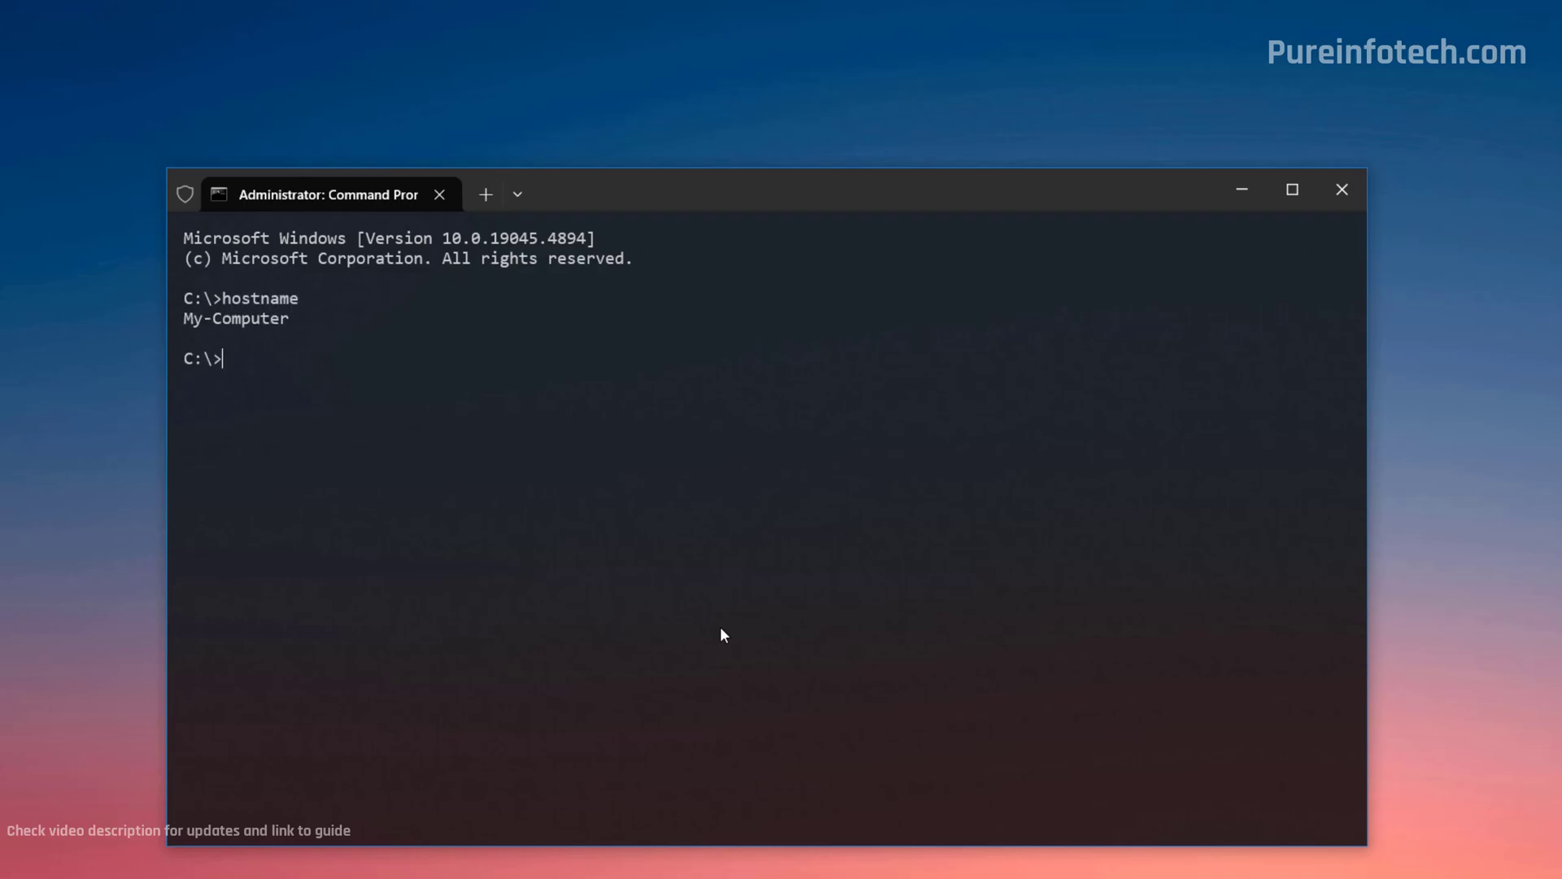
mouse_move(639, 554)
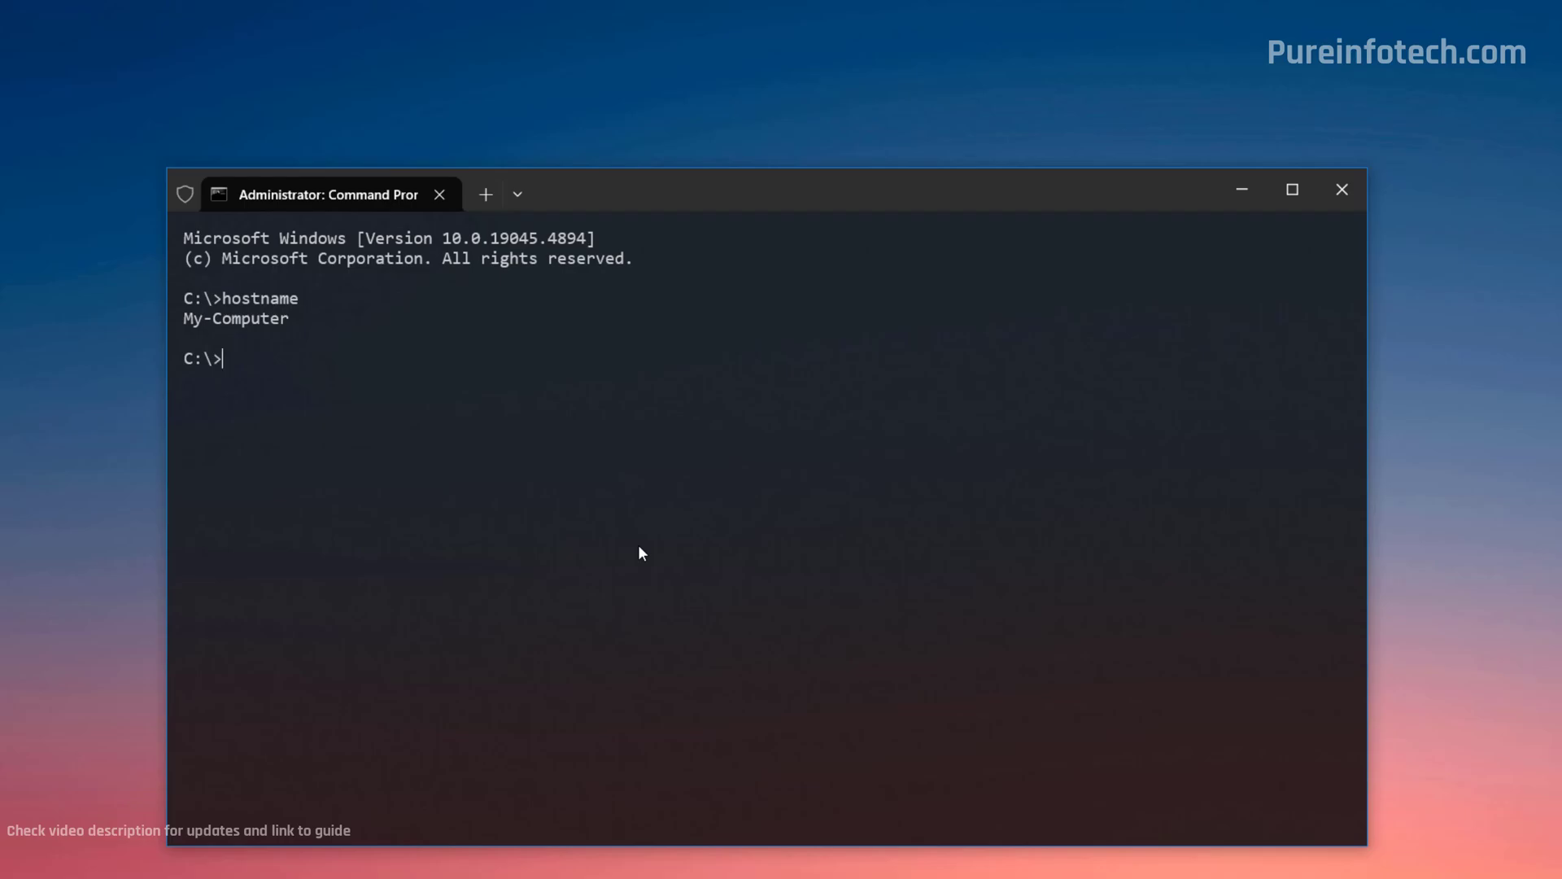
type("WMIC computersystem where caption='CURRENT-PC-NAME' rename 'NEW-PC-NAME'")
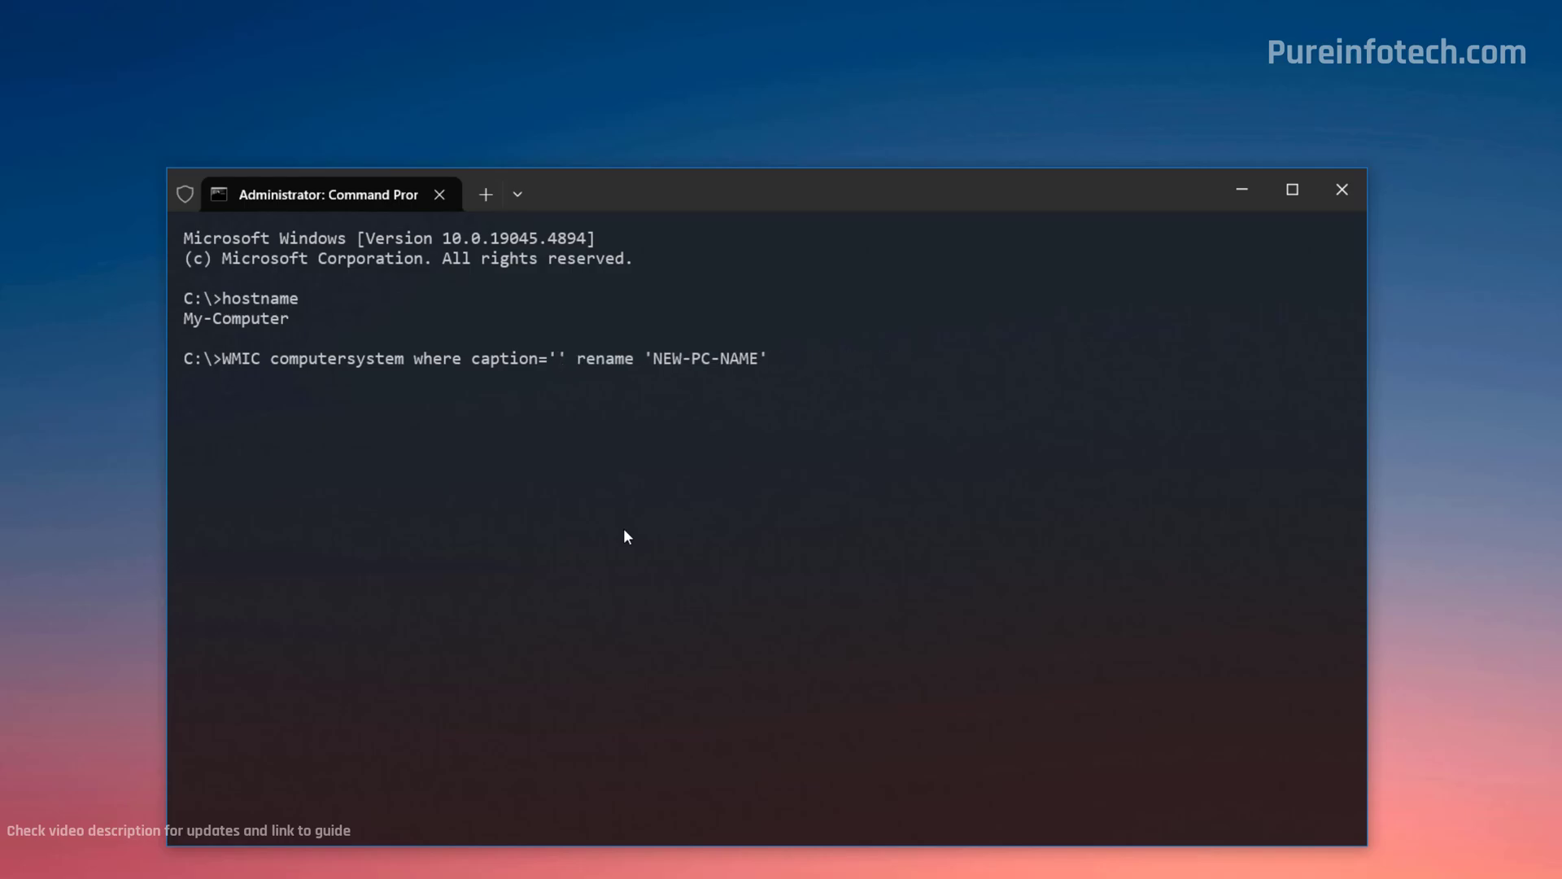
type("My-Computer")
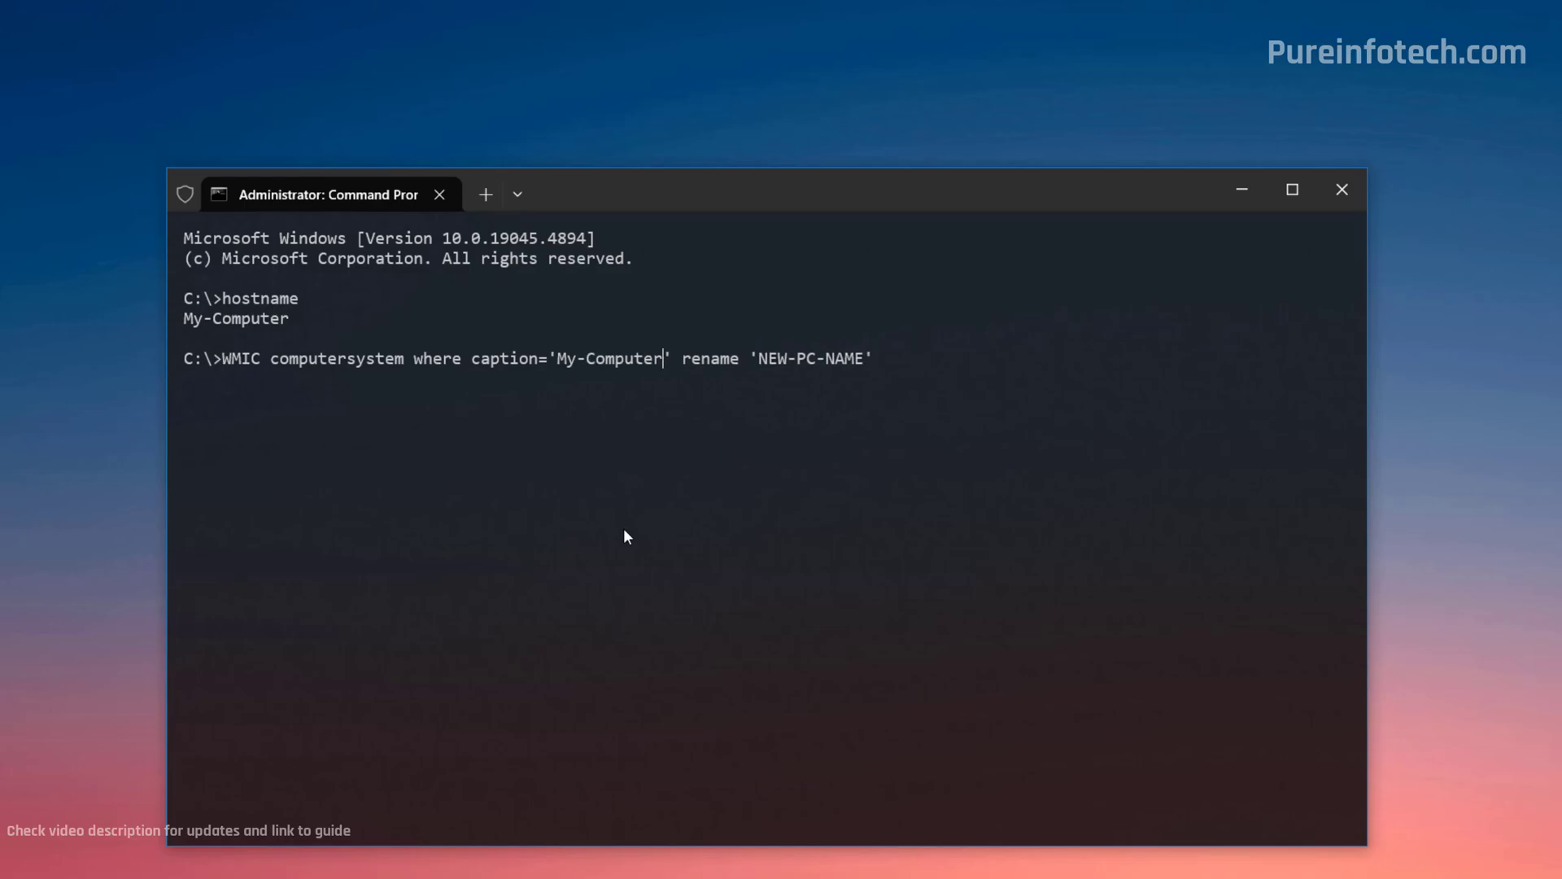
key("BackSpace")
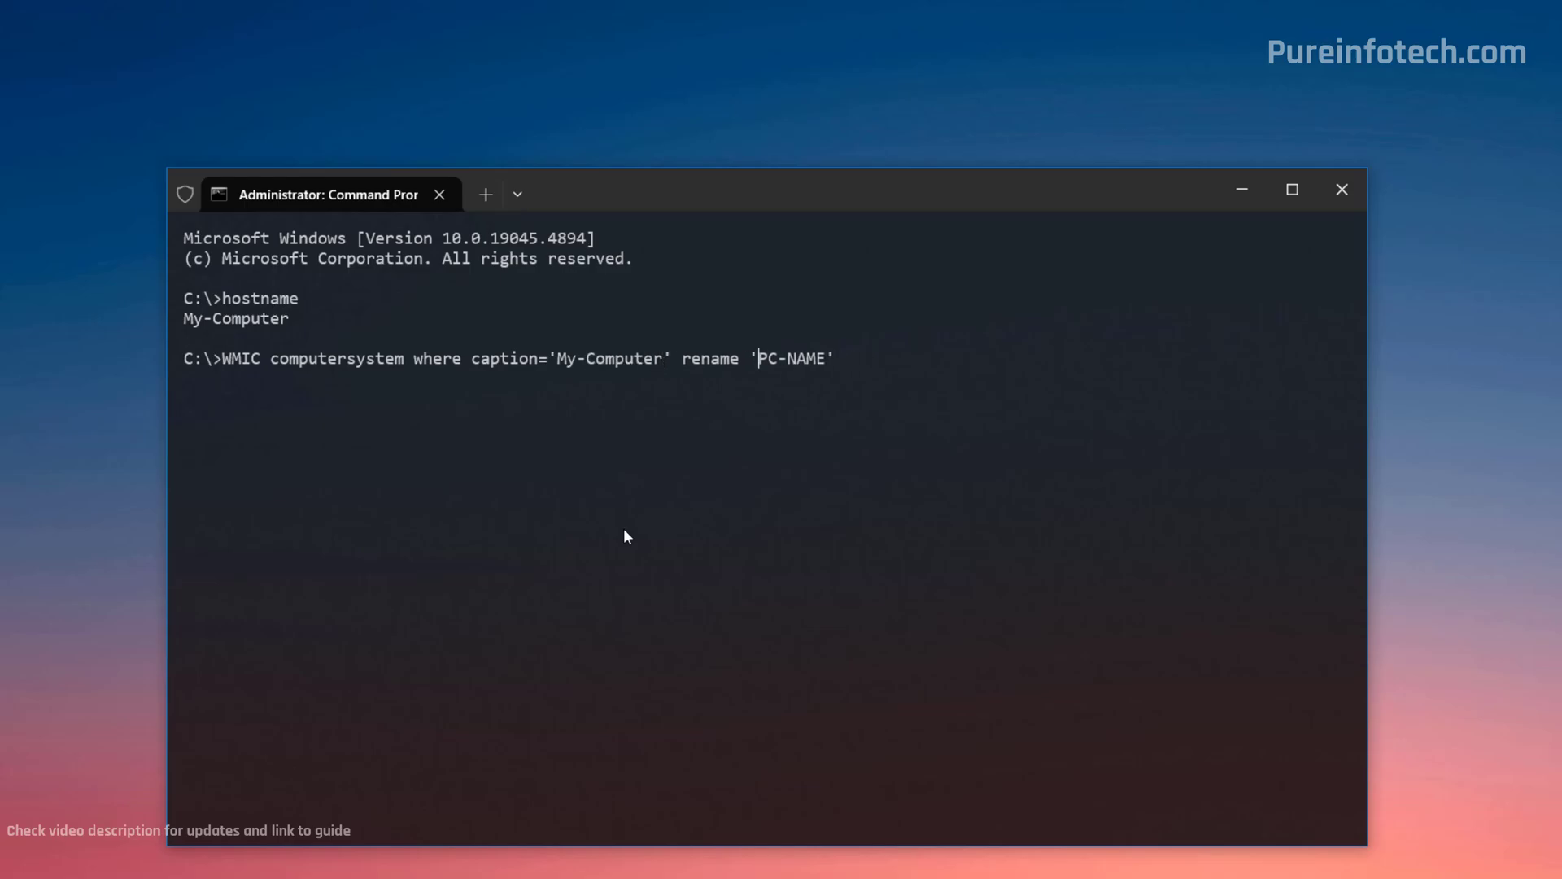
key("Backspace")
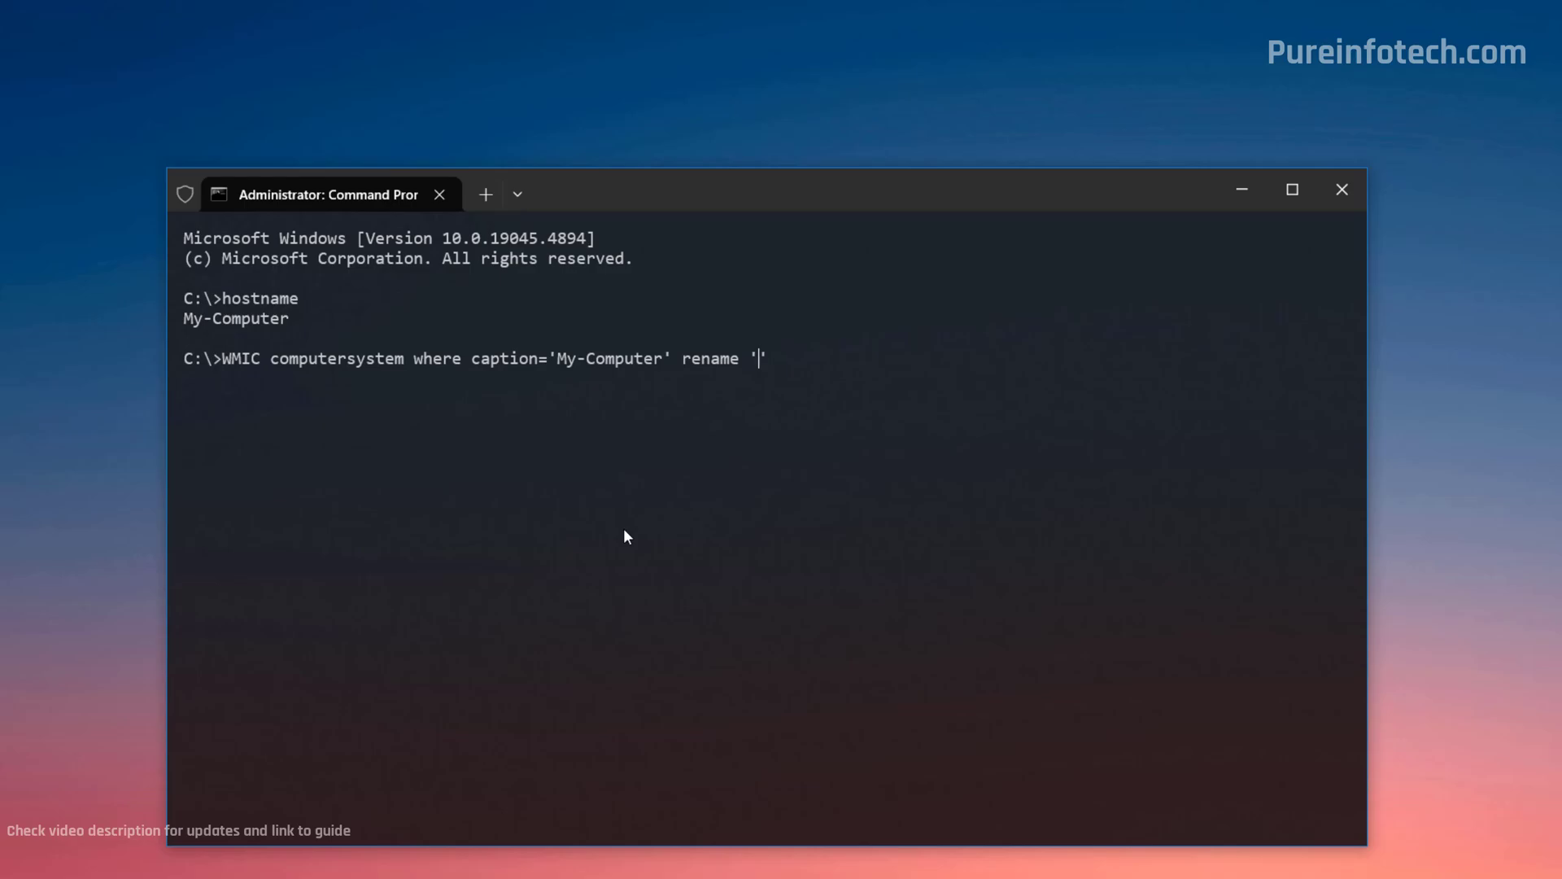
type("Kitchen-PC")
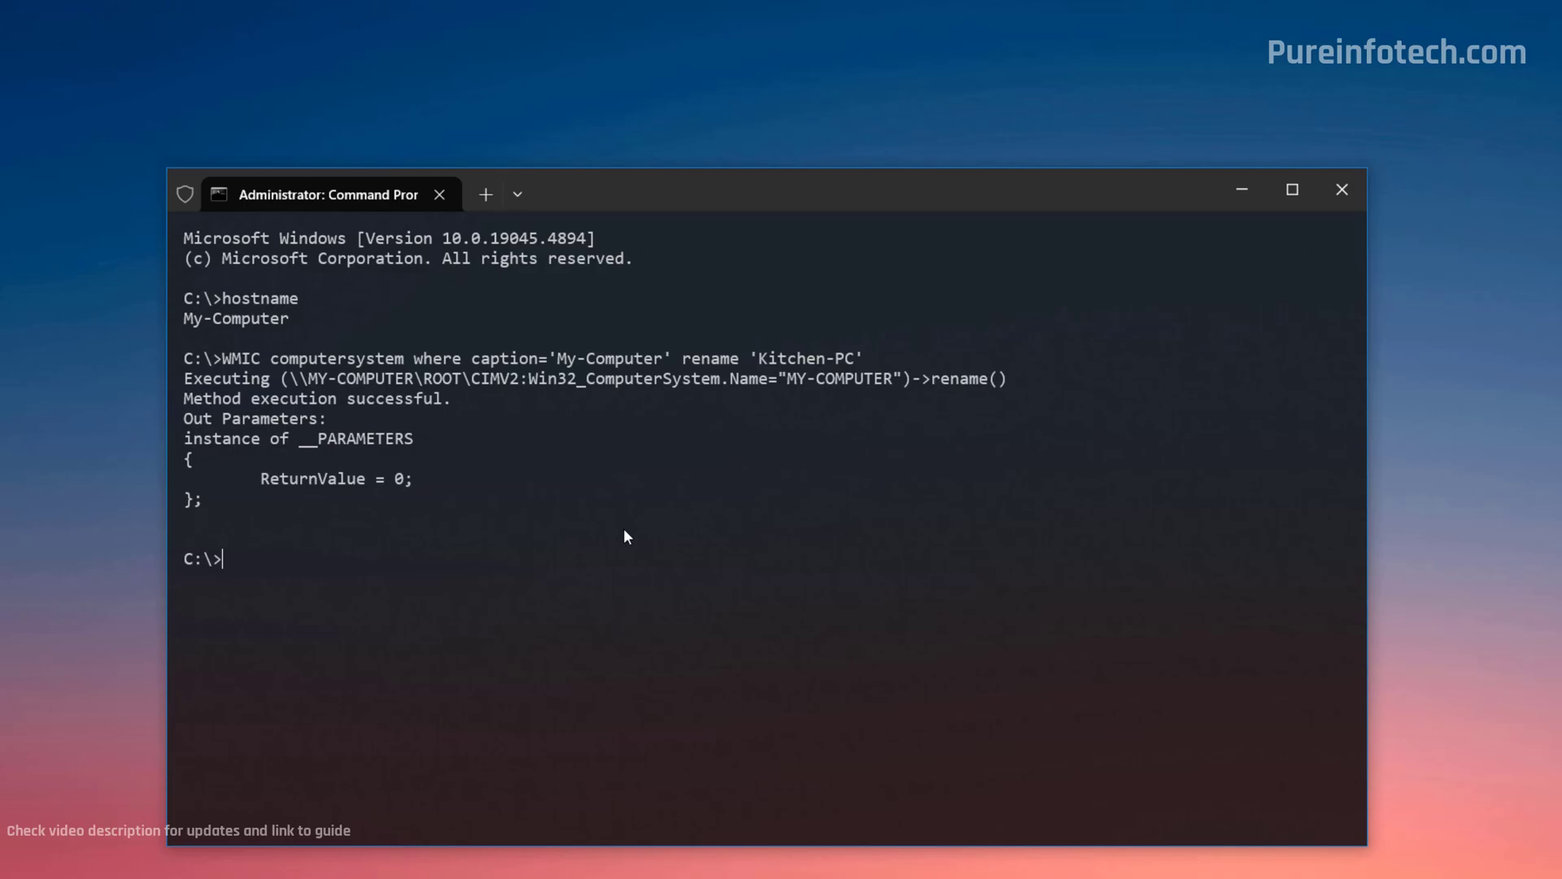
Step: Enter the restart command shutdown -r -t 00 at the prompt
type("shu")
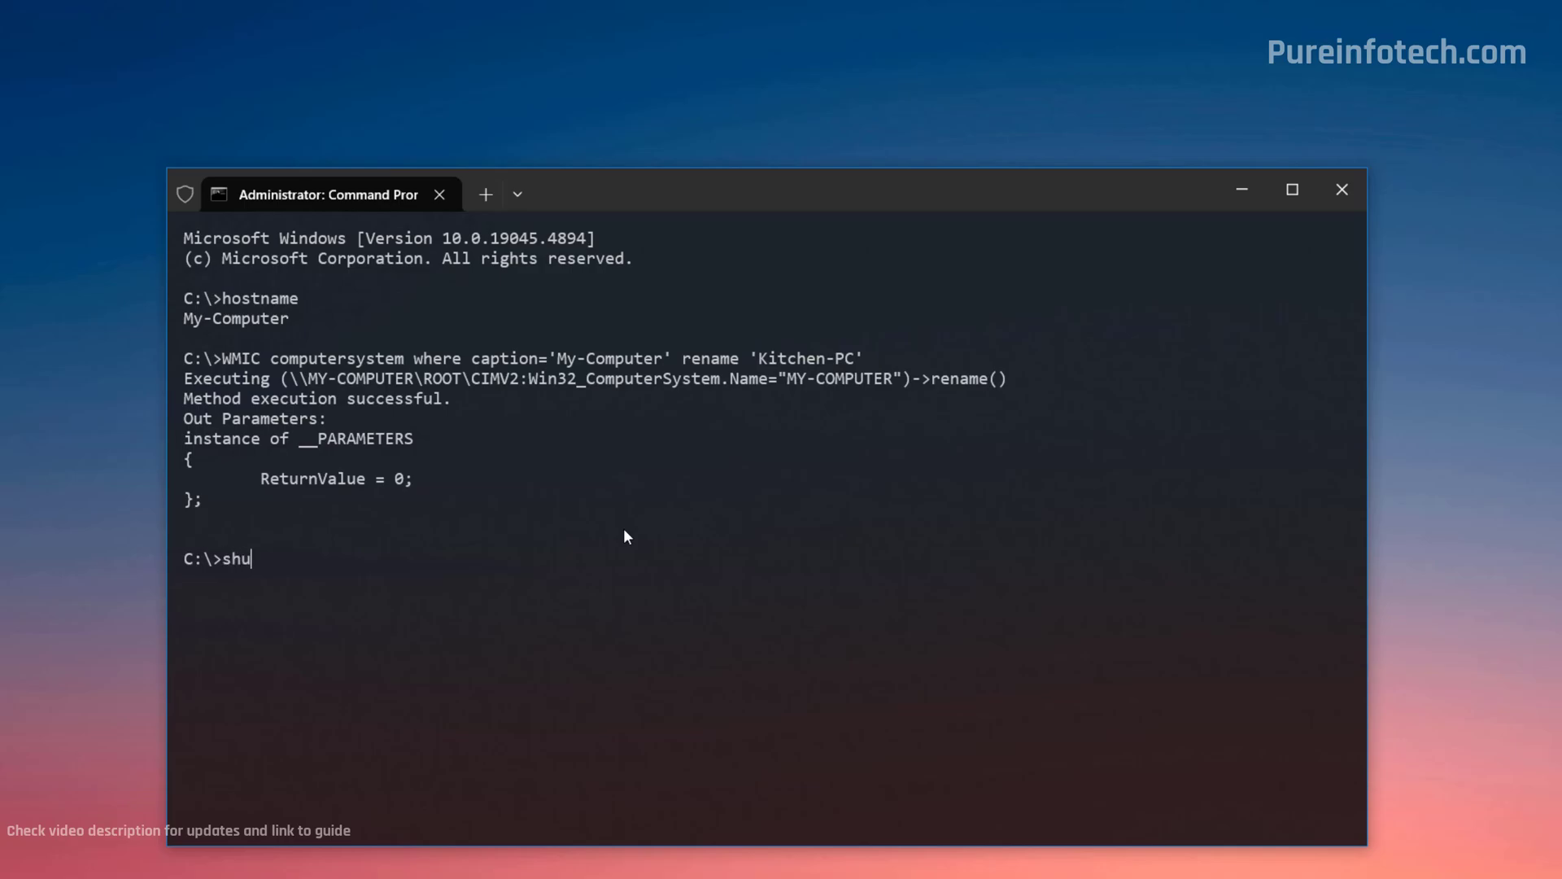
type("tdown -r -t 00")
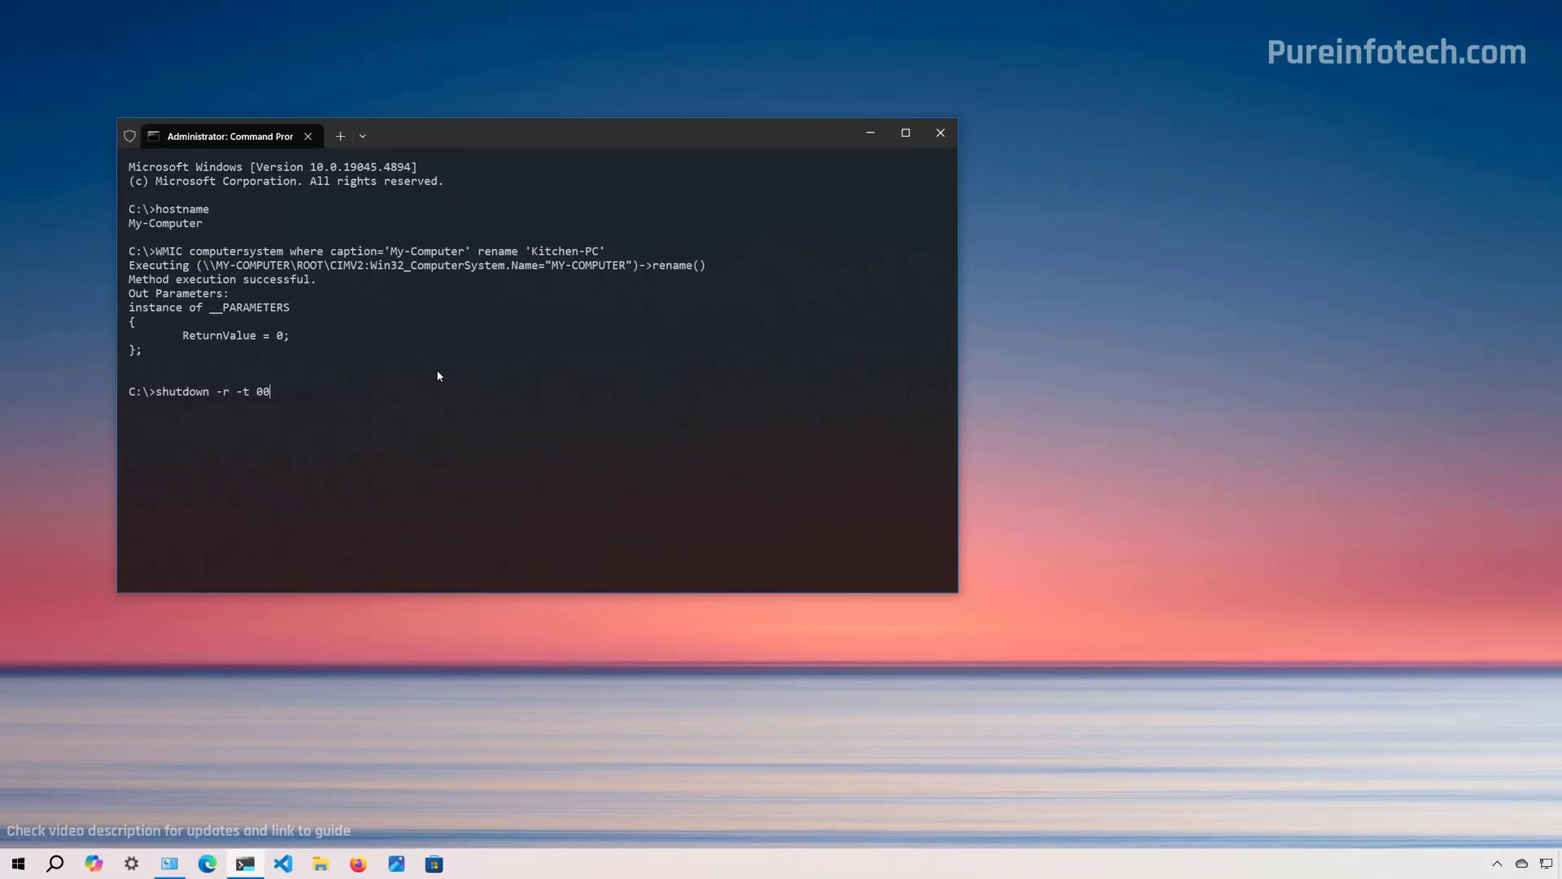
Step: Run the restart, relaunch Terminal from Start and add a Windows PowerShell tab
key("enter")
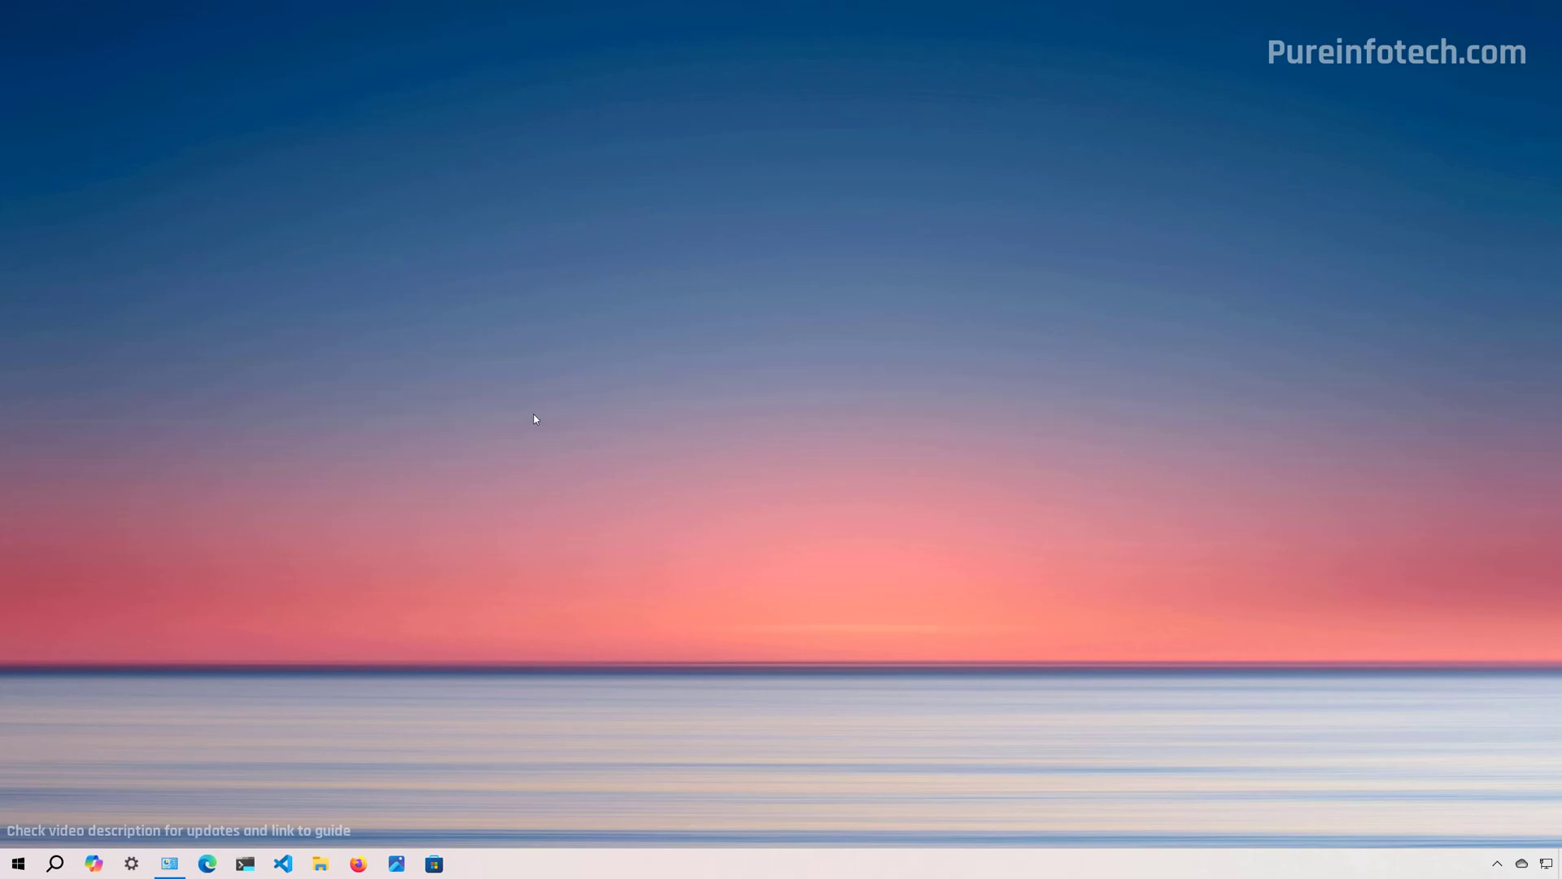
left_click(16, 862)
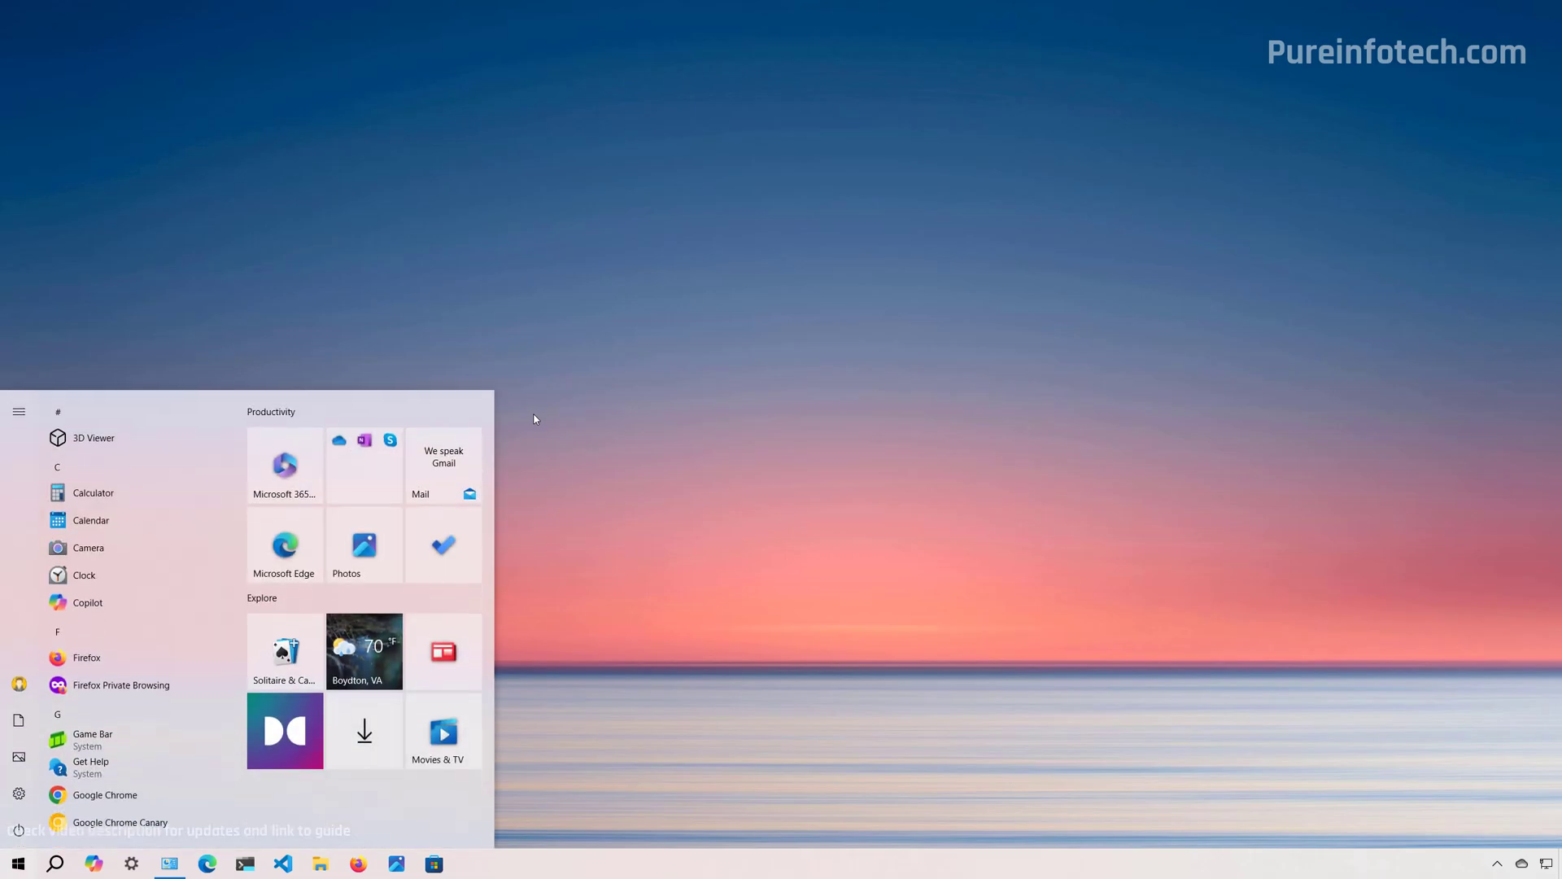
type("te")
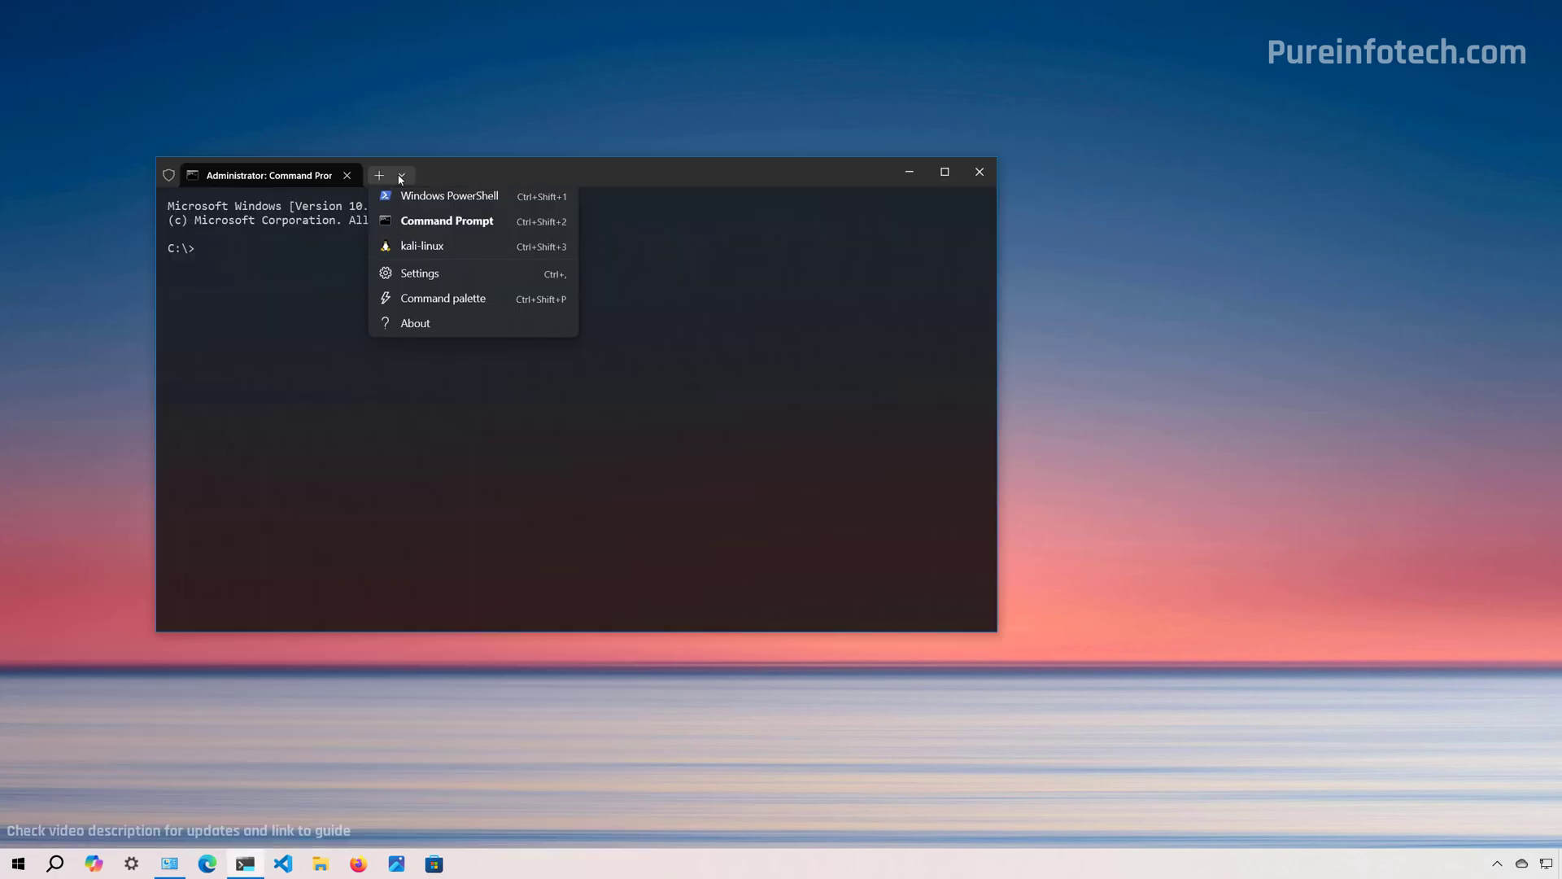
left_click(449, 195)
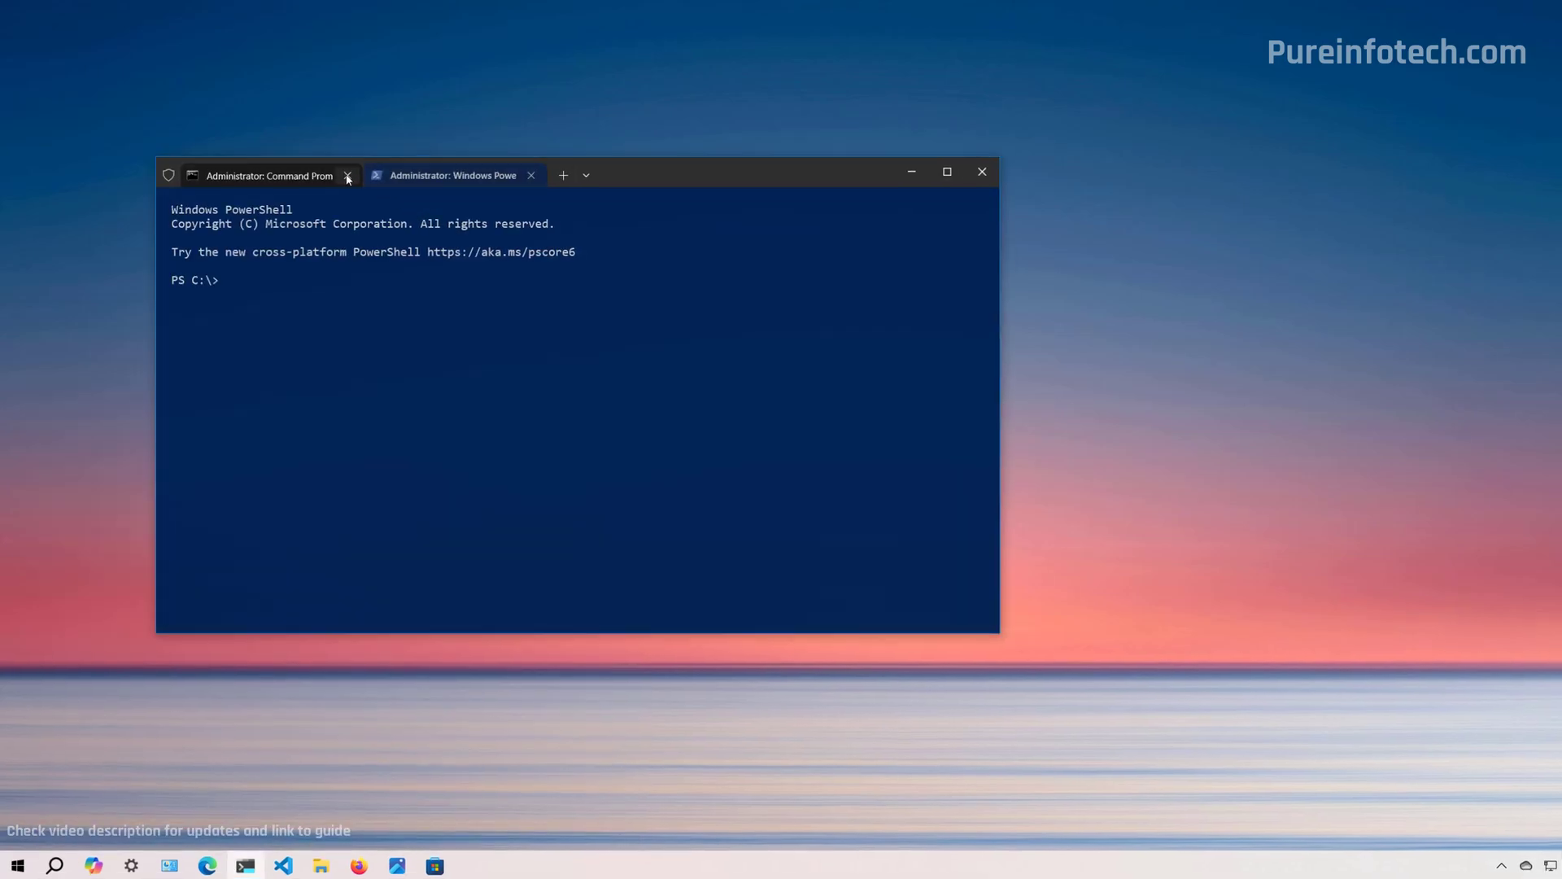
Step: Close the Command Prompt tab and query the computer name with Get-ComputerInfo and $env:computername
left_click(349, 176)
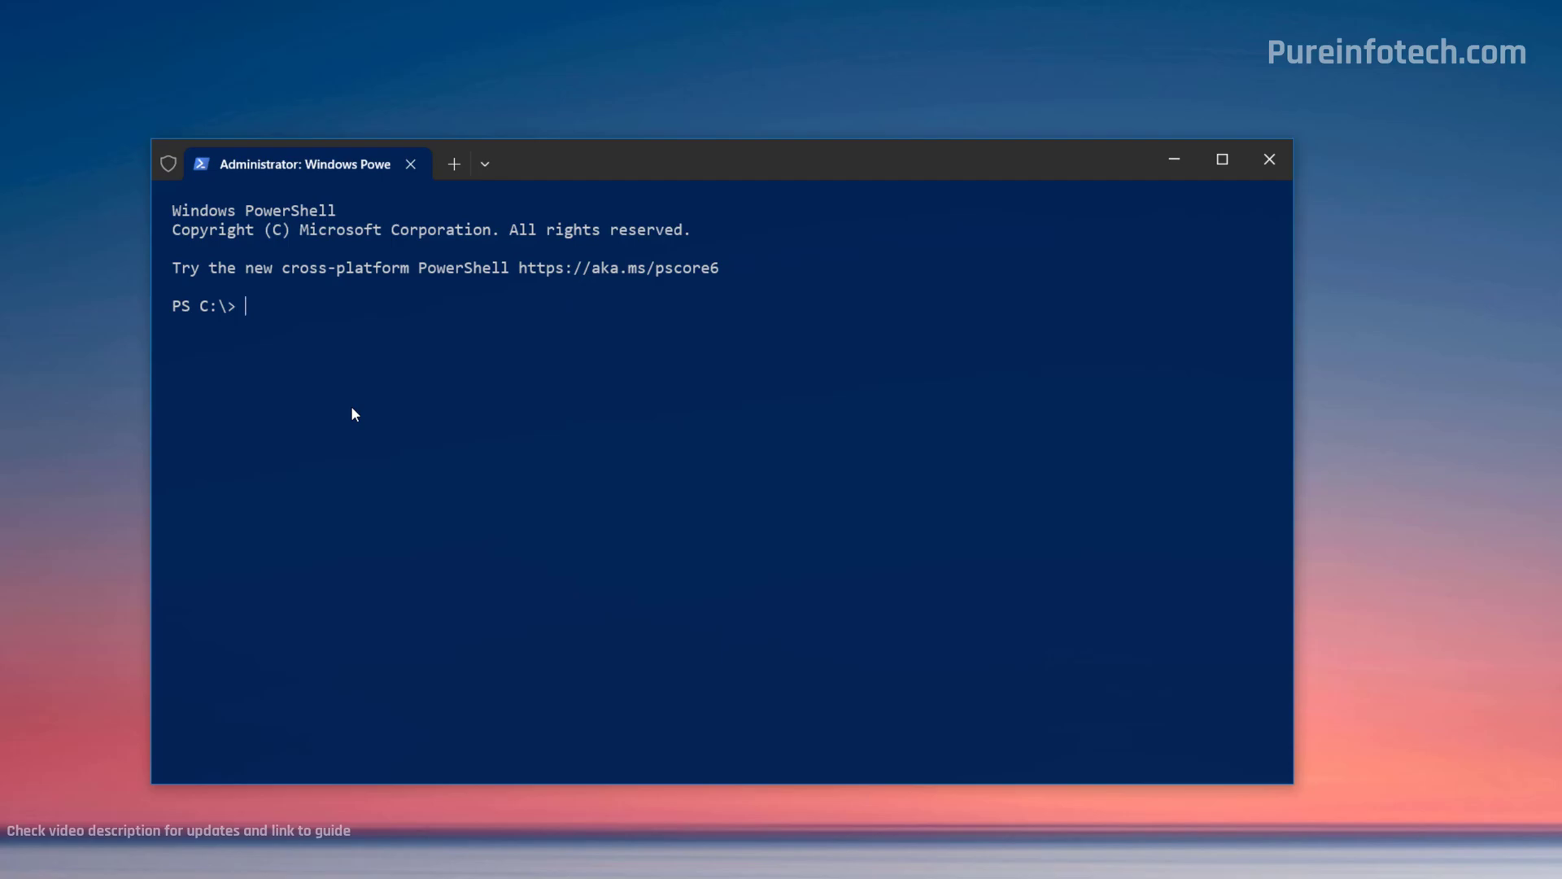
type("Get-ComputerInfo")
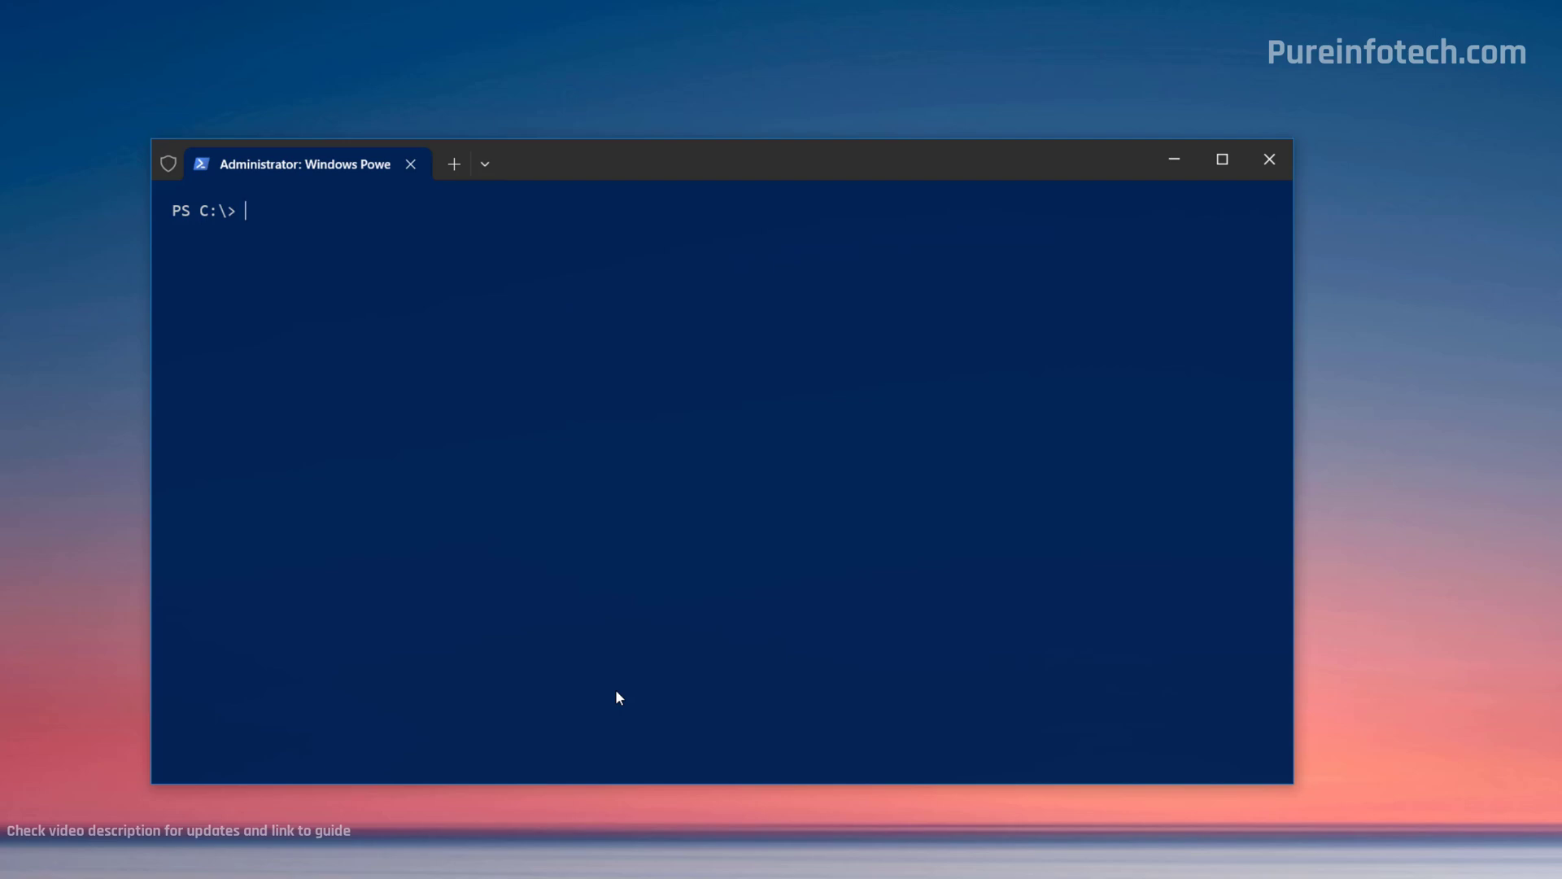
type("$env:computername")
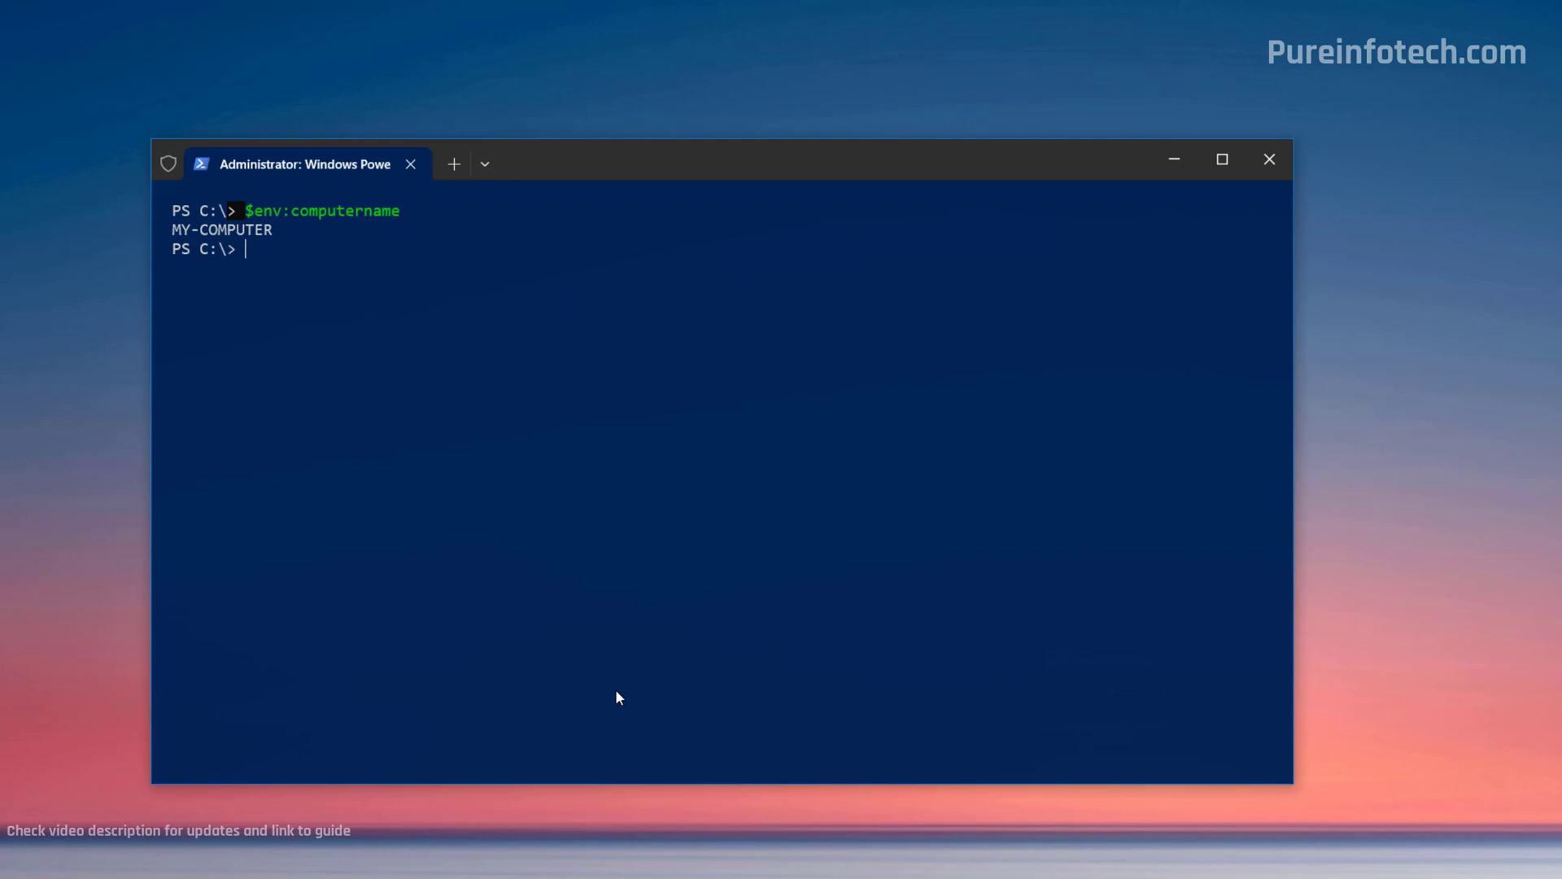
mouse_move(257, 281)
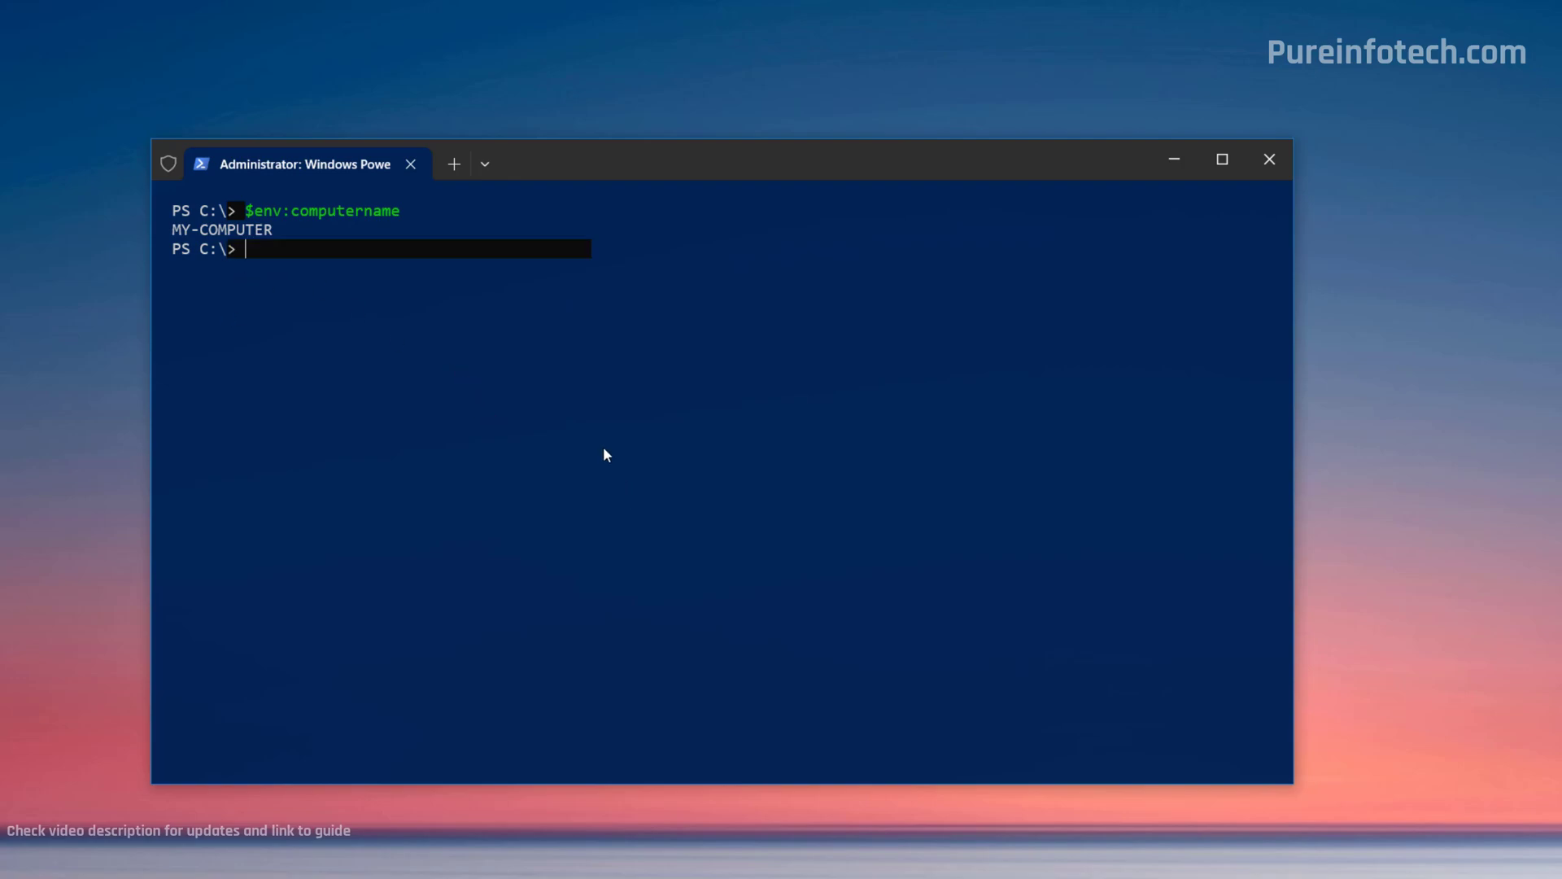
Step: Run Rename-Computer -NewName "Bedroom-PC" in PowerShell
type("Rename-Computer -NewName \"NEW-PC-NAME\"")
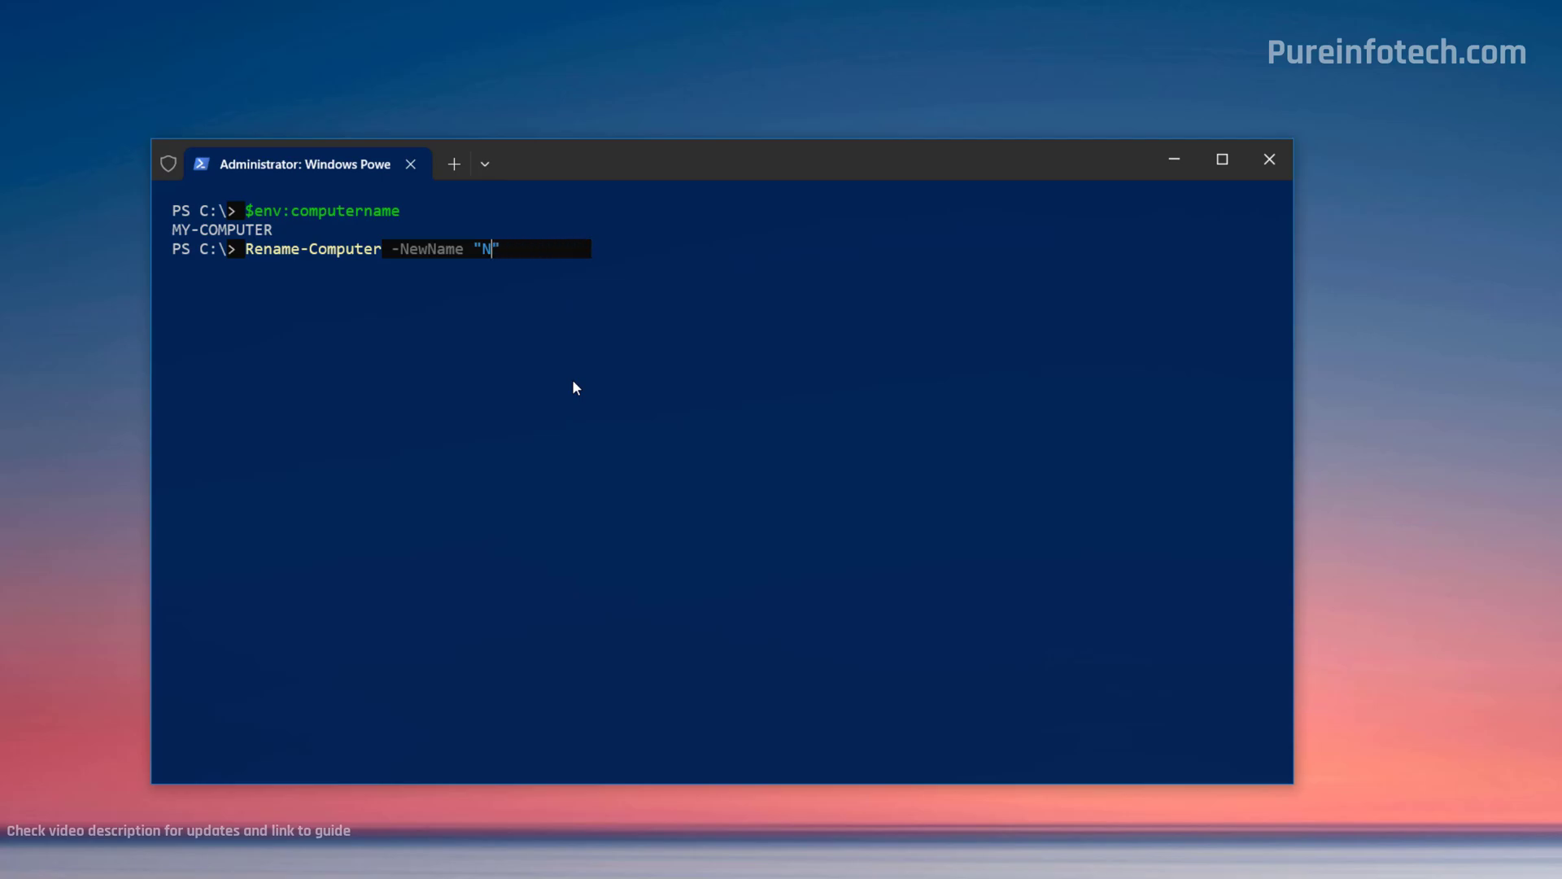
key("Backspace")
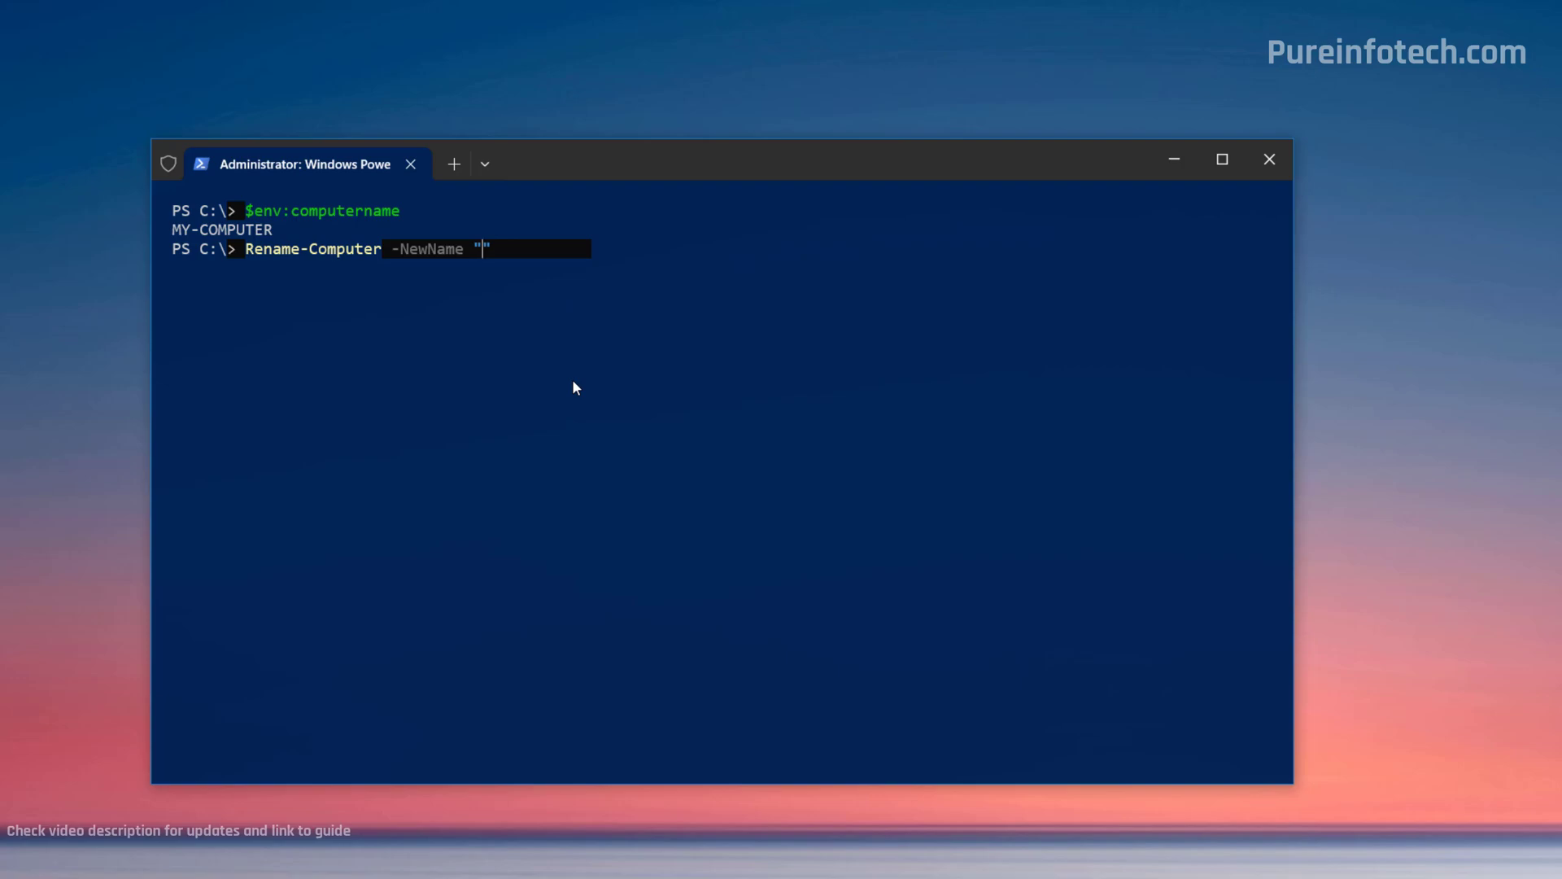
type("Bedroom-PC")
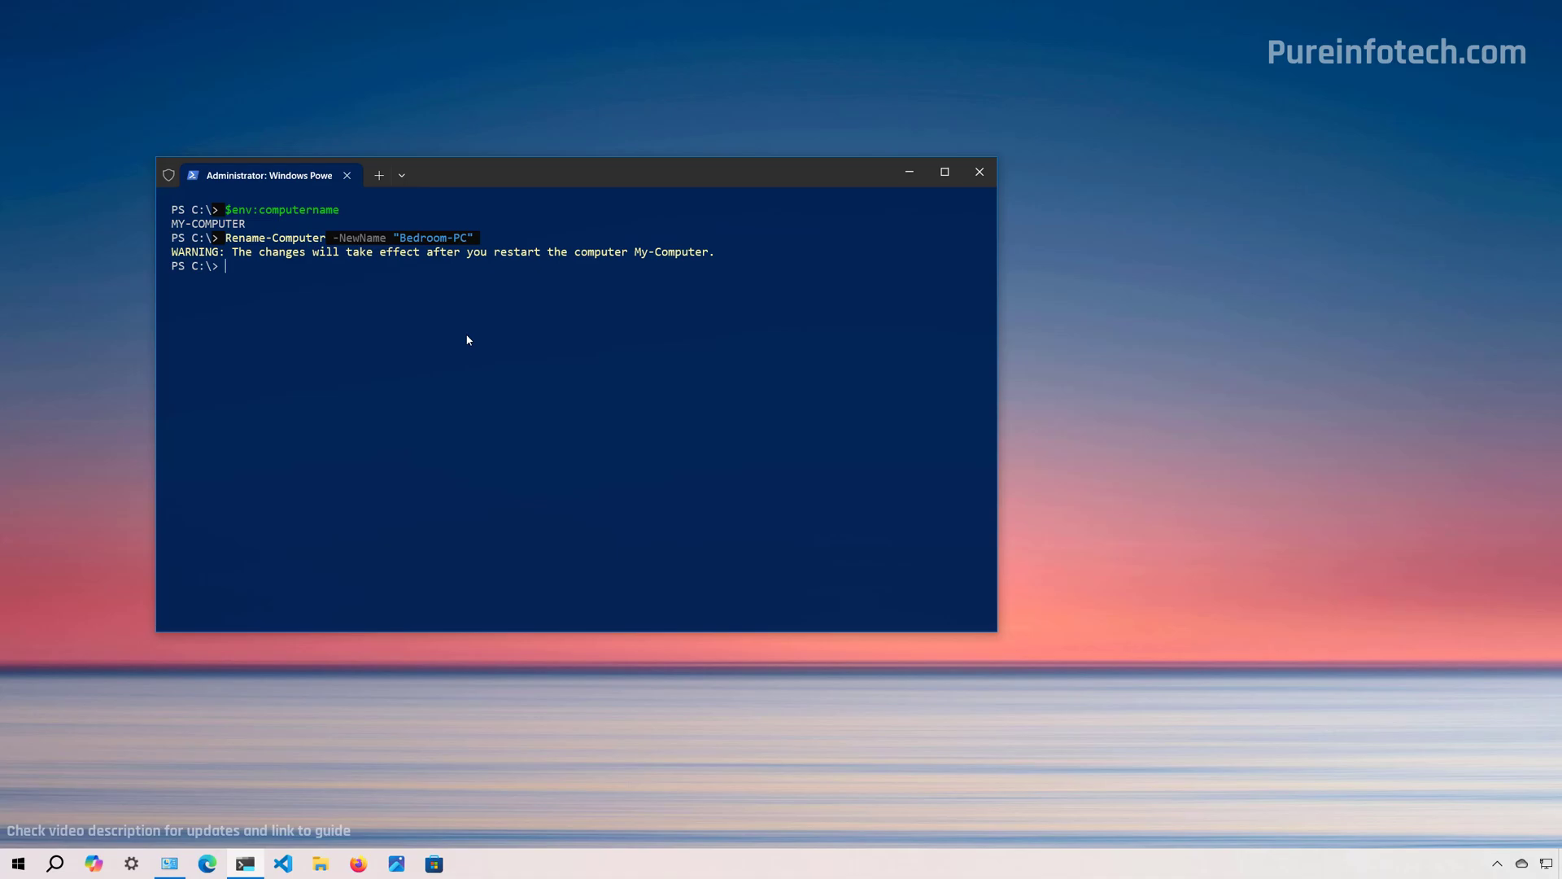
Step: Run Restart-Computer so the Bedroom-PC name takes effect
left_click(17, 863)
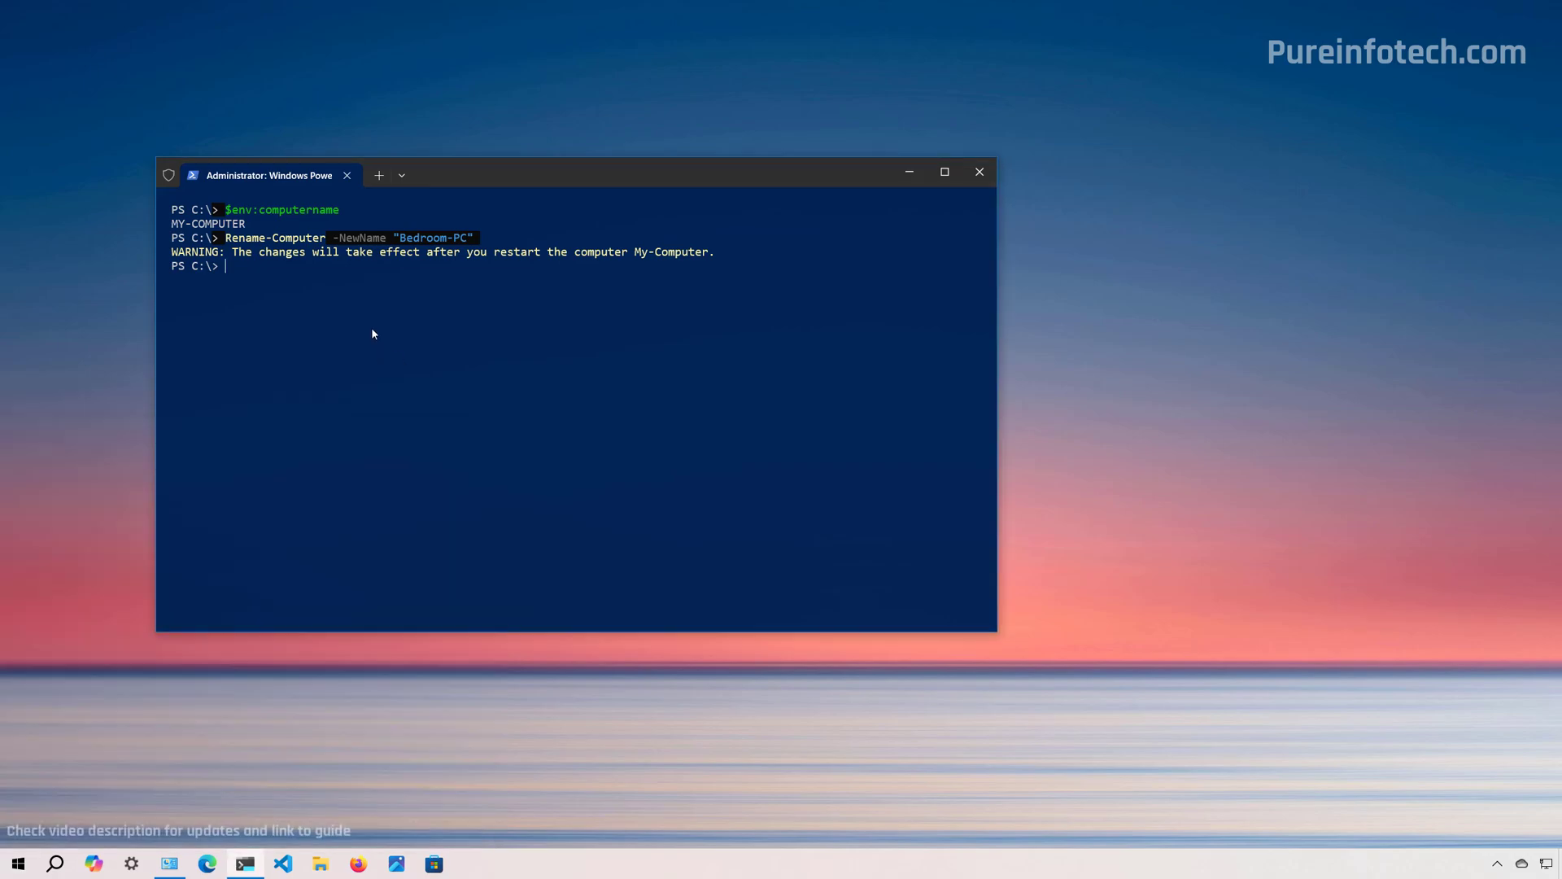
type("restart-comput")
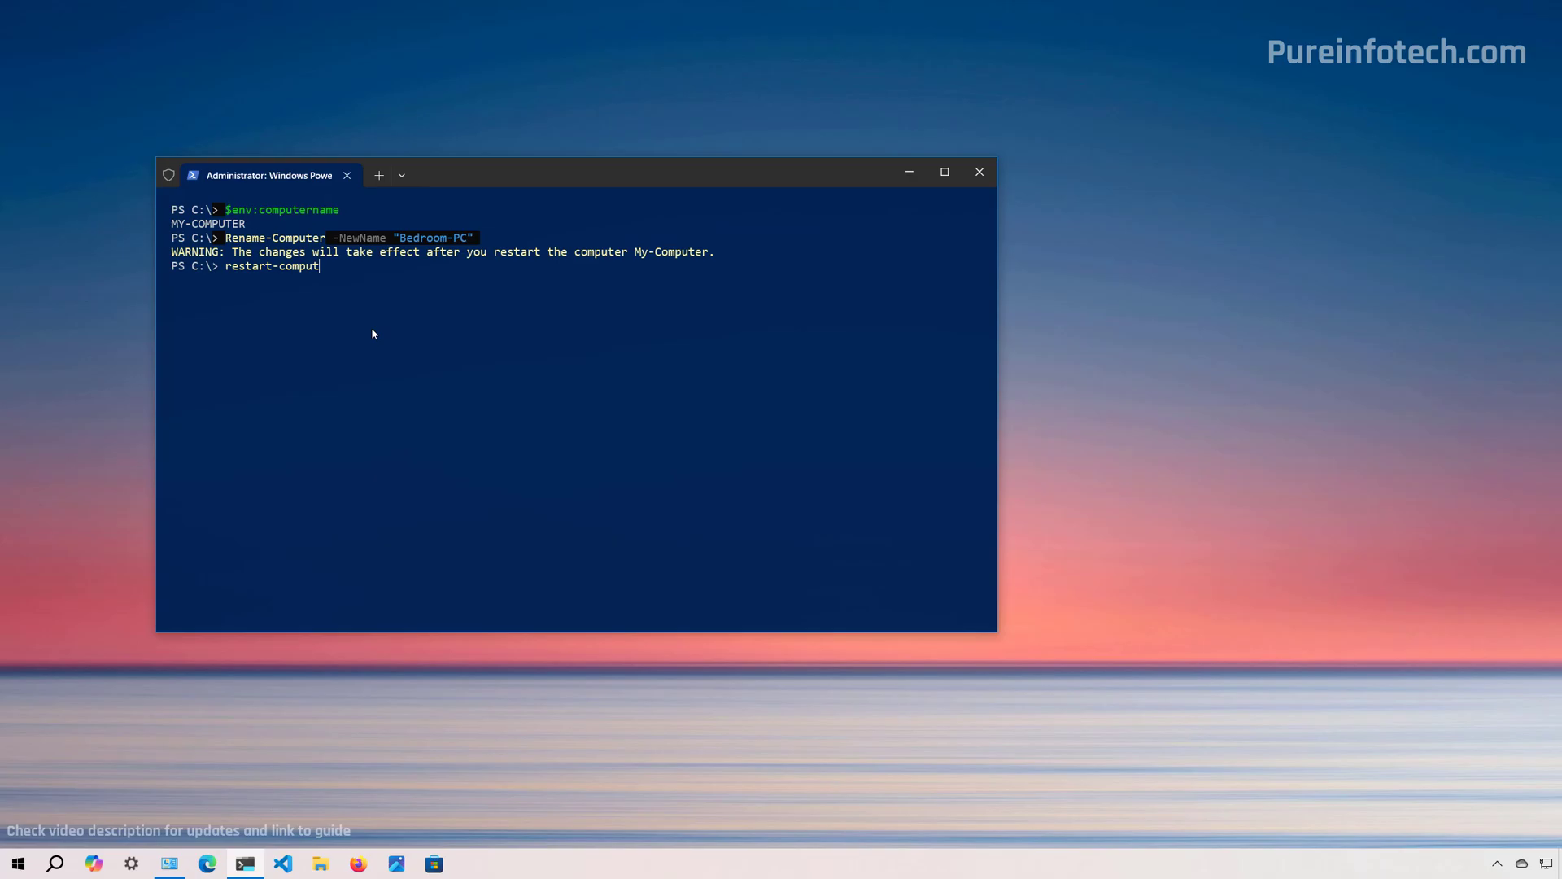
type("er")
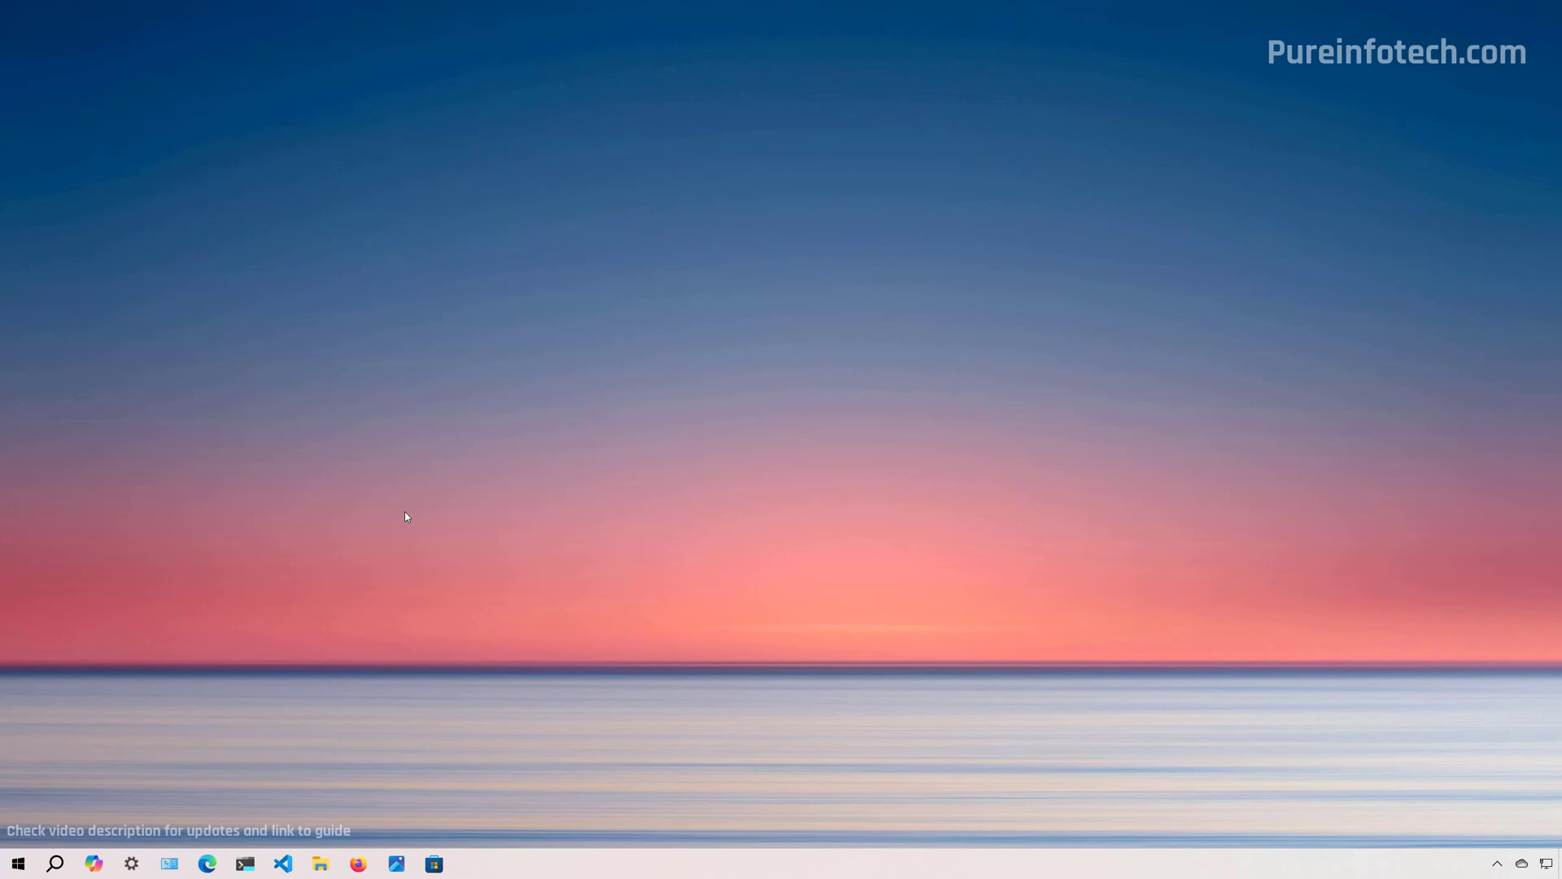
mouse_move(219, 579)
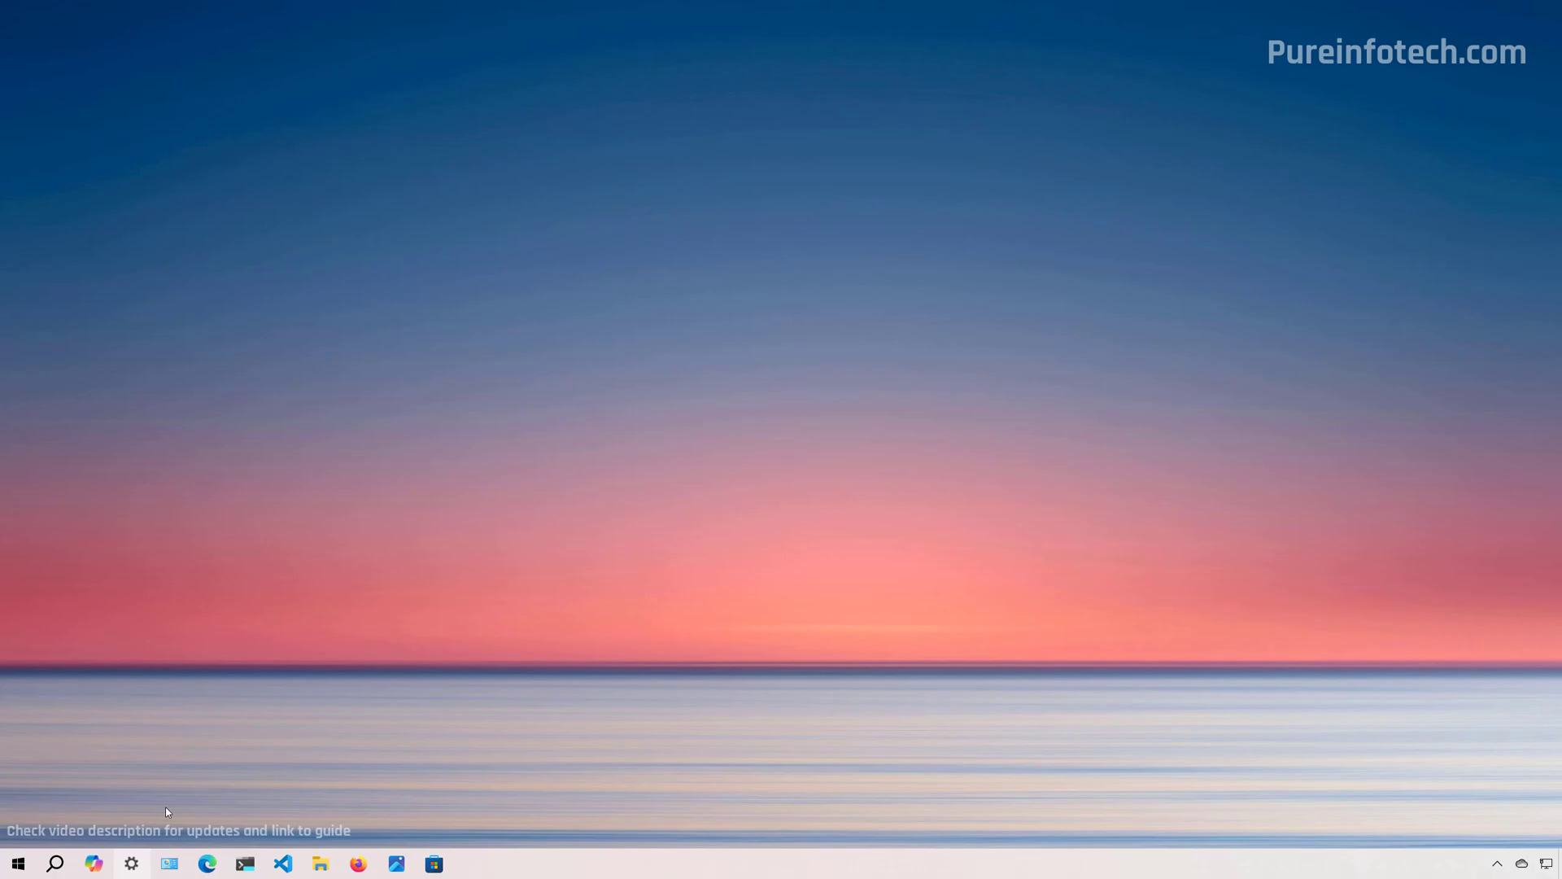
Step: Check Settings > System > About shows Device name Bedroom-PC, then close Settings
left_click(131, 863)
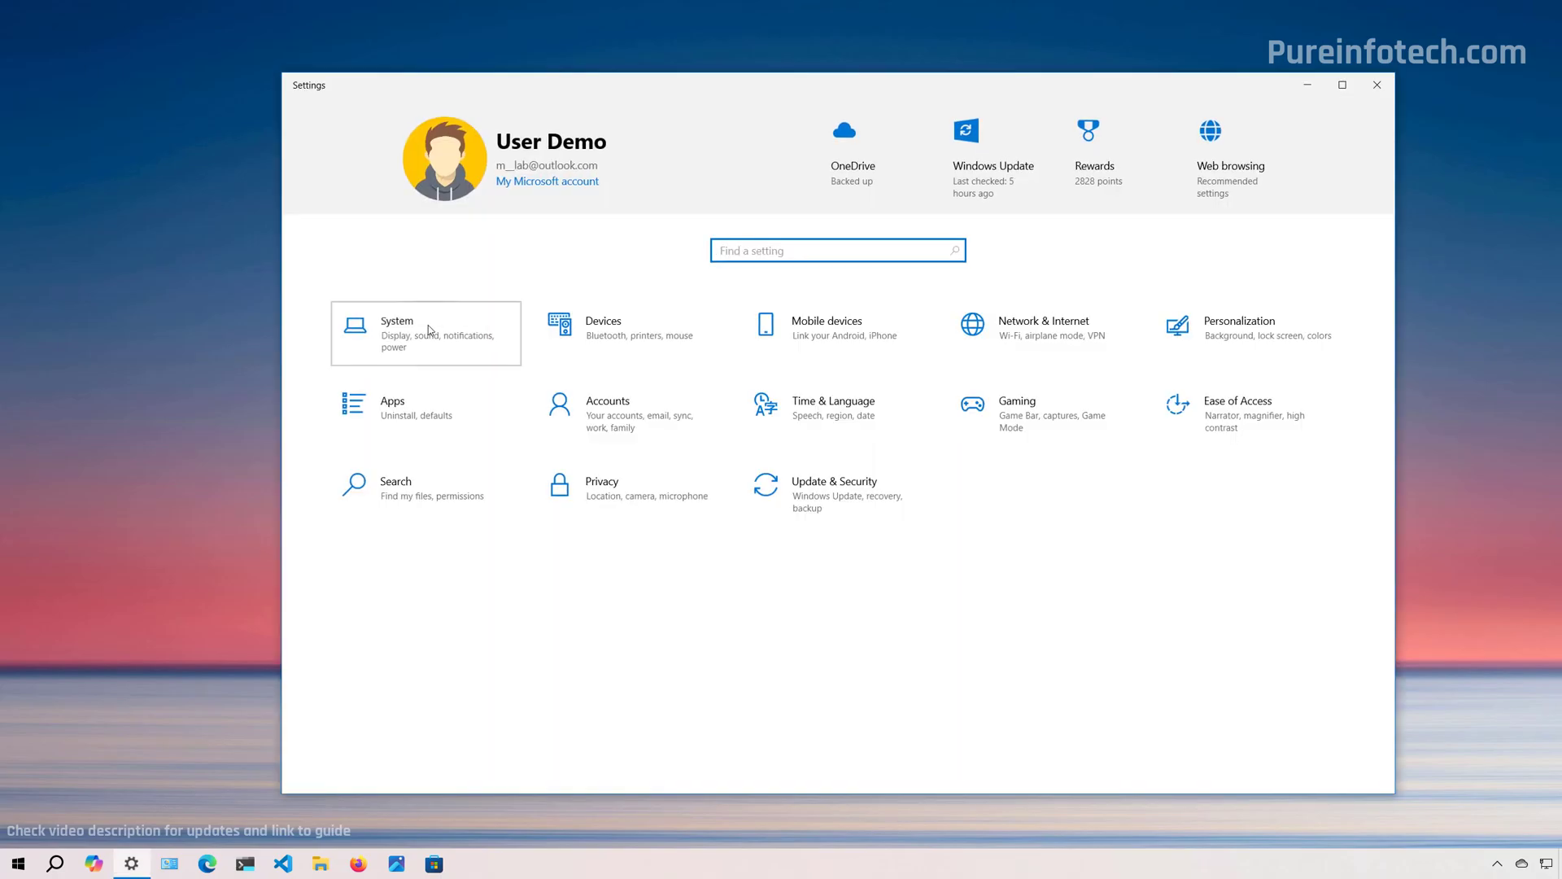
left_click(425, 332)
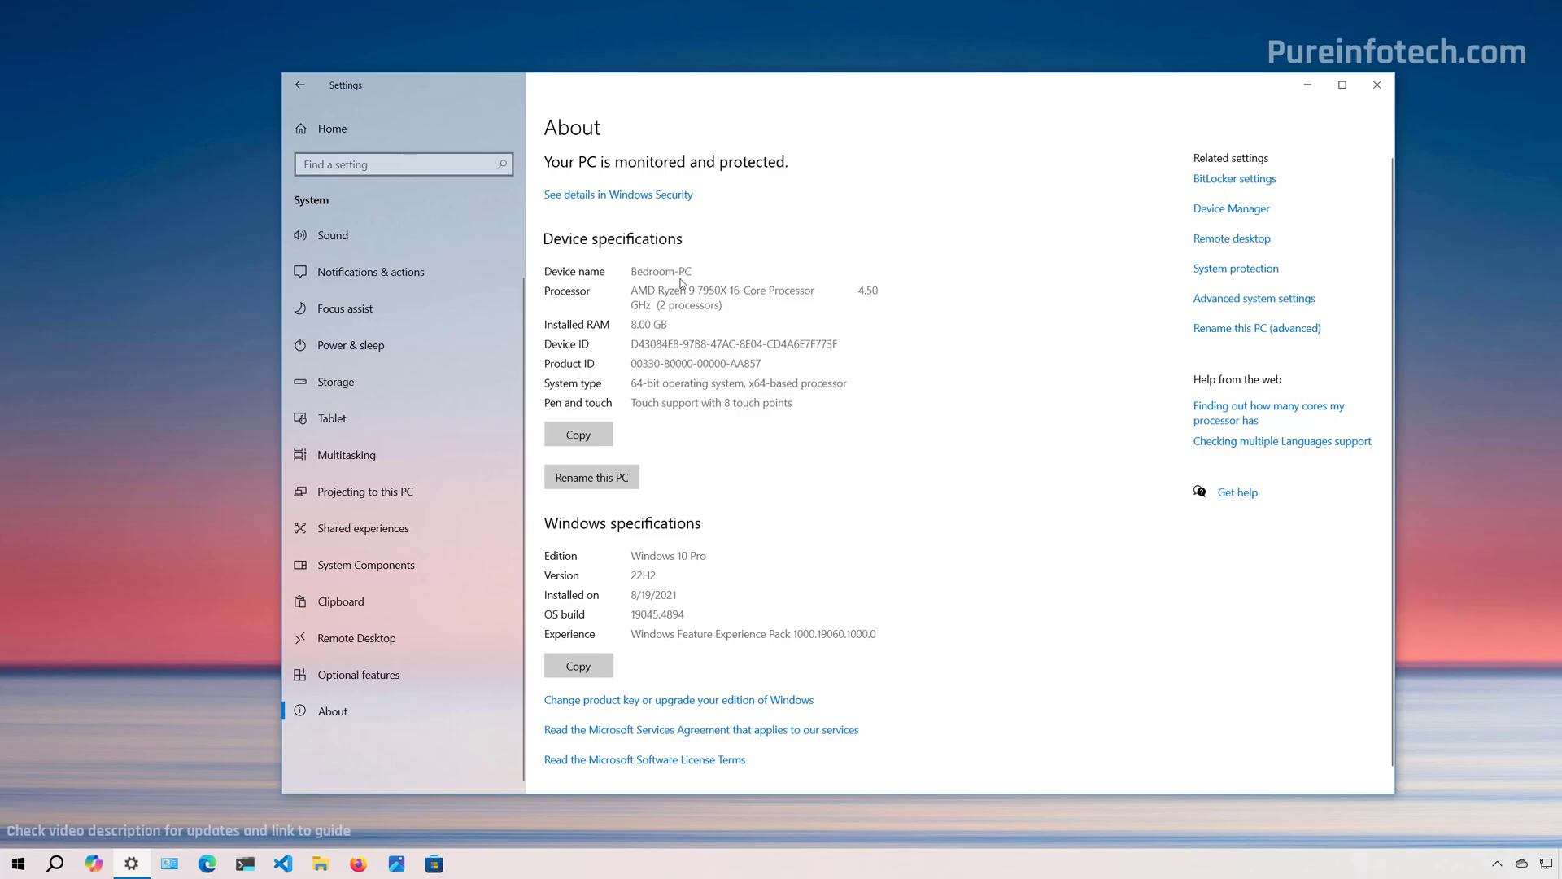
mouse_move(726, 273)
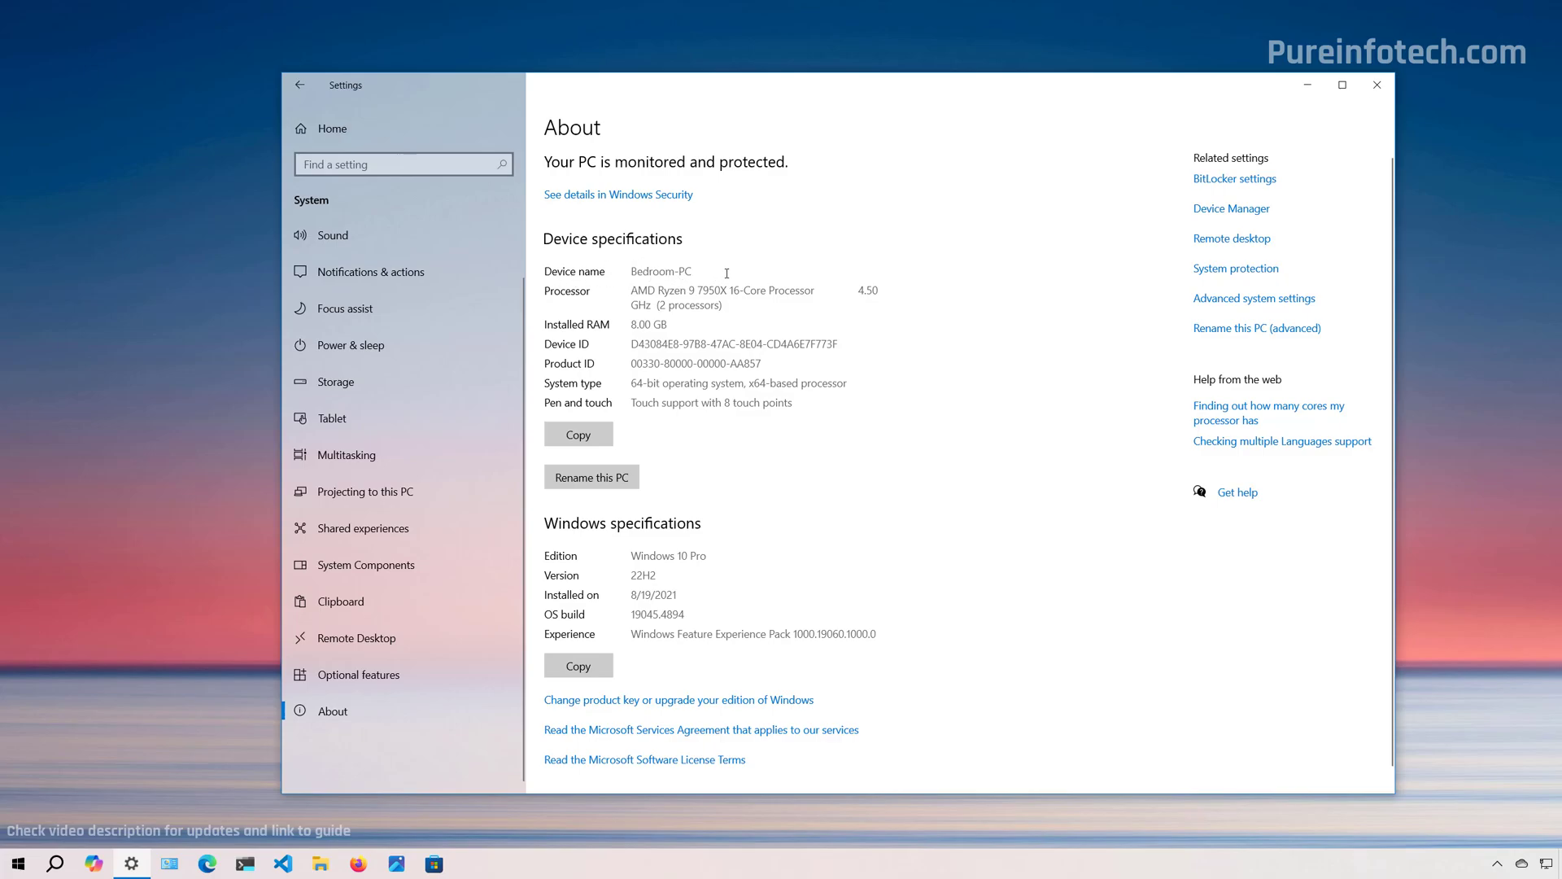
left_click(1377, 83)
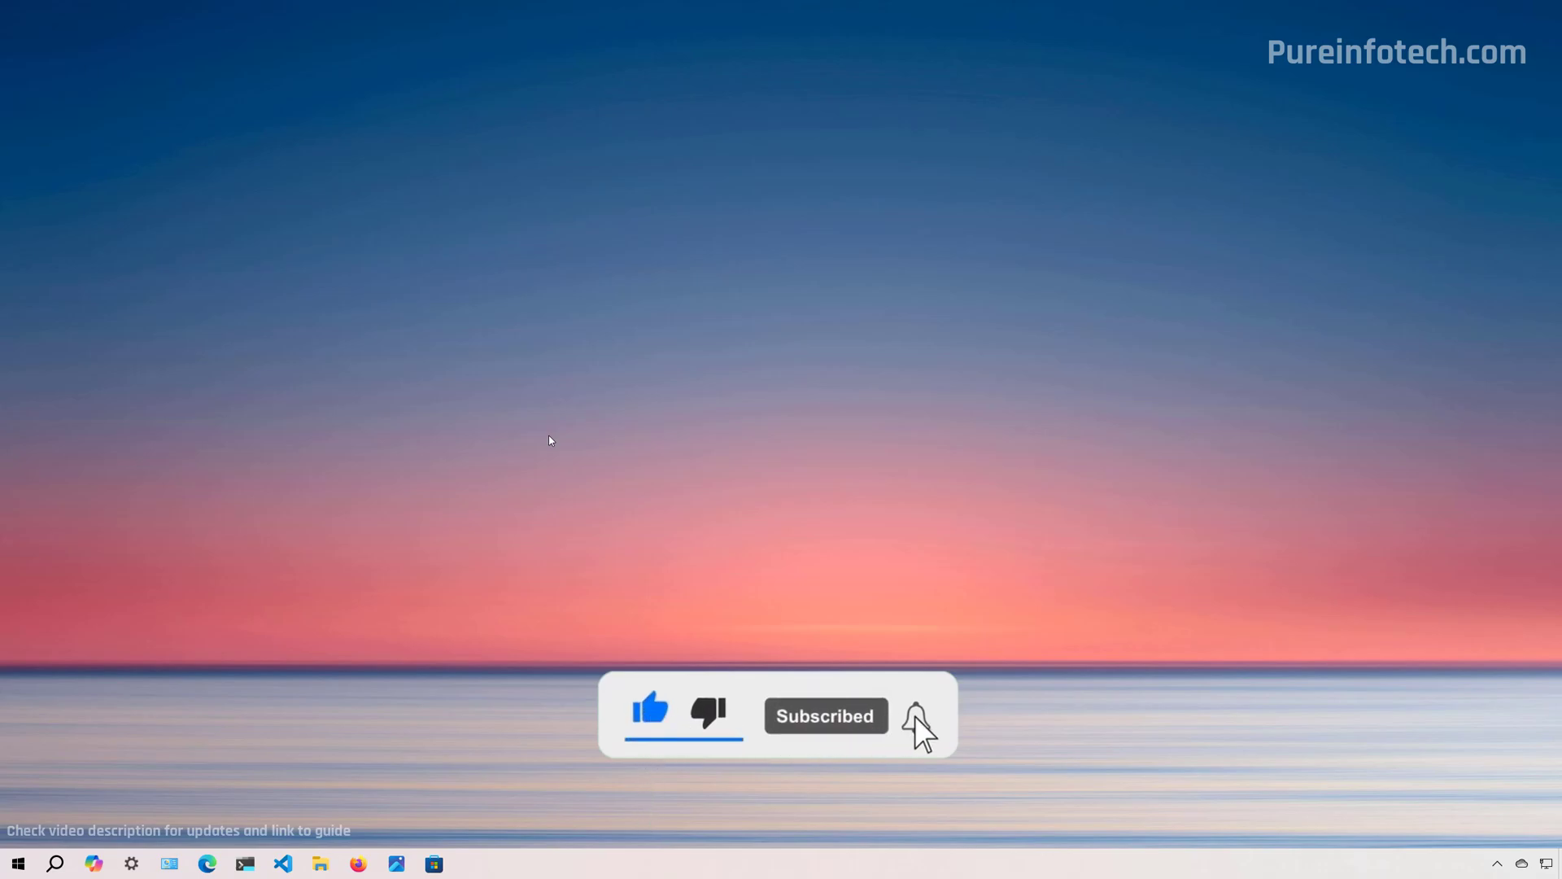
left_click(913, 714)
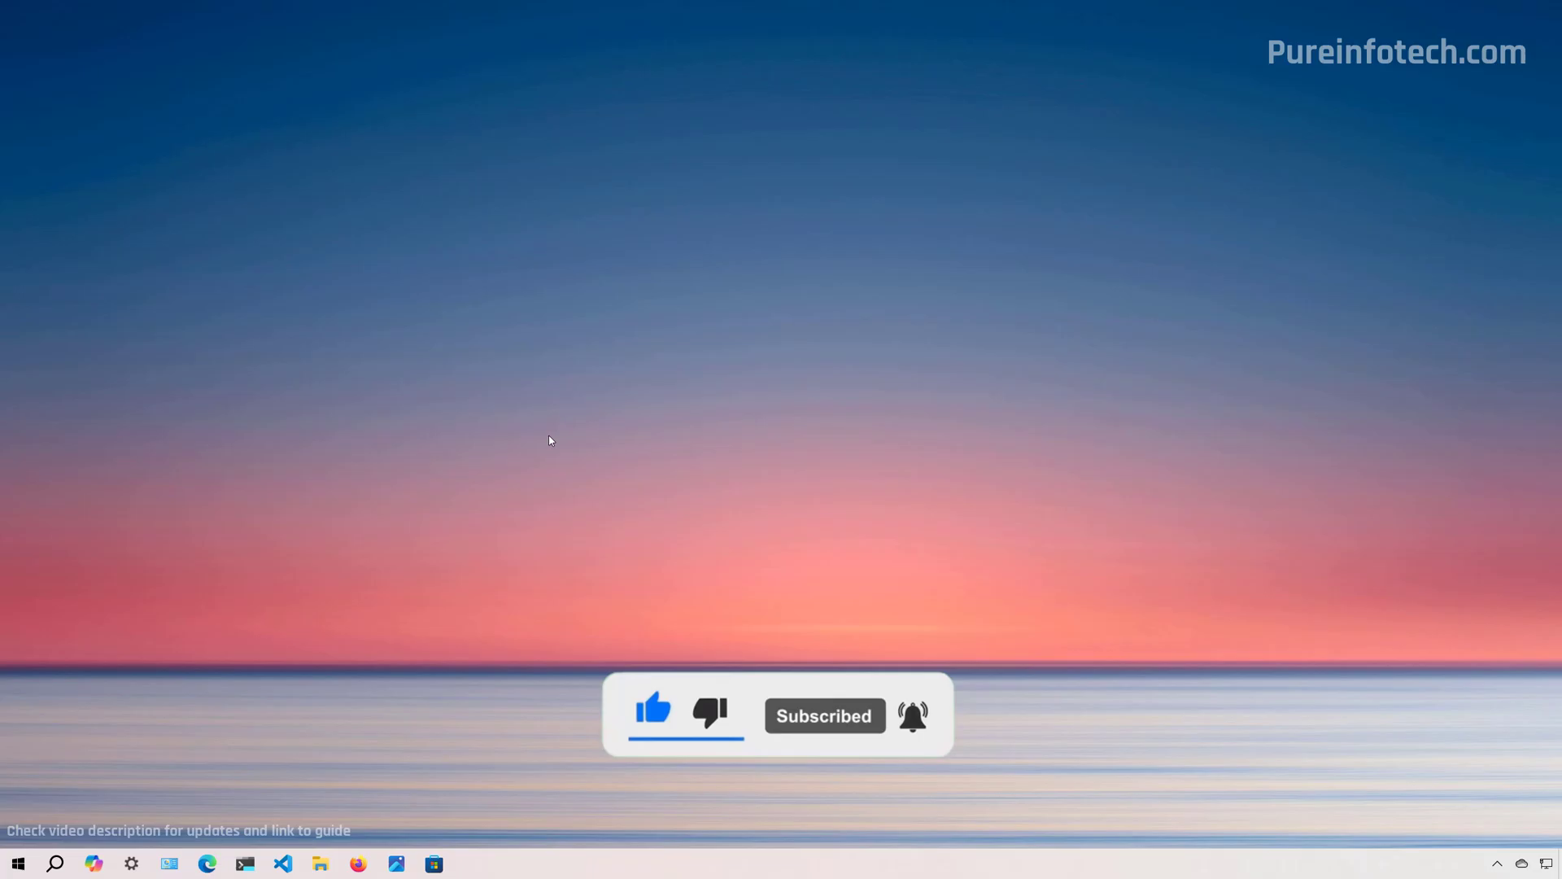